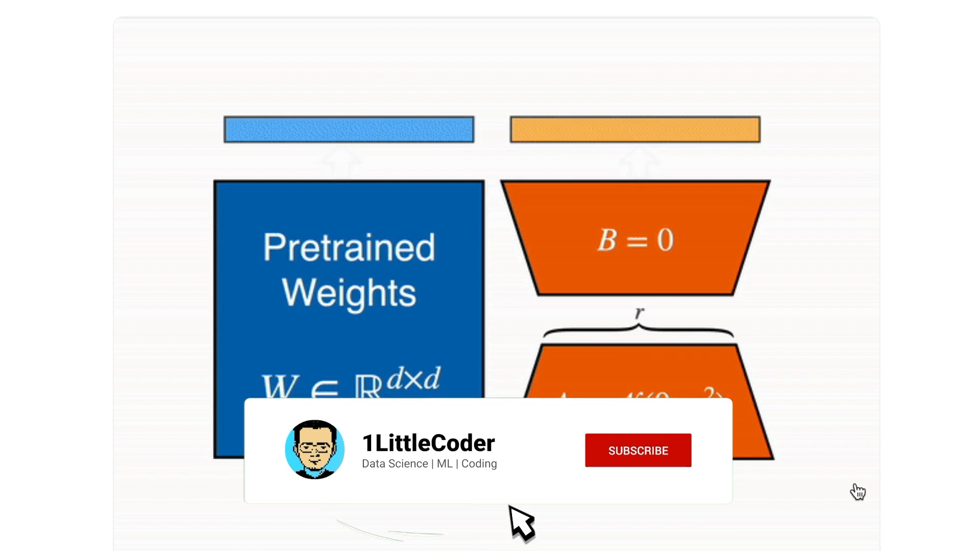
# Step: Scroll the blog post past the FP8 format figure up to its title and author list
pyautogui.scroll(-3)
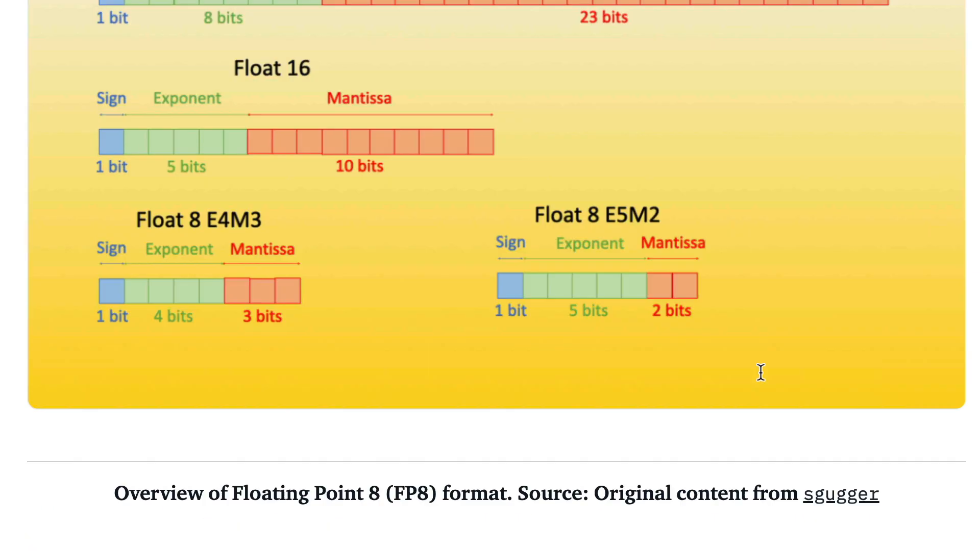
pyautogui.scroll(3)
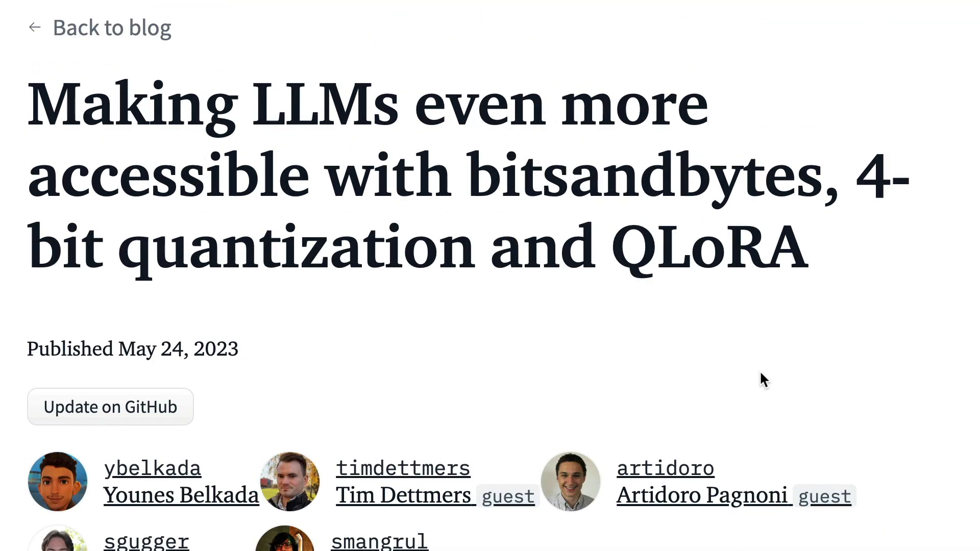
pyautogui.scroll(-3)
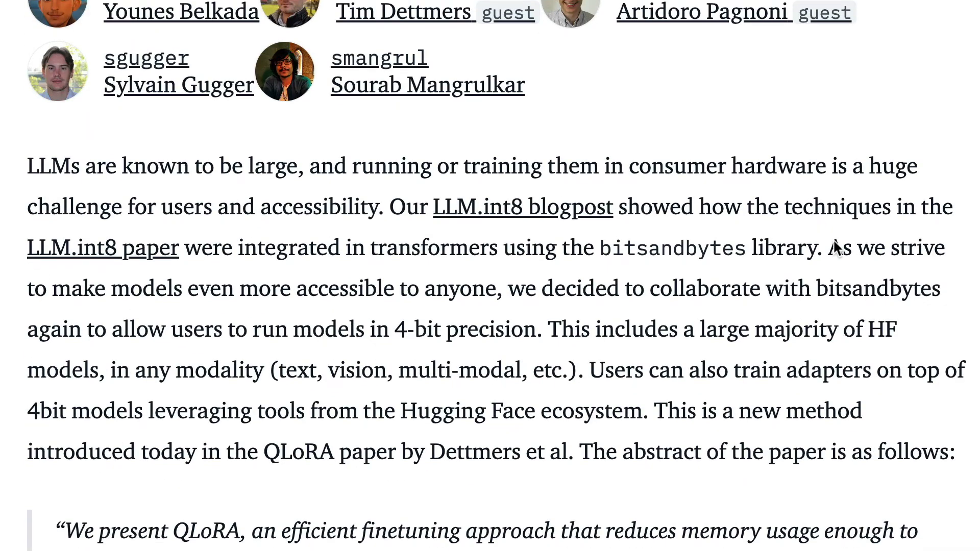
pyautogui.scroll(-3)
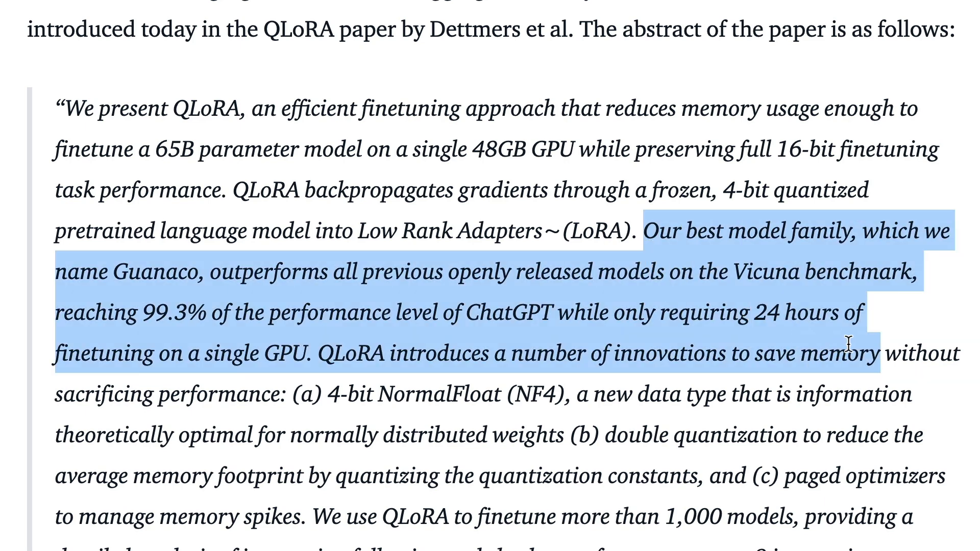
pyautogui.moveTo(317, 266)
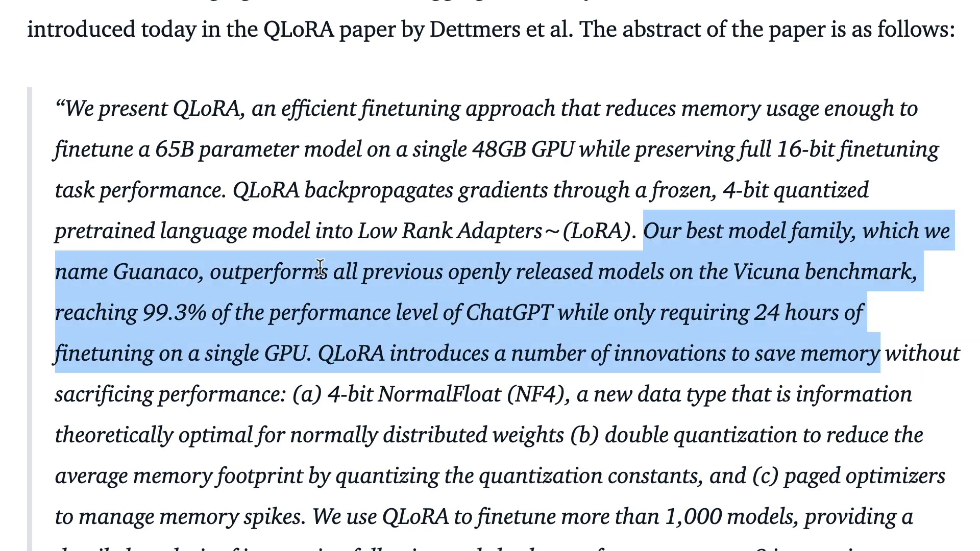
pyautogui.moveTo(431, 260)
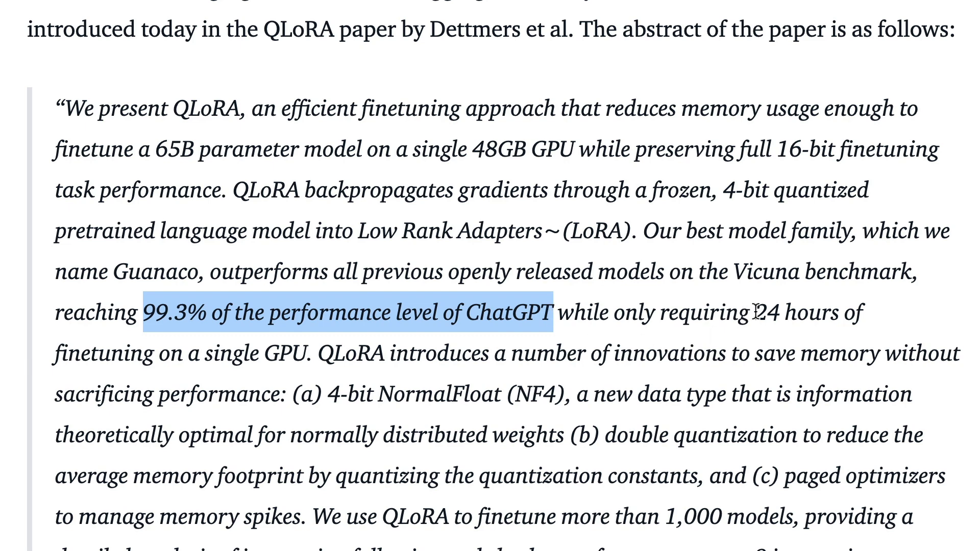
pyautogui.scroll(3)
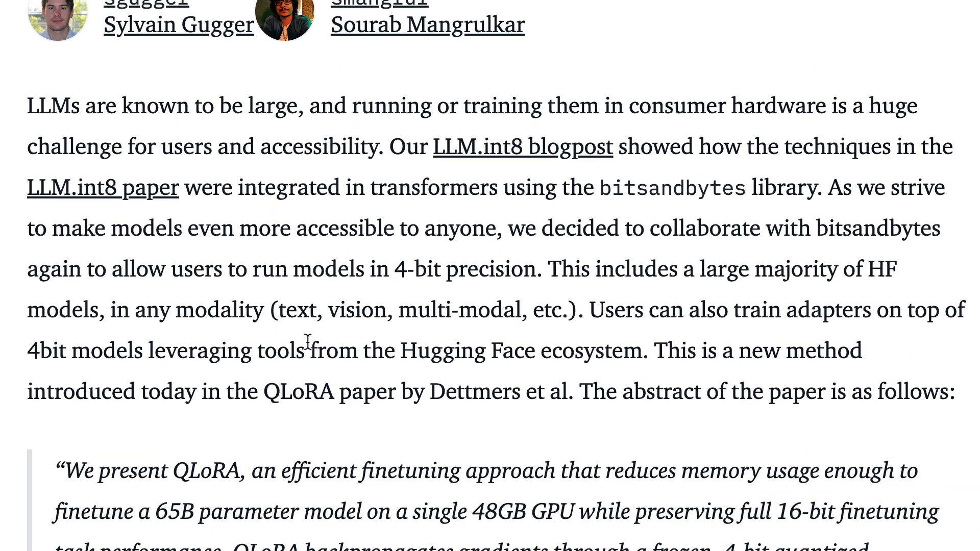
pyautogui.scroll(3)
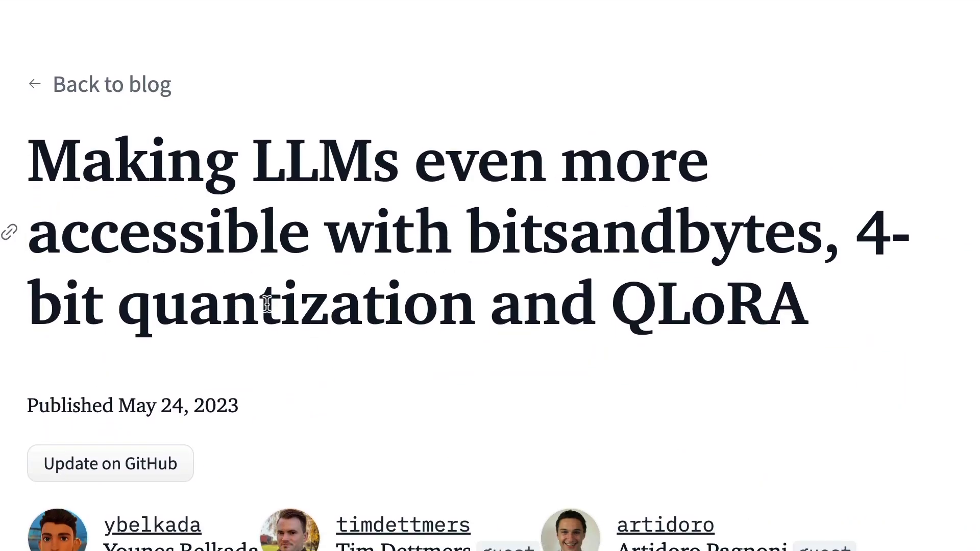
pyautogui.scroll(-3)
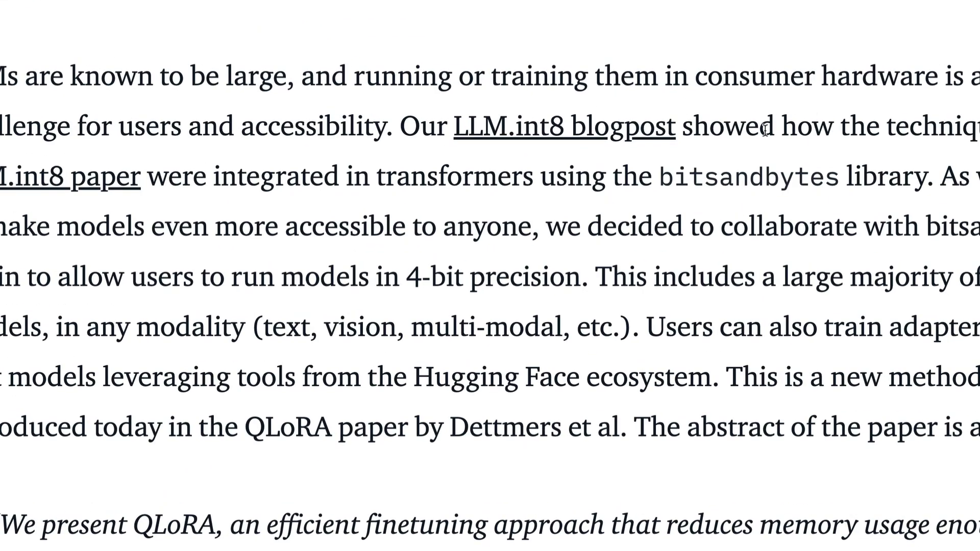
pyautogui.scroll(3)
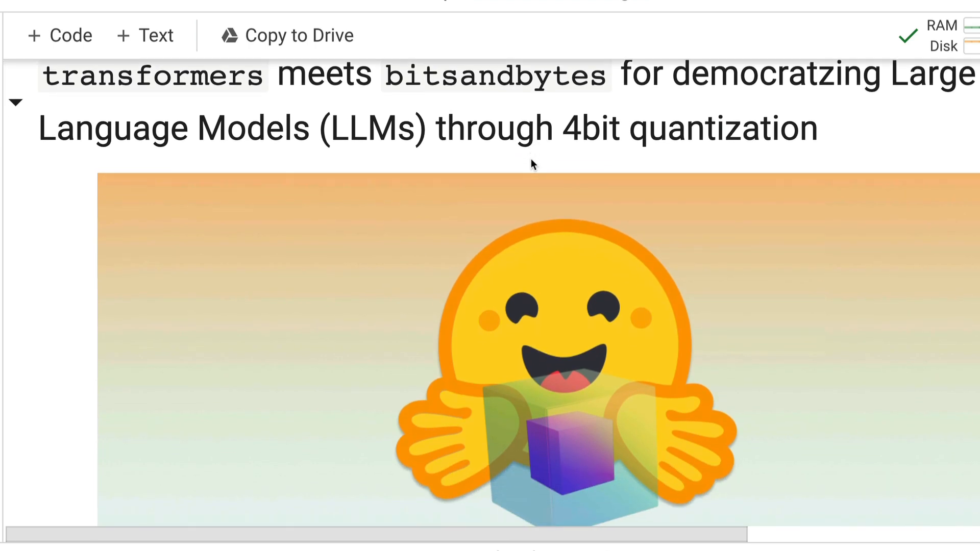
# Step: Scroll to the pip install cell and mark the datasets package in its install list
pyautogui.scroll(-3)
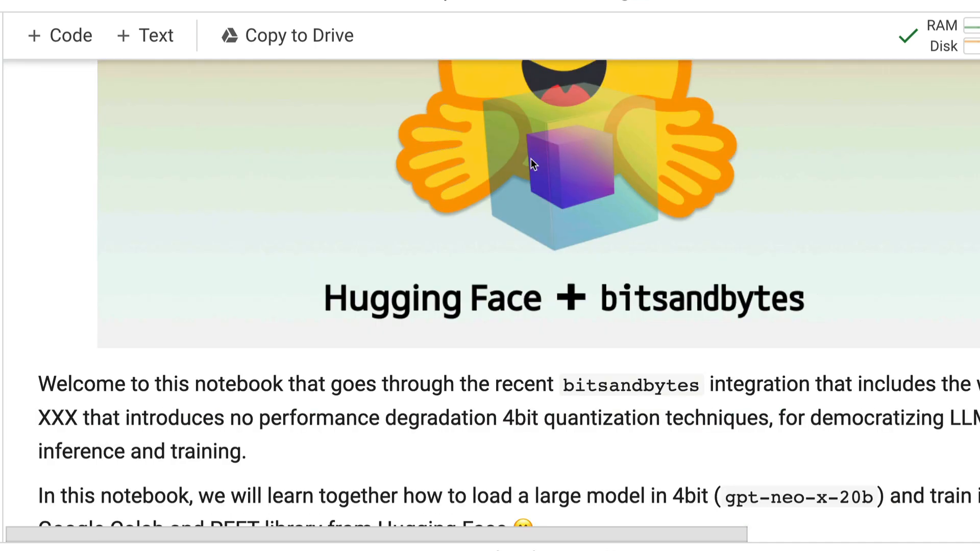
pyautogui.scroll(-3)
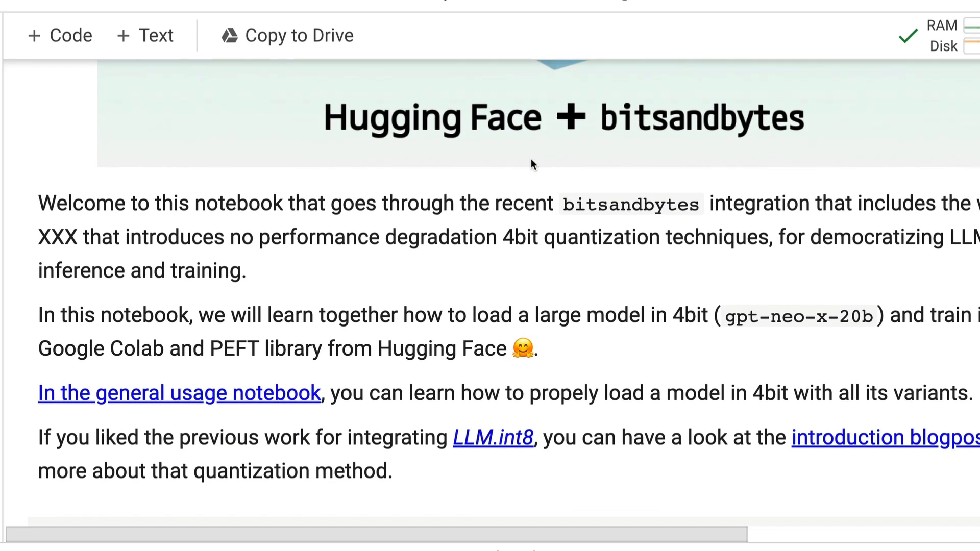
pyautogui.scroll(-3)
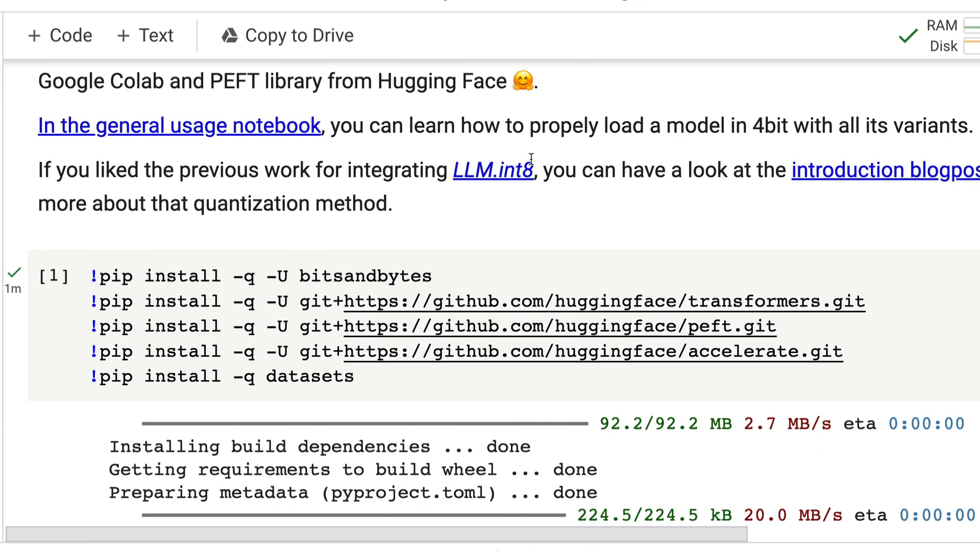
pyautogui.scroll(-3)
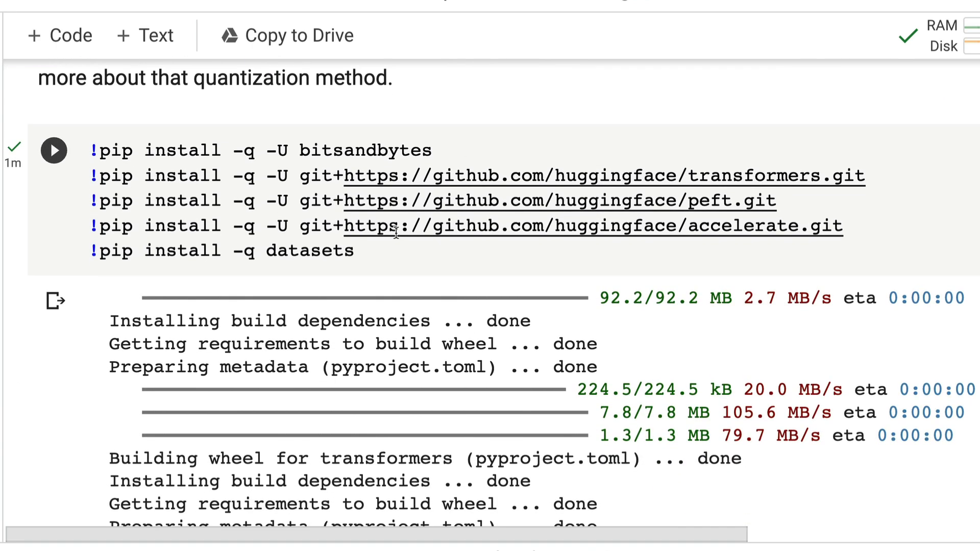
pyautogui.doubleClick(365, 150)
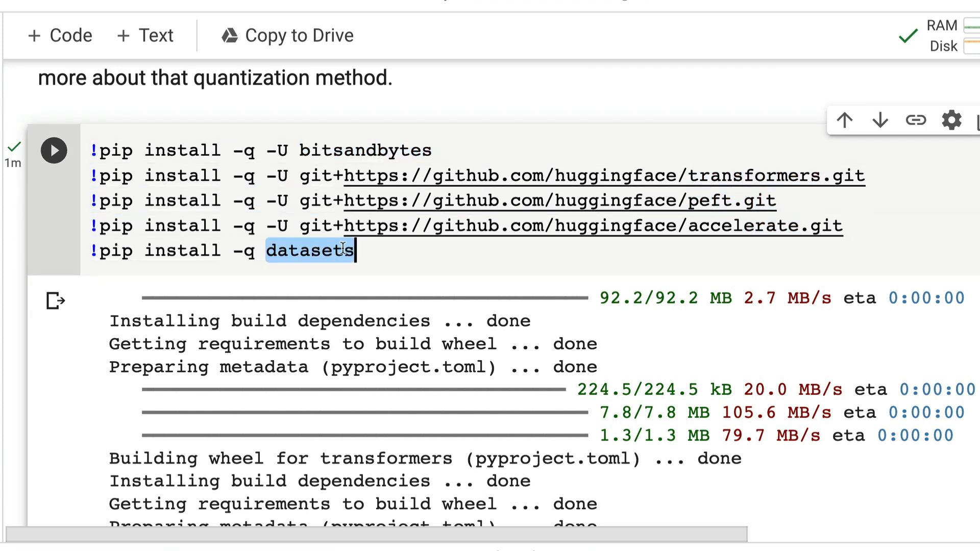
pyautogui.moveTo(744, 227)
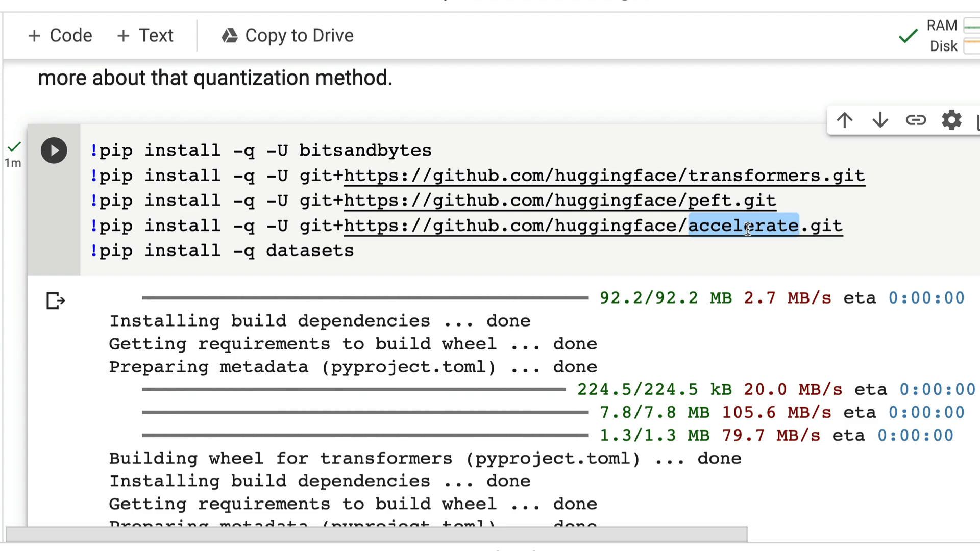
pyautogui.scroll(-3)
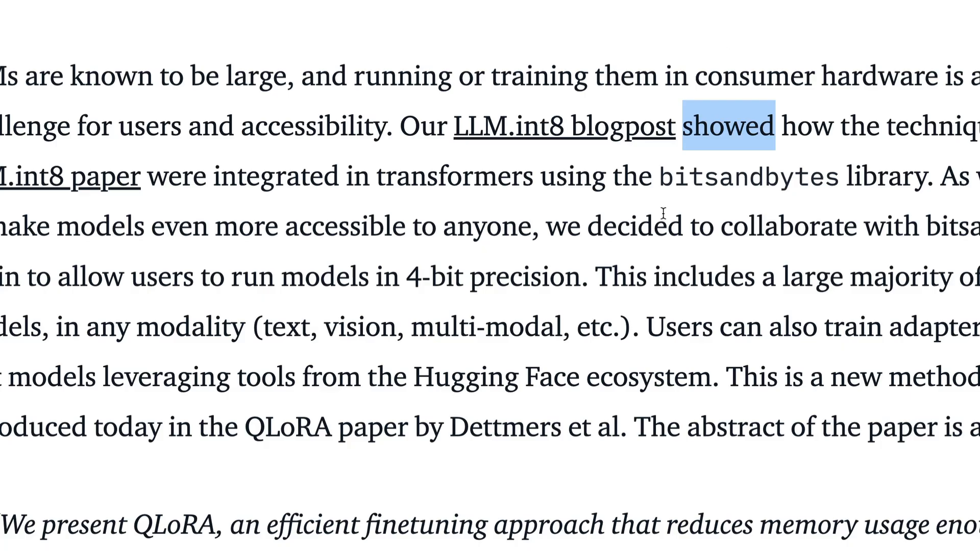
pyautogui.scroll(3)
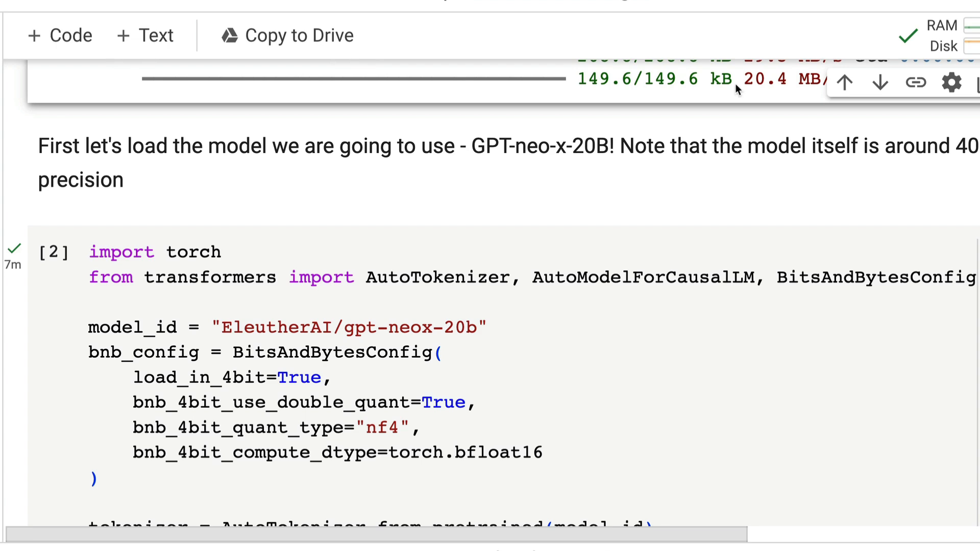
pyautogui.moveTo(642, 244)
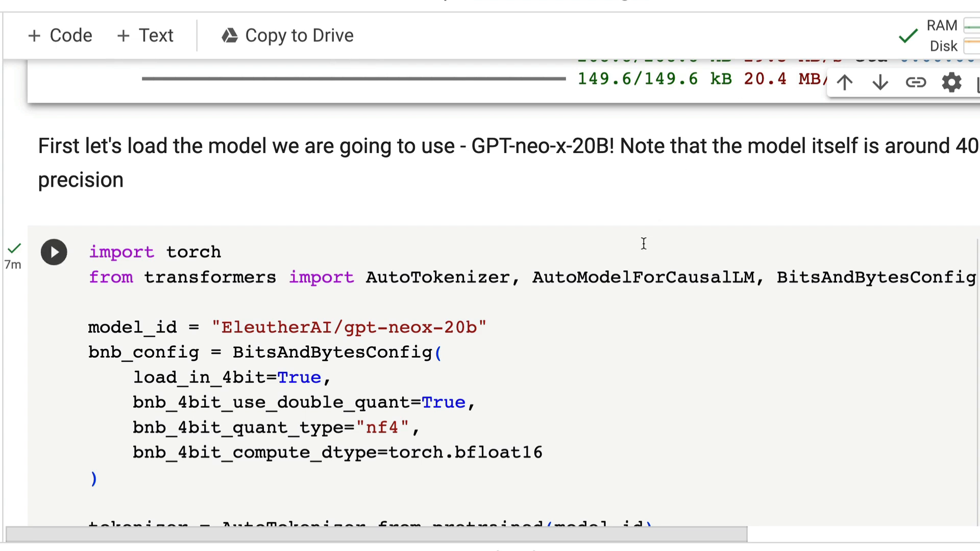
# Step: Highlight the transformers and AutoTokenizer imports and the nf4 quantization type in the loading cell
pyautogui.scroll(-3)
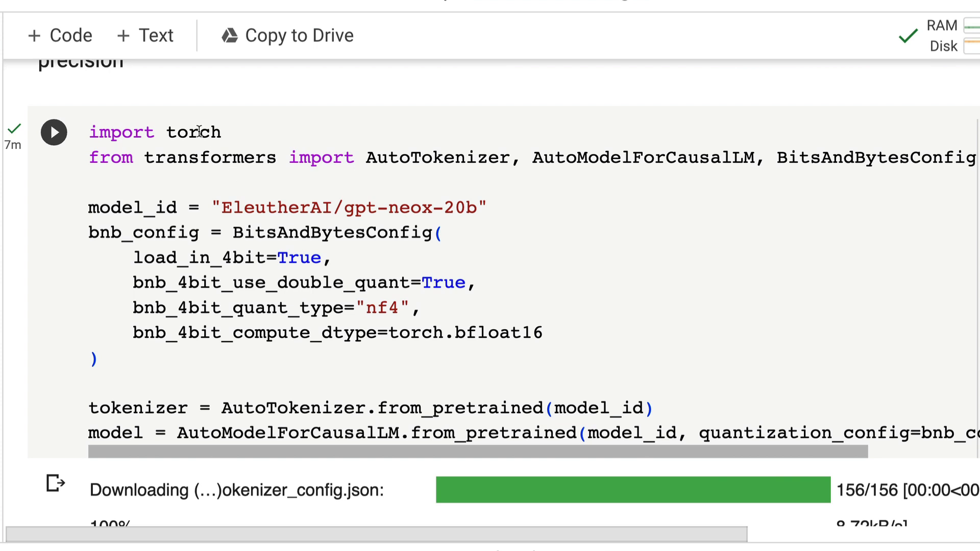
pyautogui.doubleClick(209, 157)
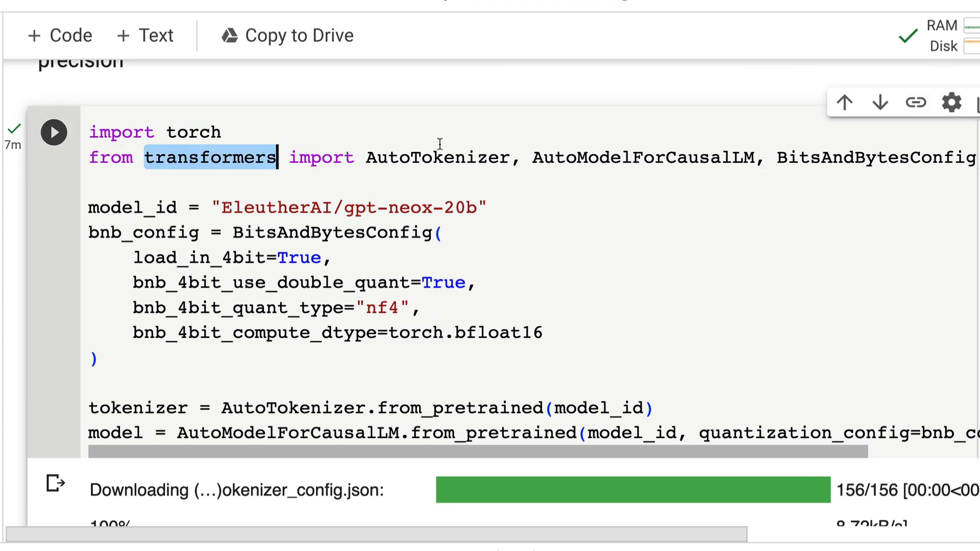
pyautogui.doubleClick(438, 157)
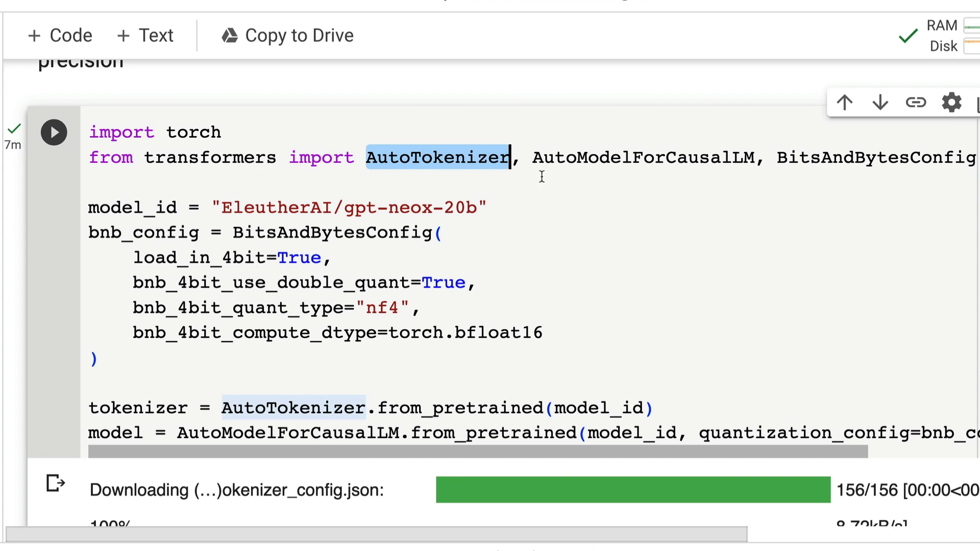
pyautogui.doubleClick(642, 158)
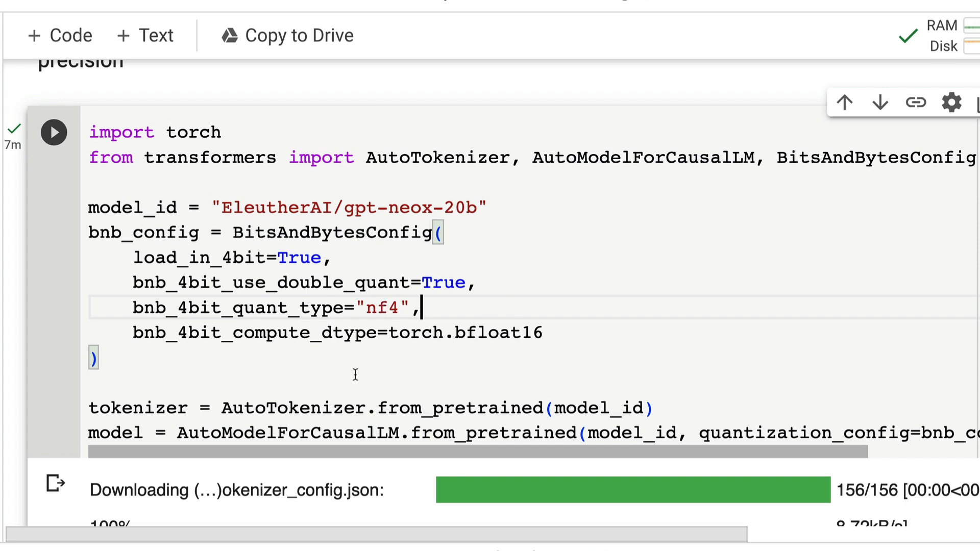
# Step: Scroll between the model-loading cell and the blog's NF4 BitsAndBytesConfig example
pyautogui.scroll(3)
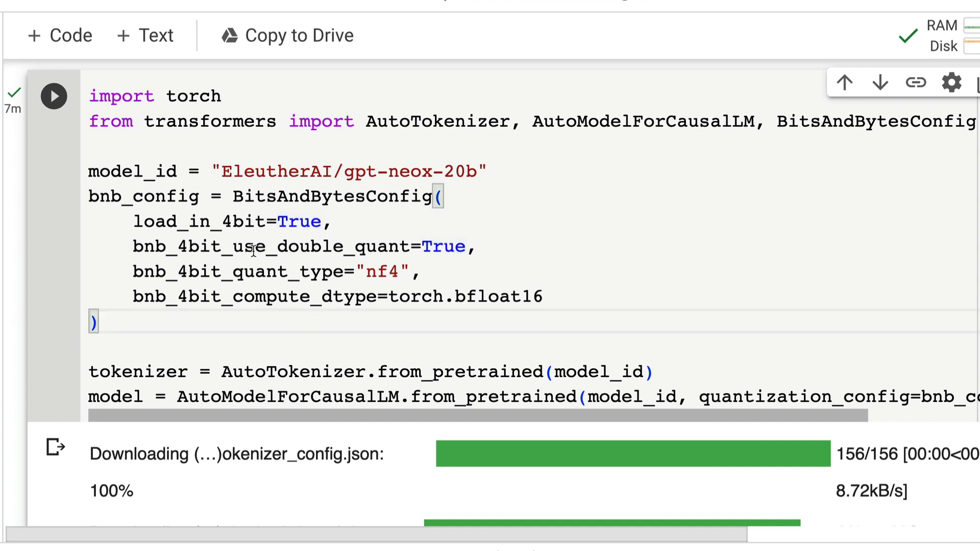
pyautogui.moveTo(438, 248)
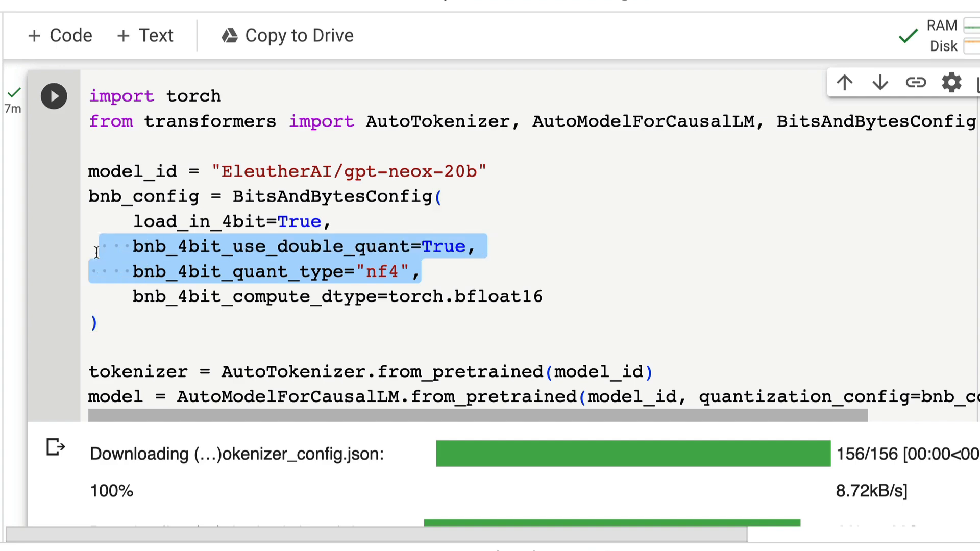
pyautogui.scroll(3)
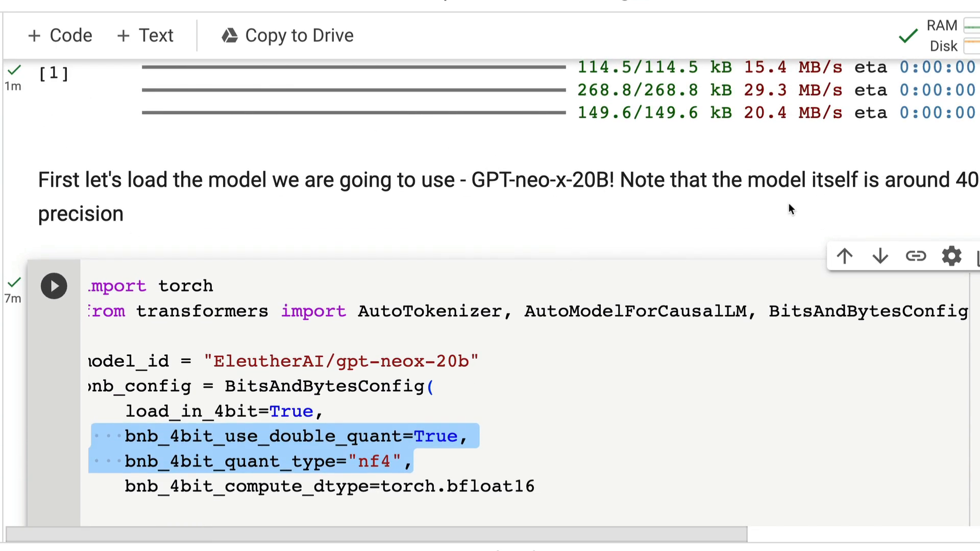
pyautogui.scroll(-3)
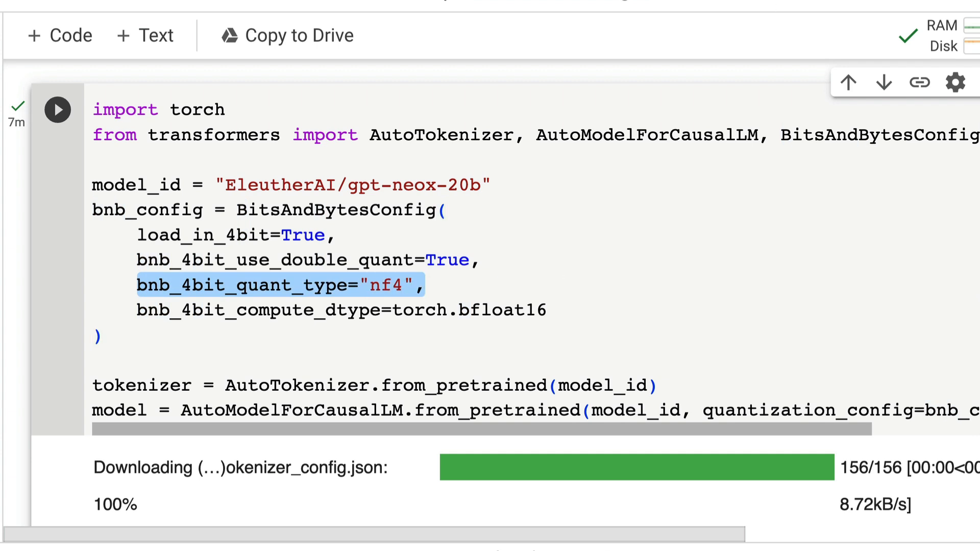
pyautogui.scroll(-3)
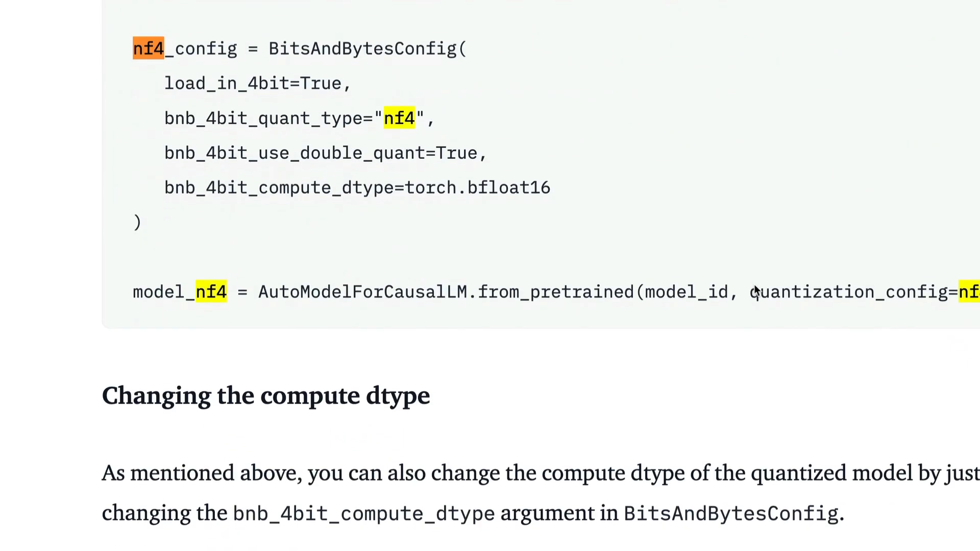
# Step: Scroll the blog to the nf4_config code block and the 'Changing the compute dtype' heading
pyautogui.scroll(-3)
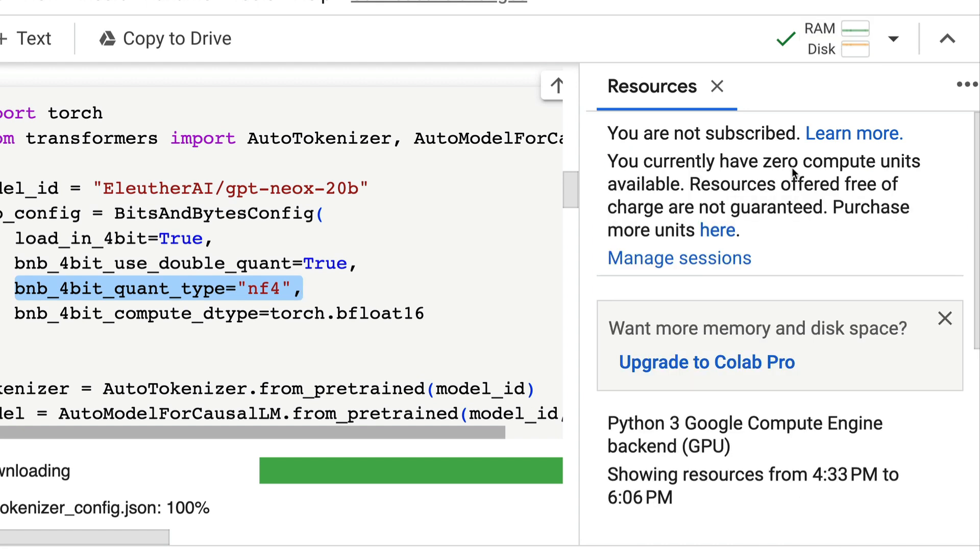
# Step: Scroll back to the 4-bit model-loading cell and its download output after checking resource usage
pyautogui.scroll(-3)
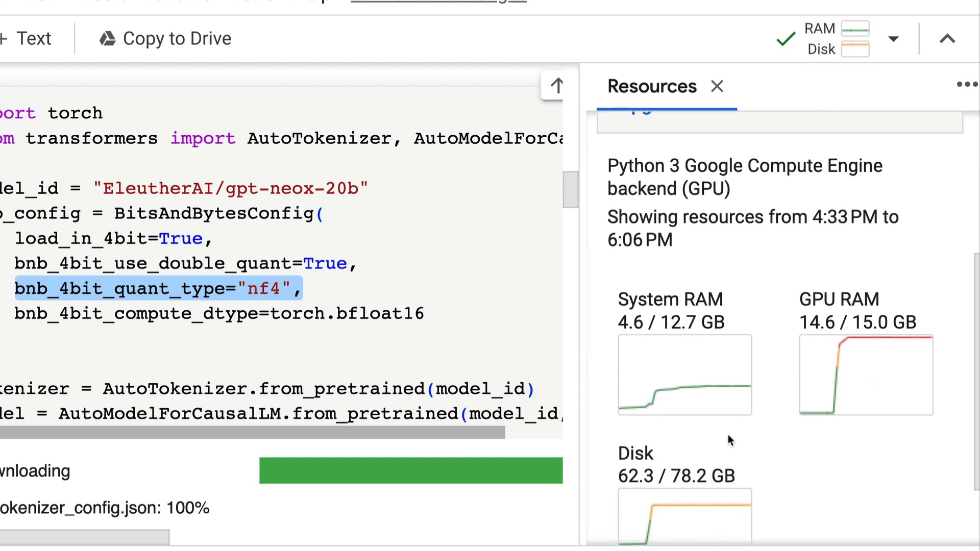
pyautogui.scroll(-3)
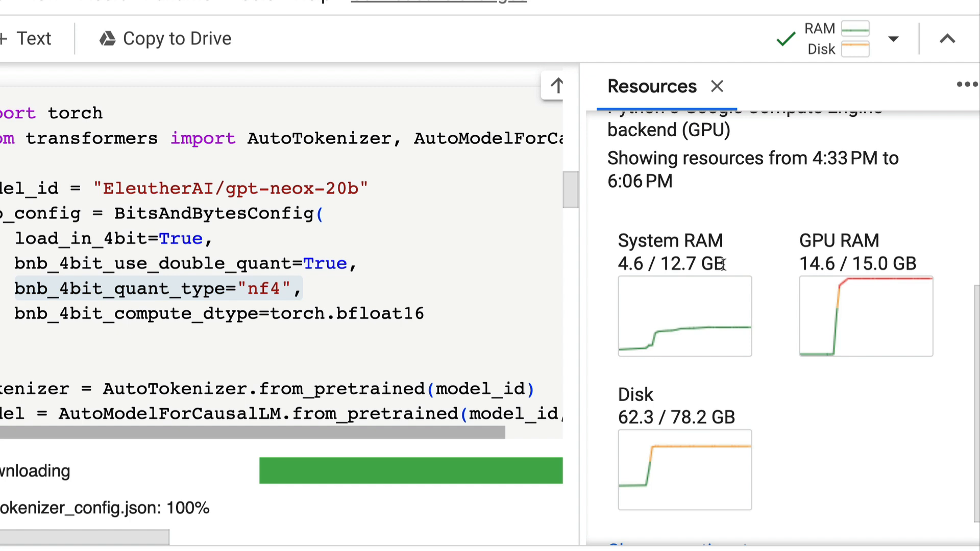
pyautogui.moveTo(737, 425)
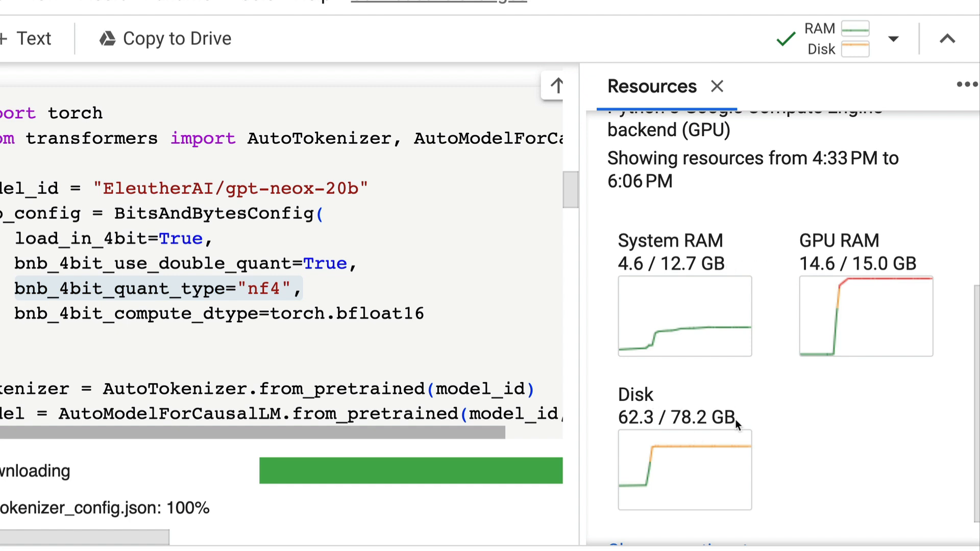
pyautogui.moveTo(903, 269)
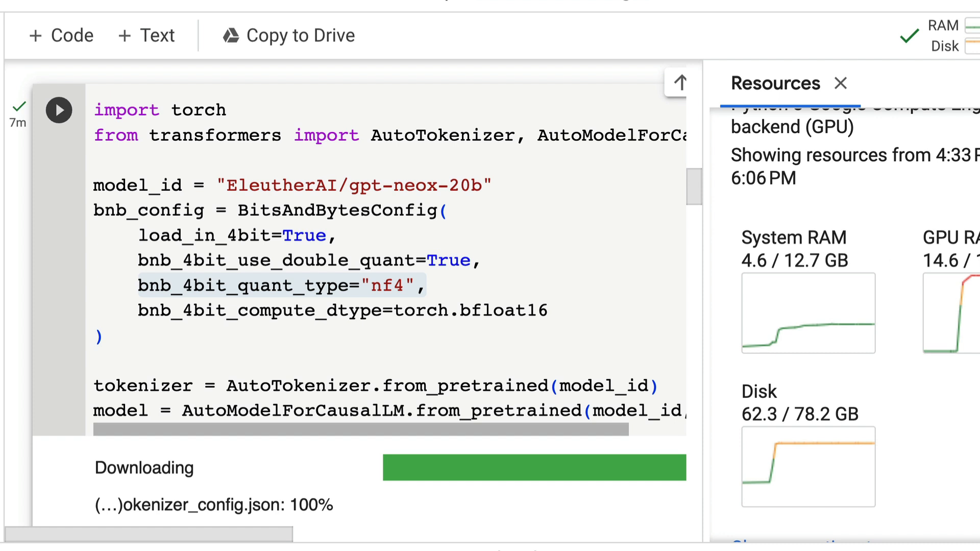
pyautogui.moveTo(806, 109)
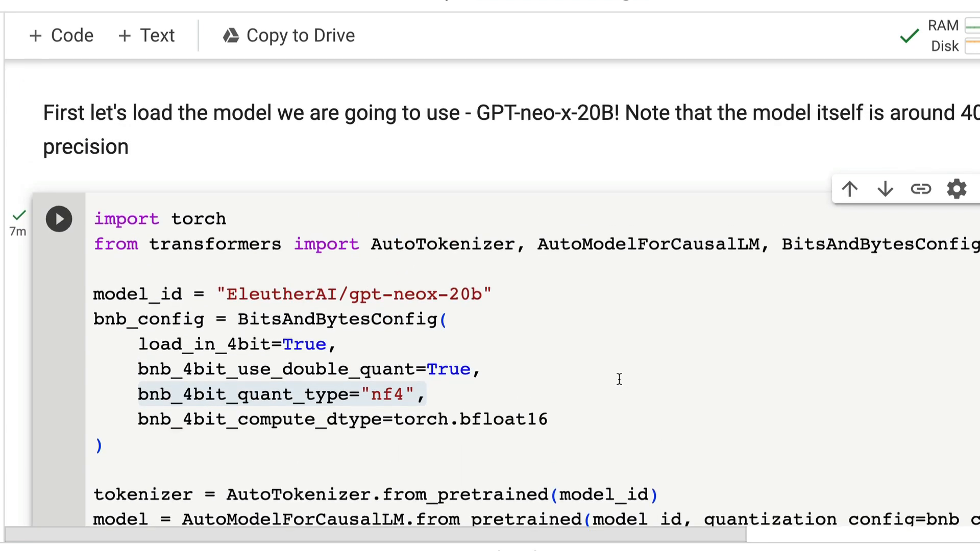
pyautogui.scroll(3)
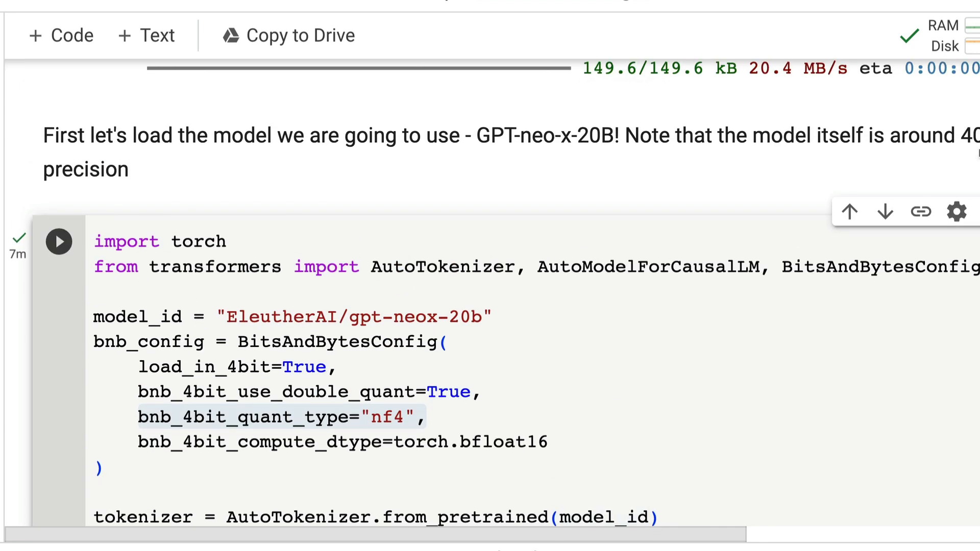
pyautogui.scroll(-3)
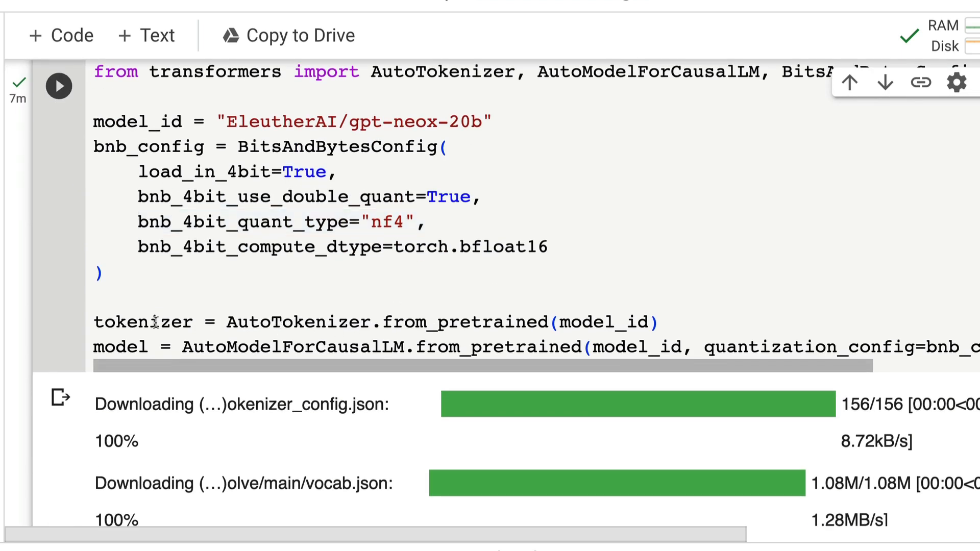
pyautogui.hscroll(3)
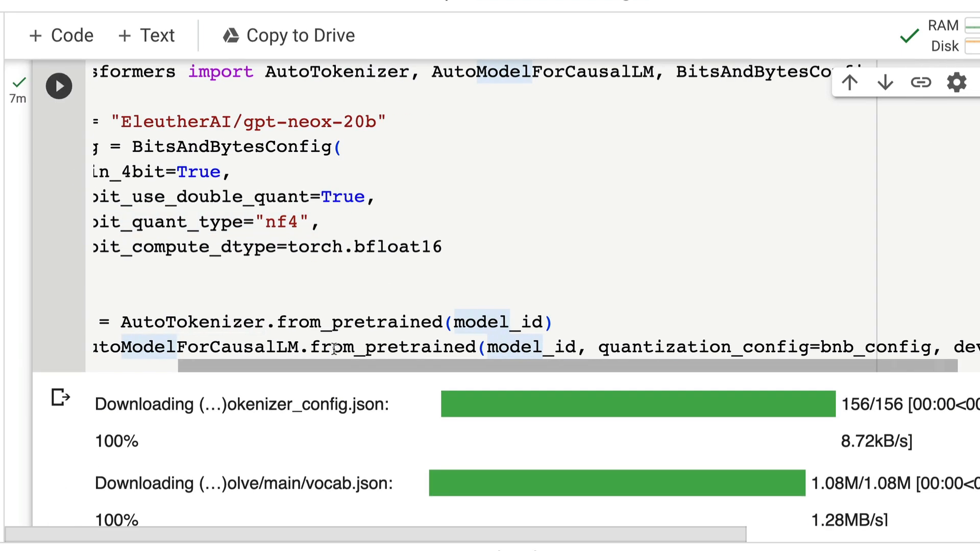
pyautogui.hscroll(-3)
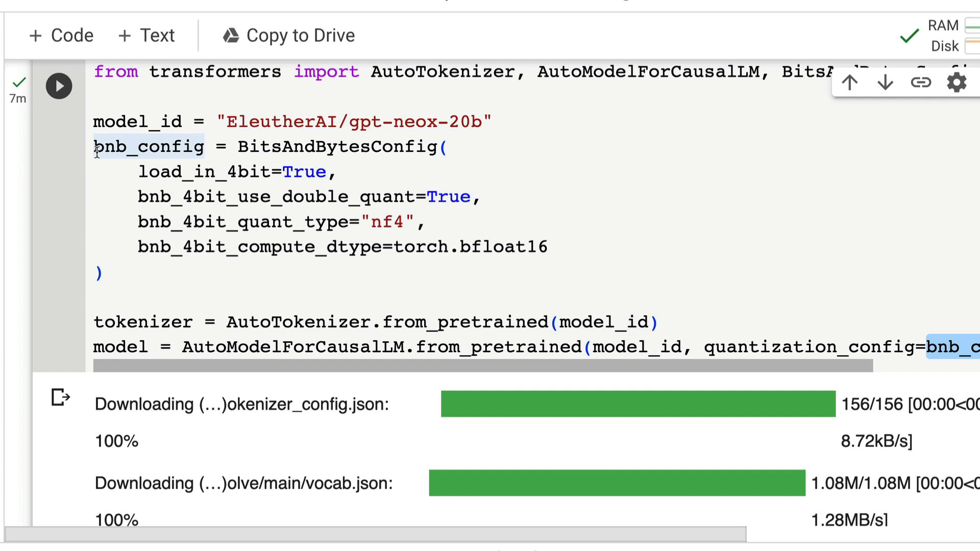
pyautogui.hscroll(3)
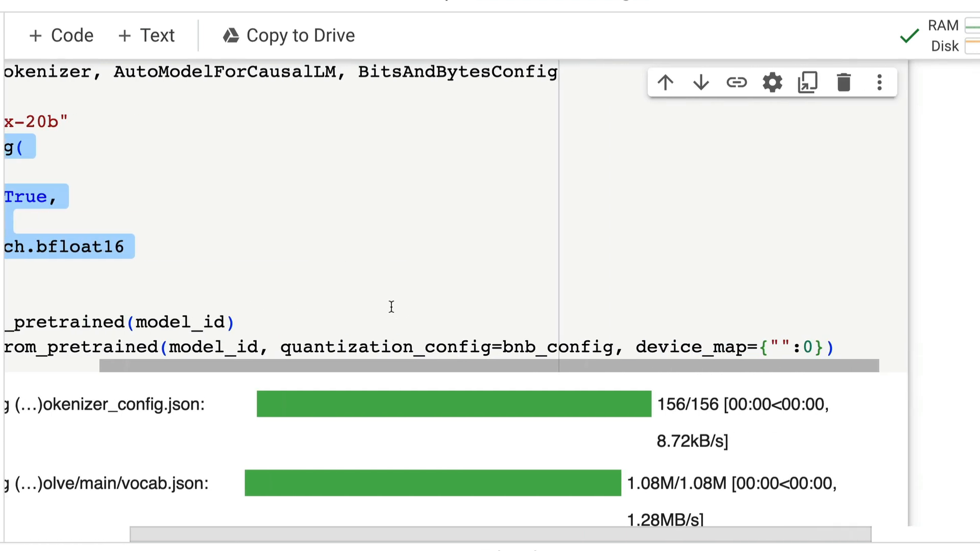
pyautogui.scroll(-3)
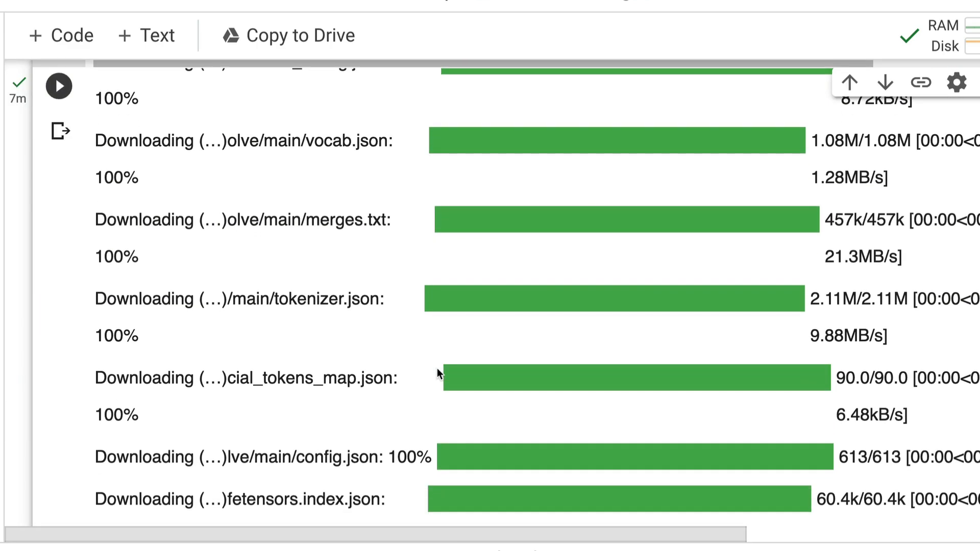
pyautogui.scroll(-3)
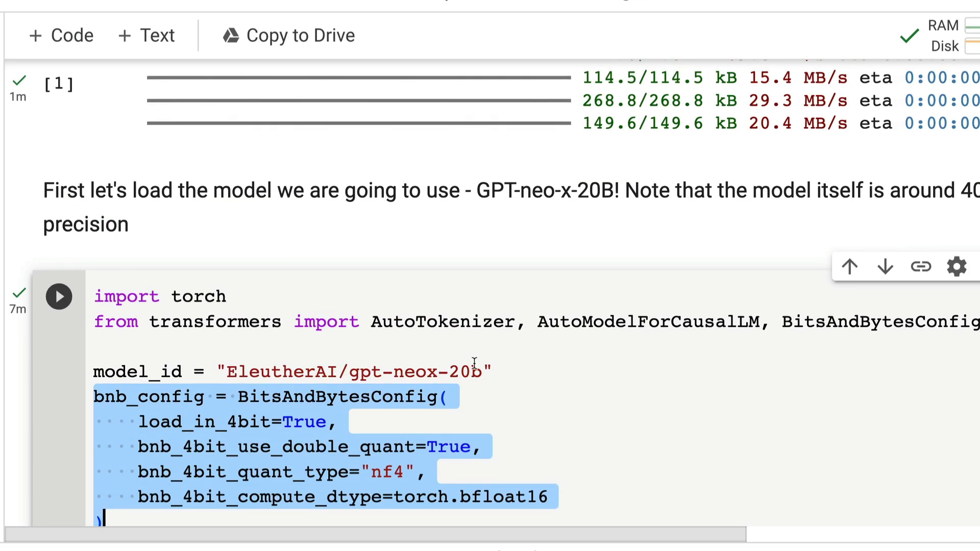
pyautogui.click(463, 372)
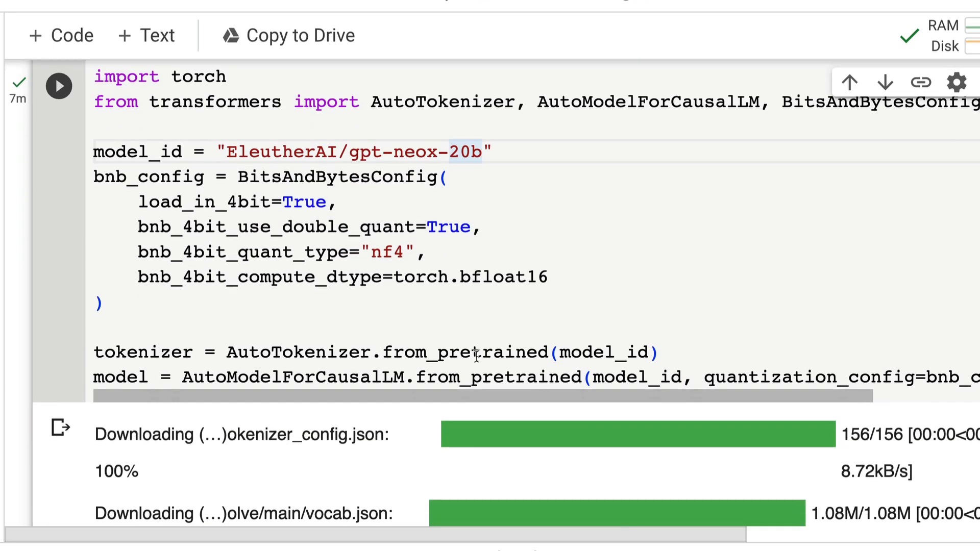
pyautogui.scroll(-3)
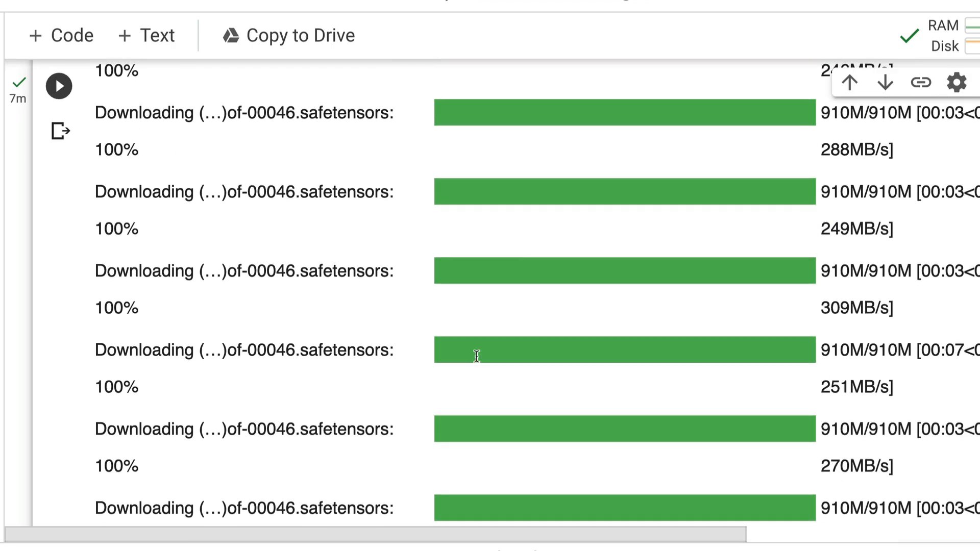
pyautogui.scroll(-3)
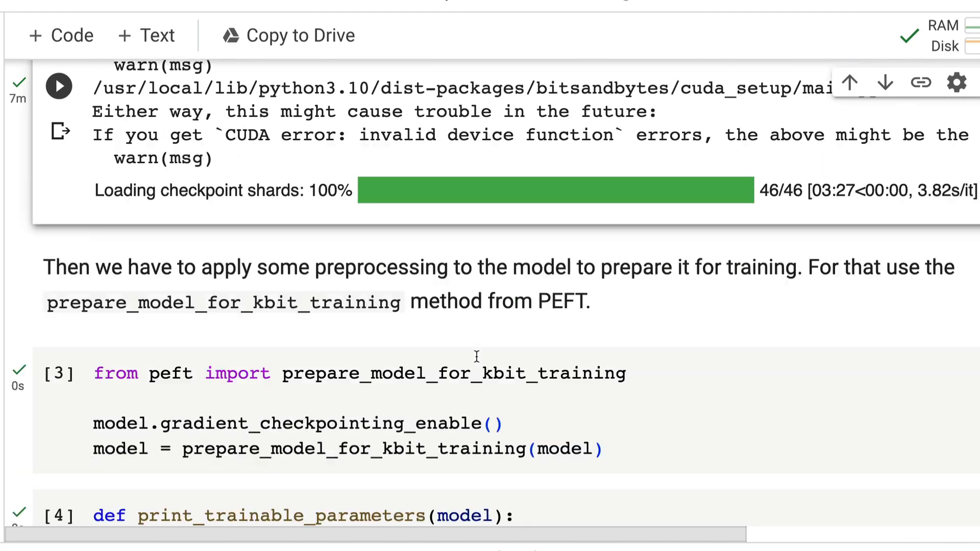
pyautogui.scroll(-3)
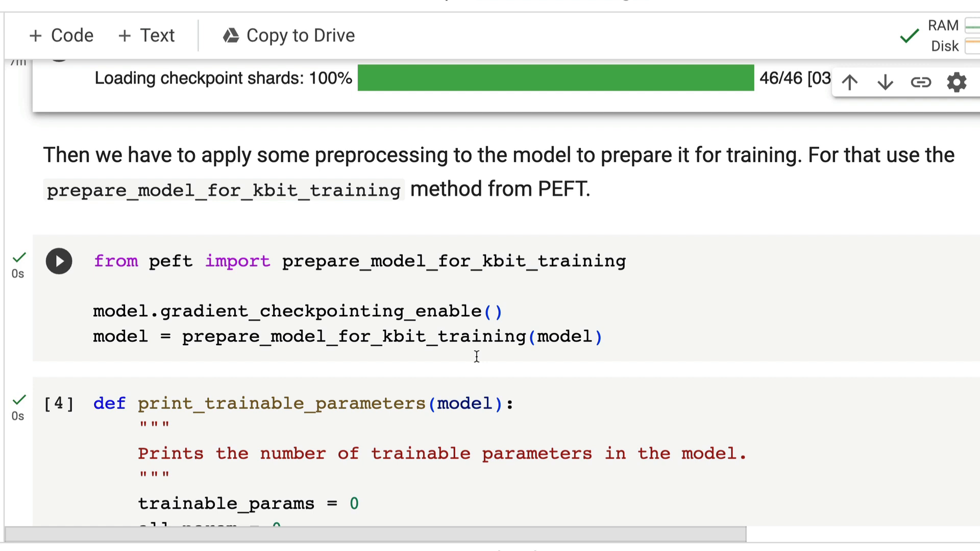
pyautogui.moveTo(206, 264)
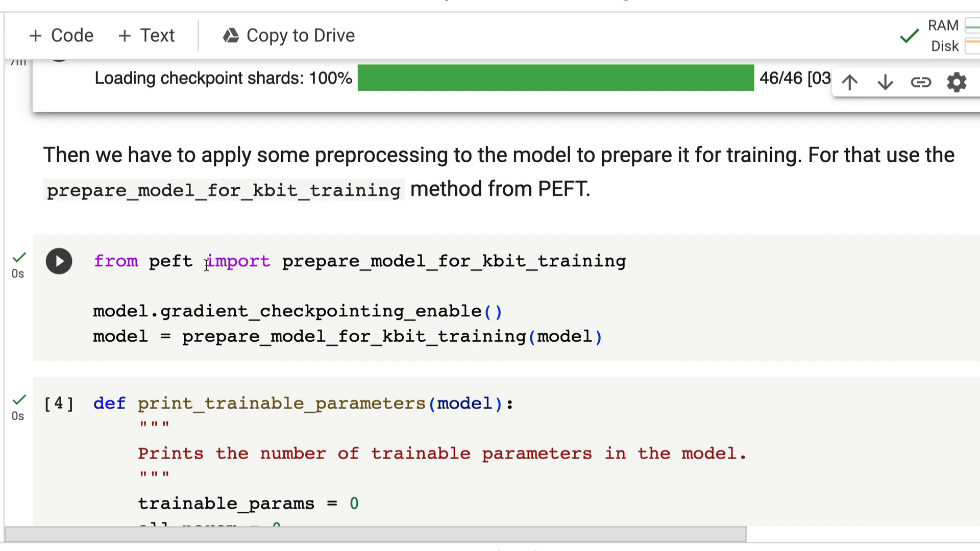
pyautogui.doubleClick(171, 261)
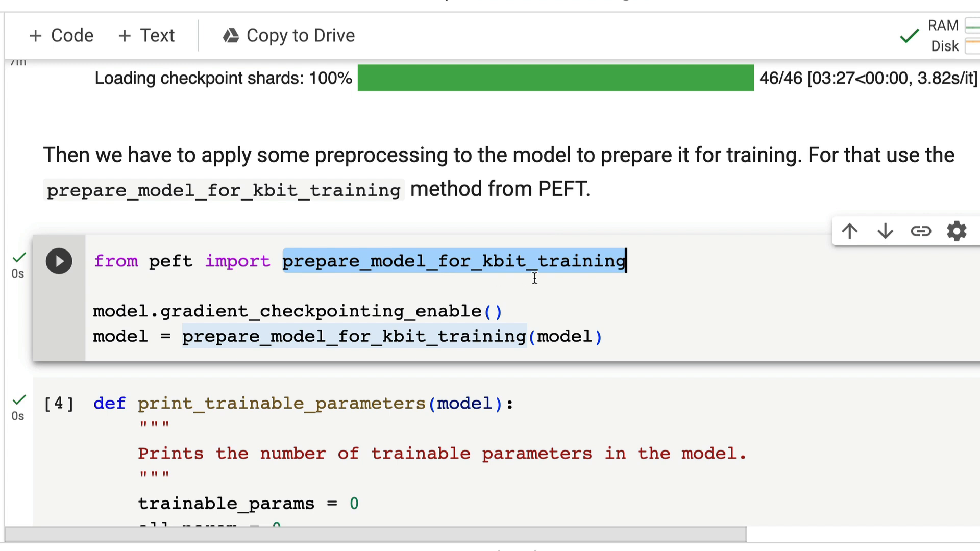
pyautogui.moveTo(637, 249)
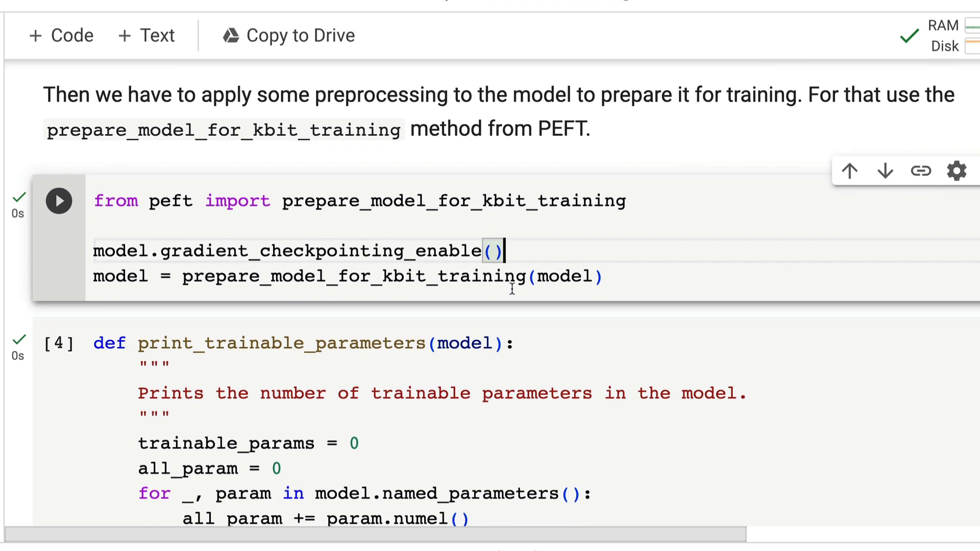
pyautogui.moveTo(182, 278)
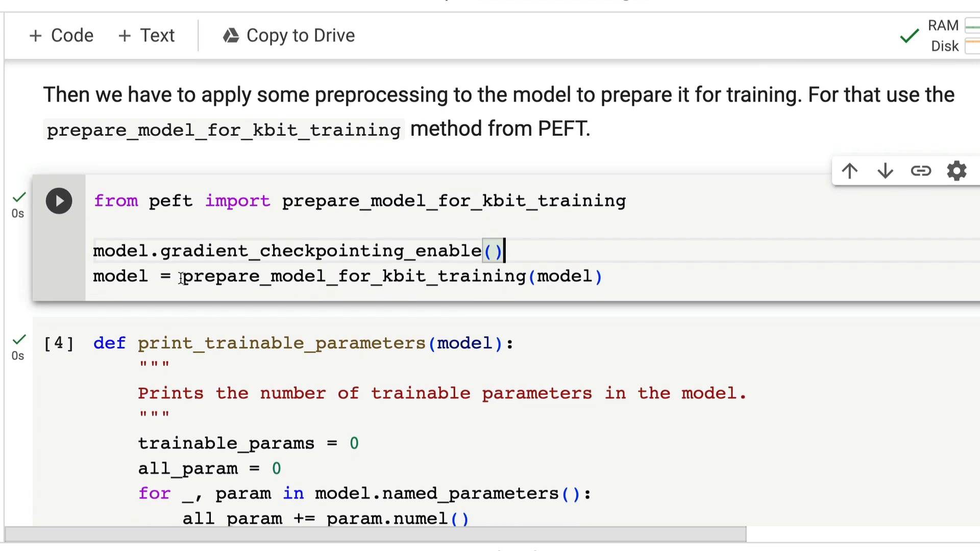
pyautogui.doubleClick(355, 276)
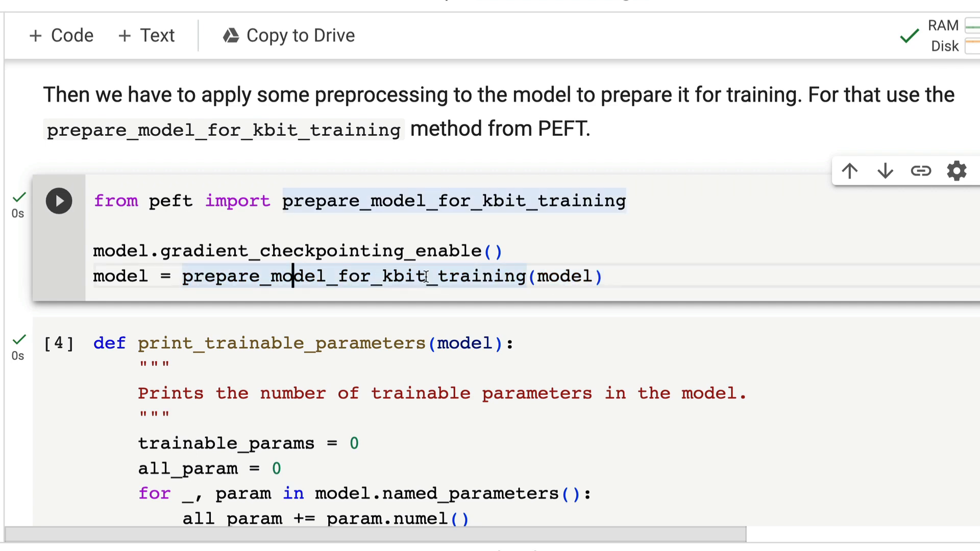
pyautogui.moveTo(660, 238)
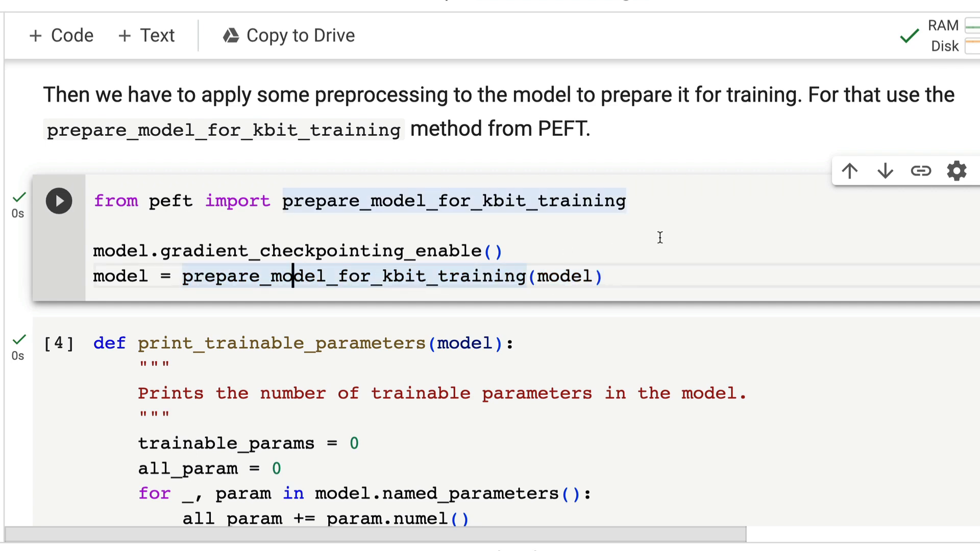
pyautogui.scroll(-3)
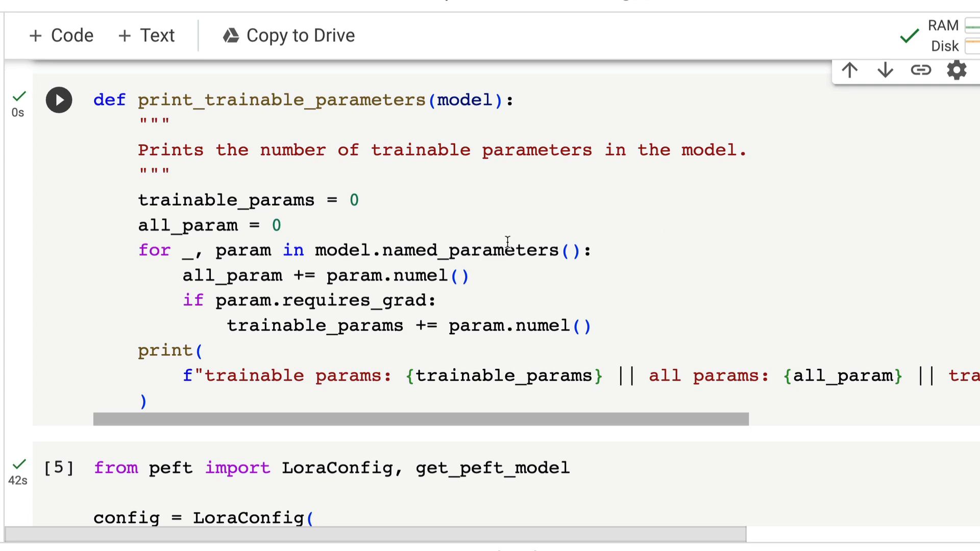
pyautogui.moveTo(233, 260)
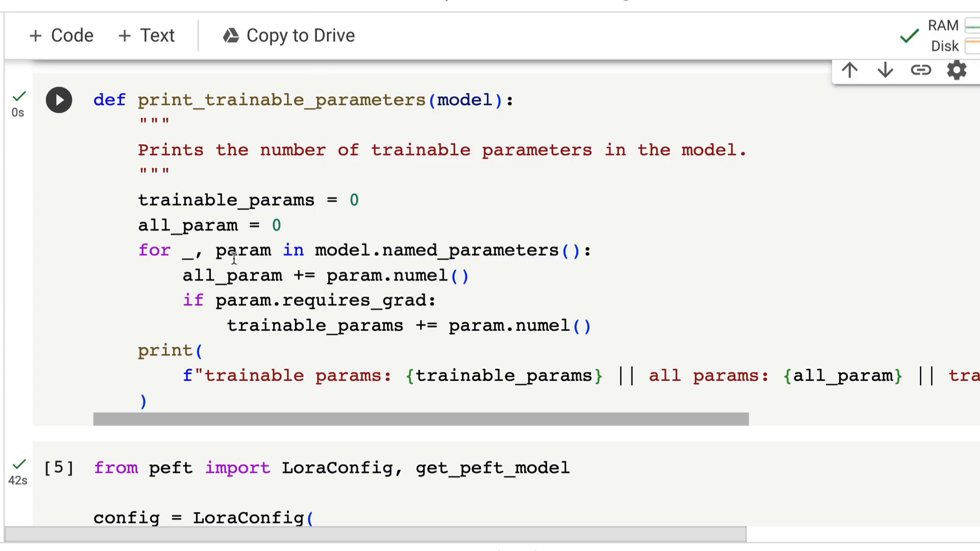
pyautogui.scroll(-3)
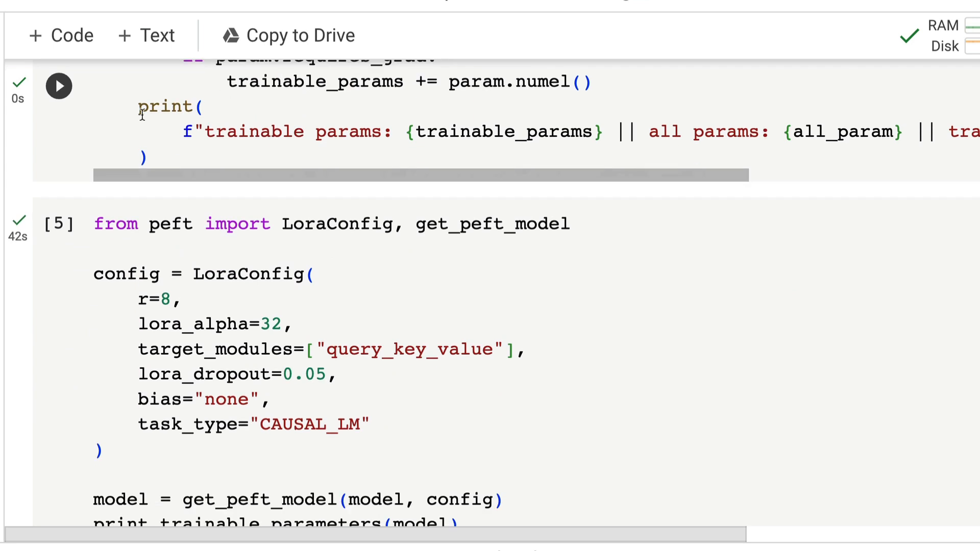
pyautogui.scroll(-3)
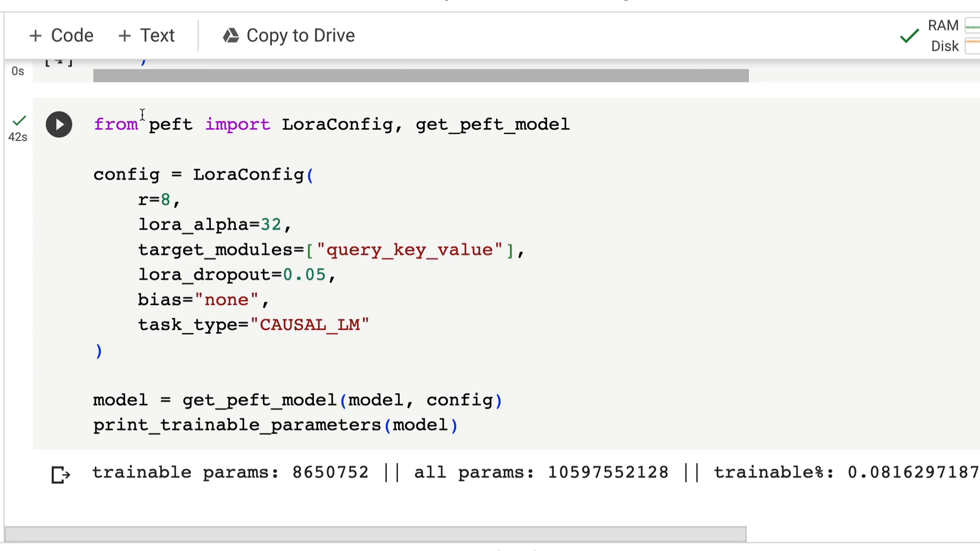
pyautogui.scroll(-3)
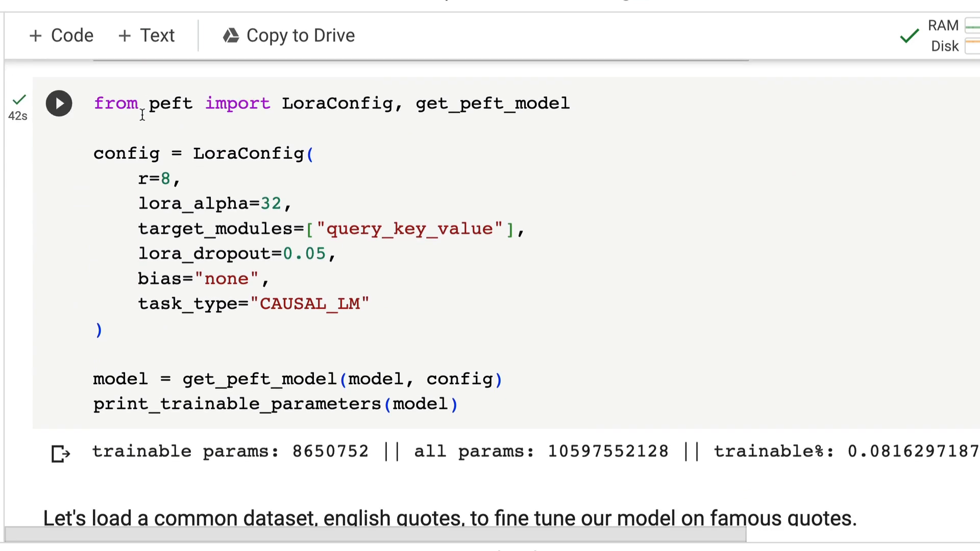
pyautogui.doubleClick(249, 153)
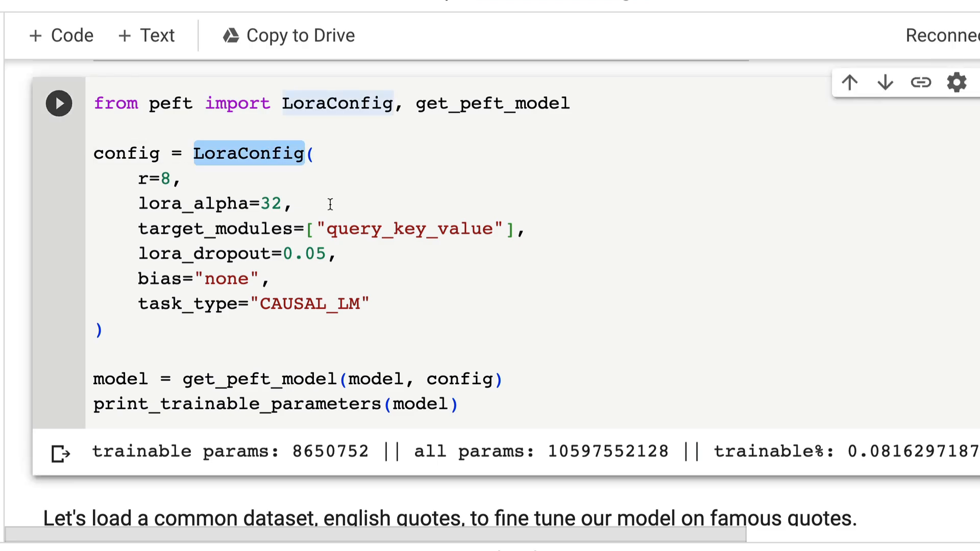
pyautogui.moveTo(733, 378)
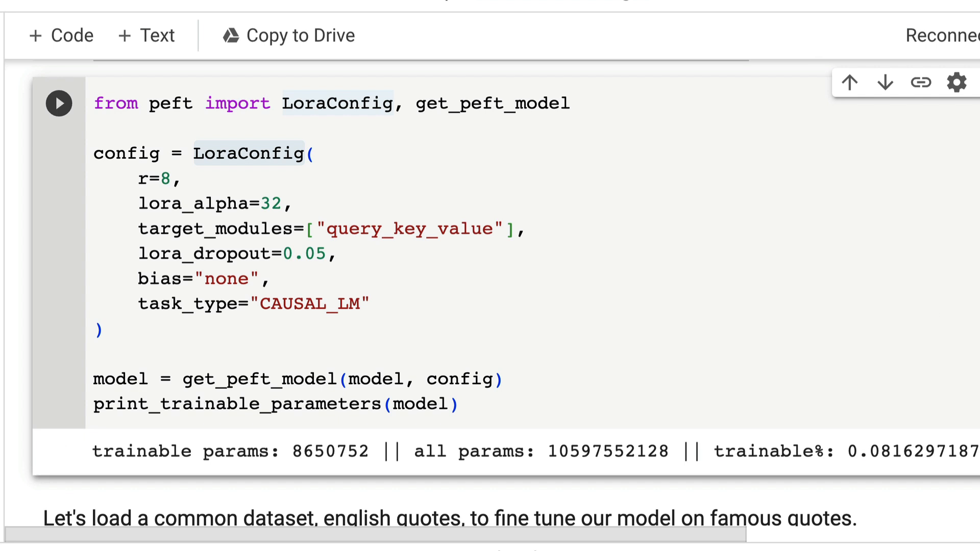
pyautogui.scroll(-3)
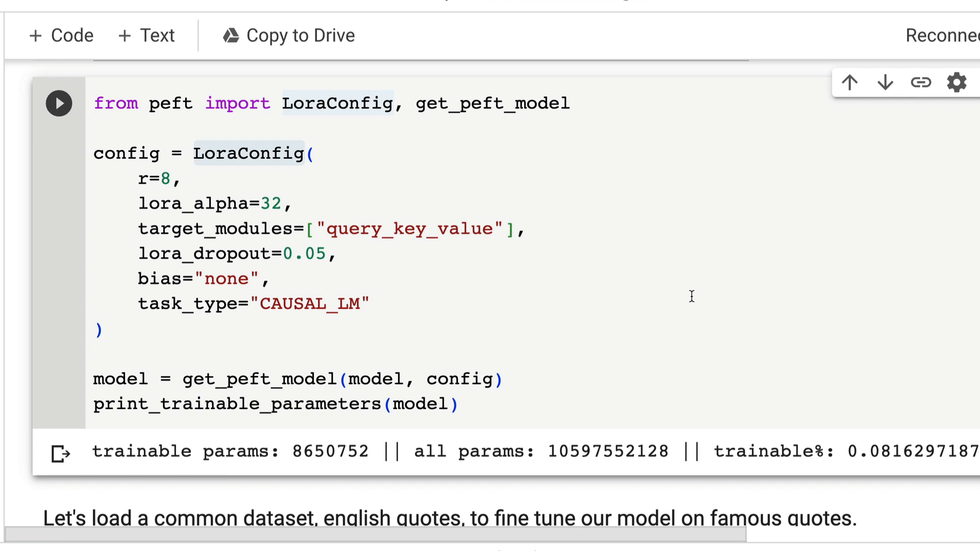
pyautogui.moveTo(331, 232)
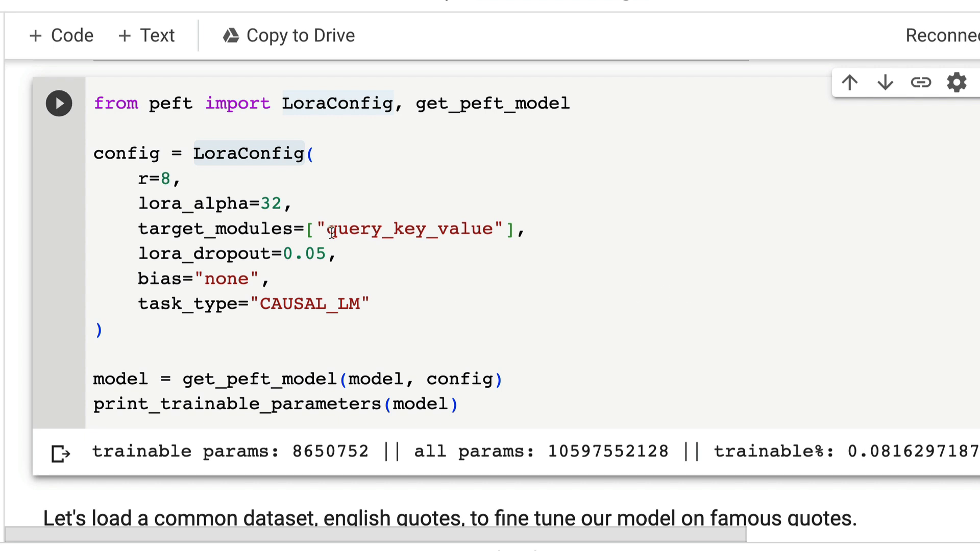
pyautogui.click(143, 178)
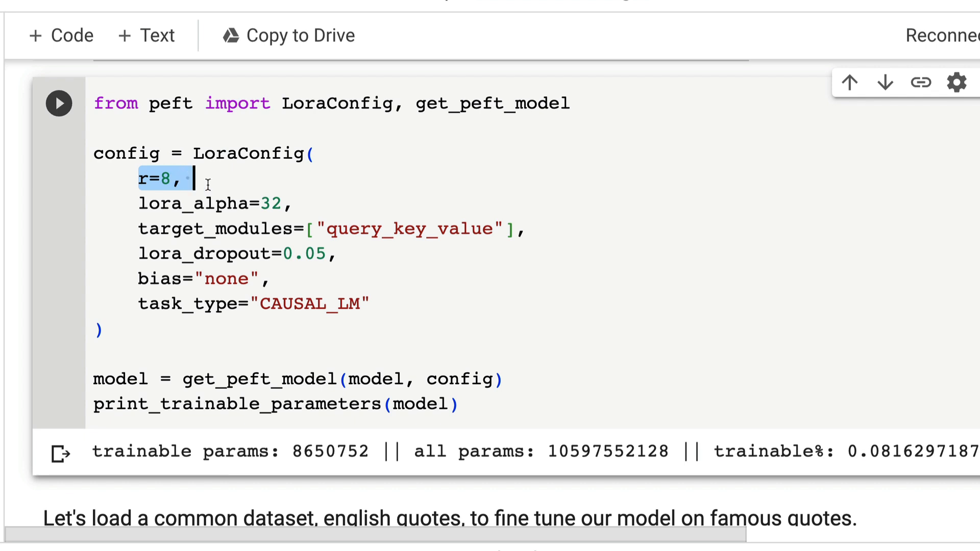
pyautogui.click(228, 203)
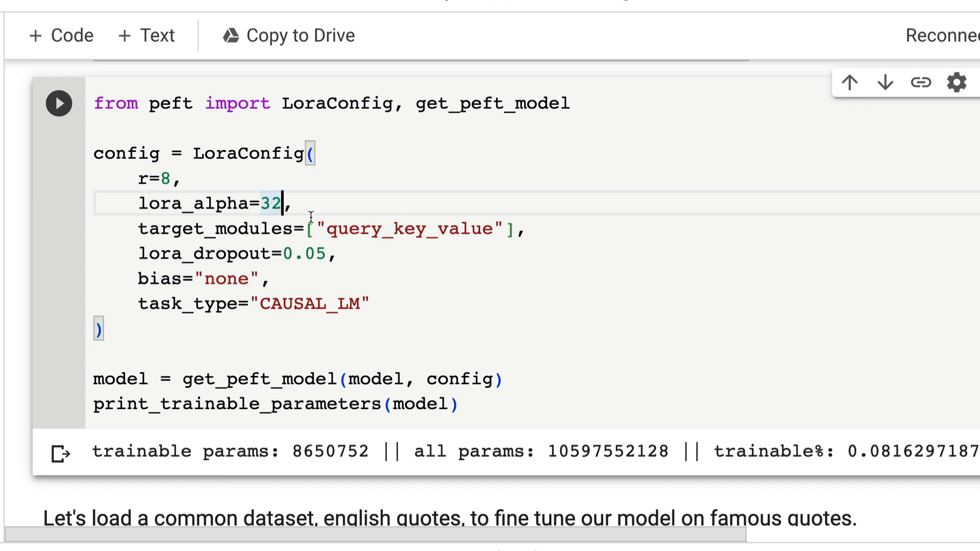
pyautogui.doubleClick(218, 229)
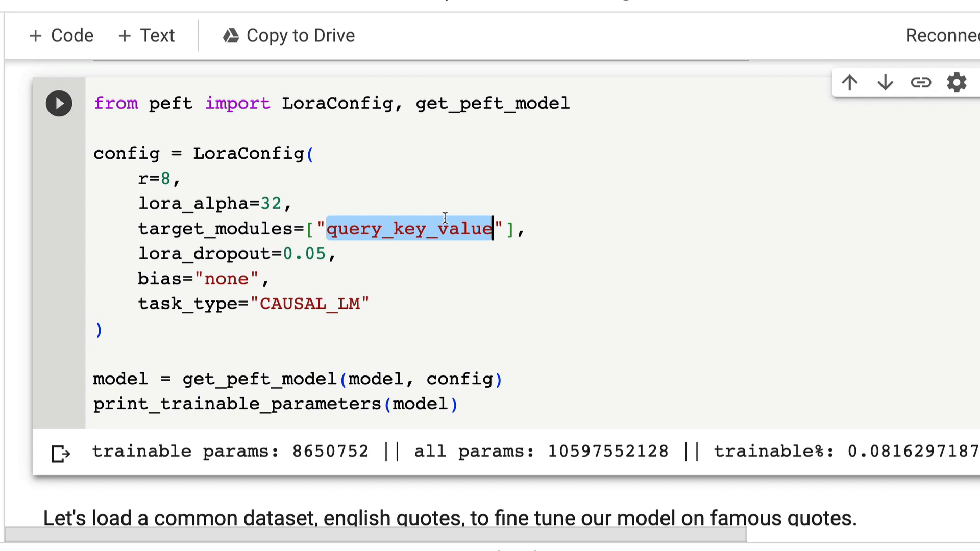
pyautogui.scroll(3)
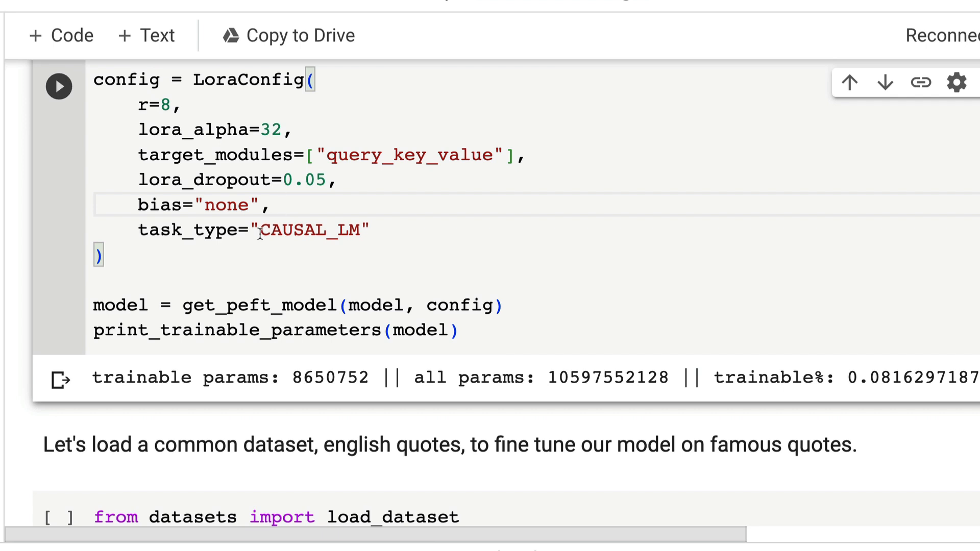
pyautogui.doubleClick(312, 229)
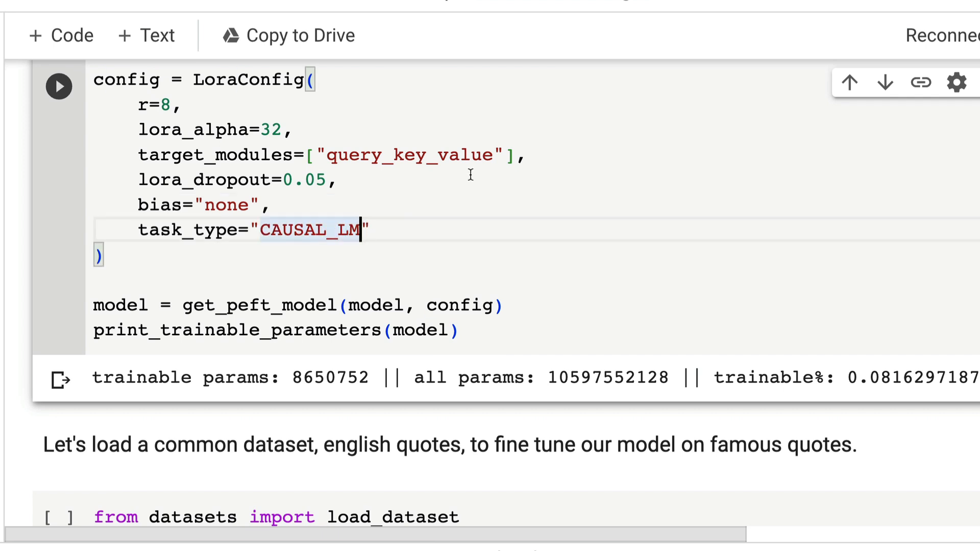
pyautogui.moveTo(600, 329)
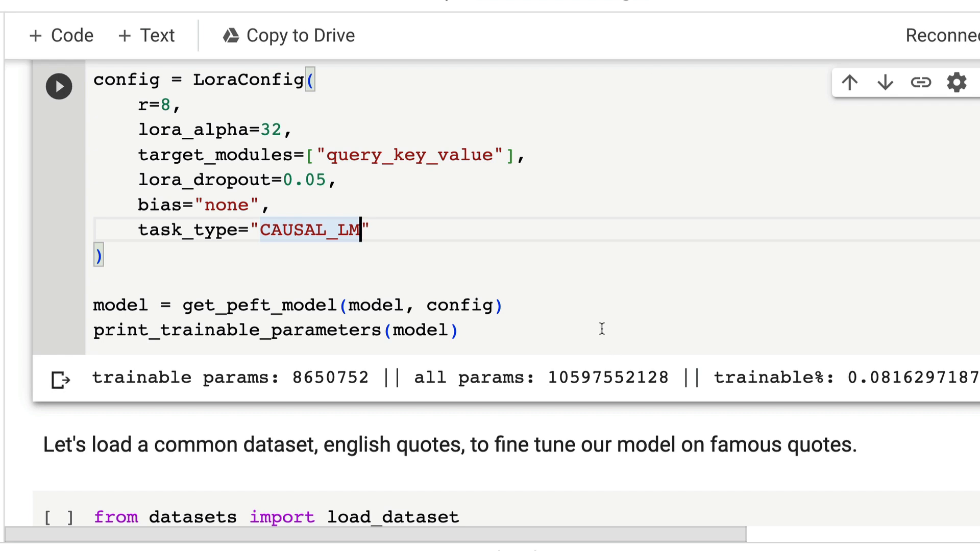
pyautogui.scroll(3)
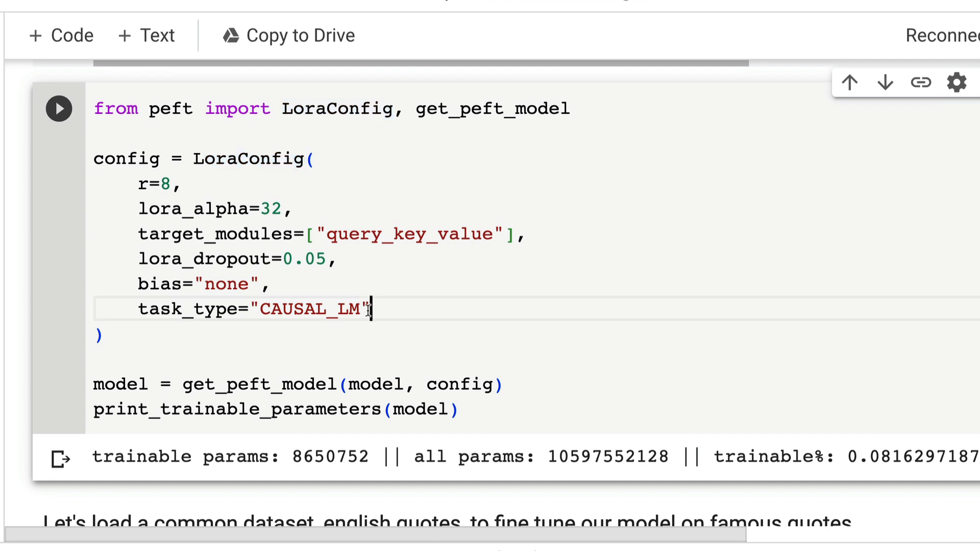
pyautogui.doubleClick(310, 294)
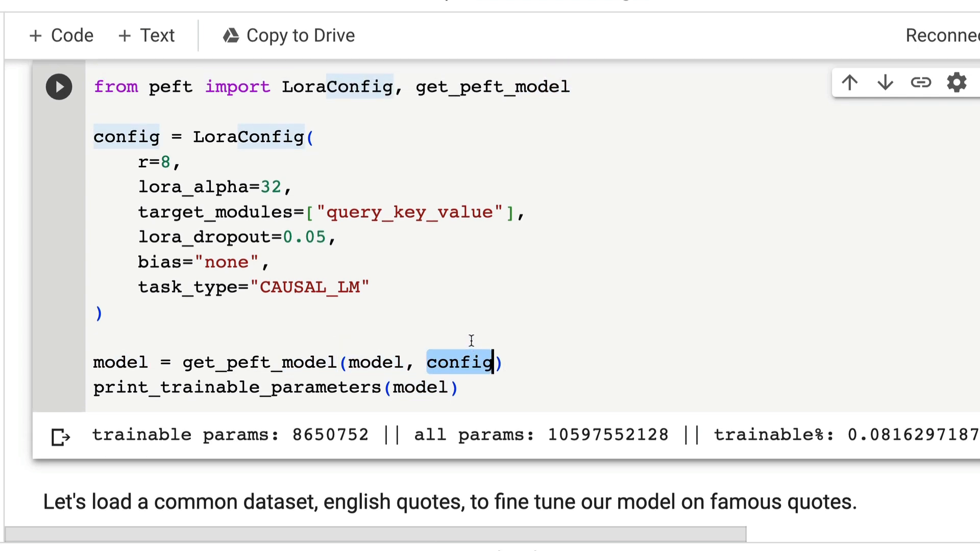
pyautogui.moveTo(139, 136)
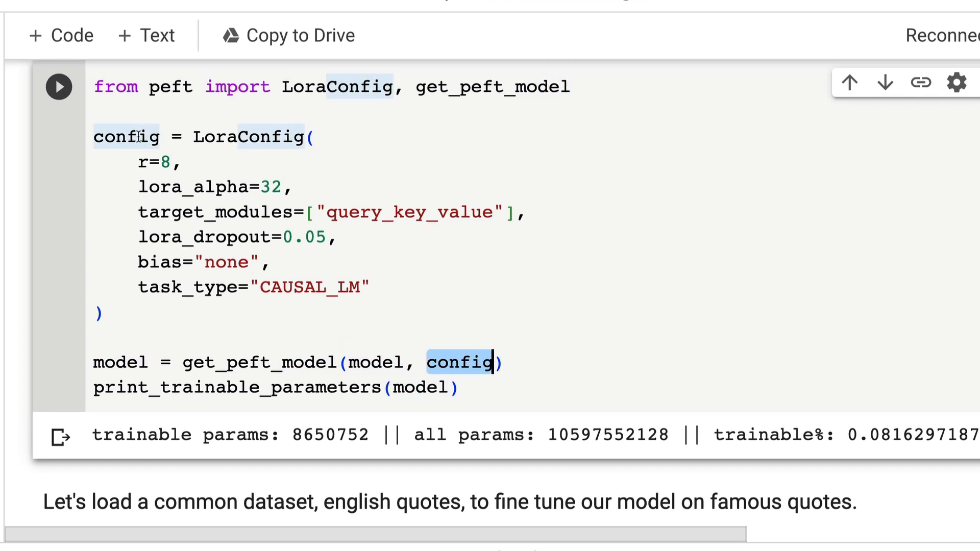
pyautogui.scroll(-3)
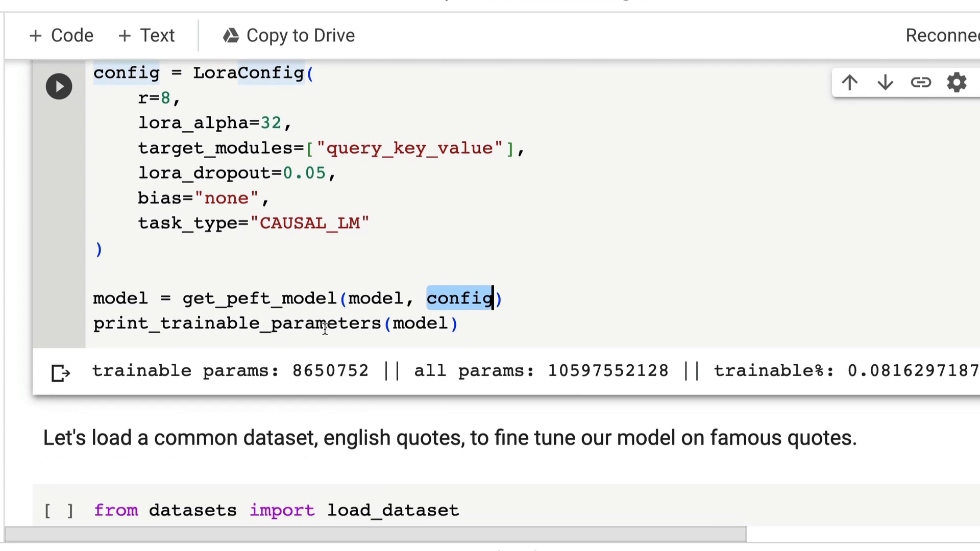
pyautogui.moveTo(426, 380)
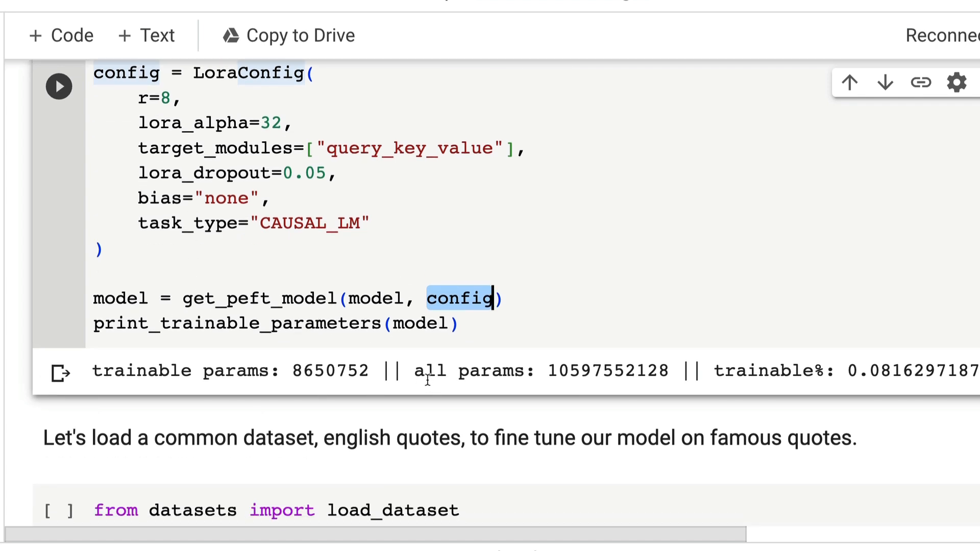
pyautogui.moveTo(491, 357)
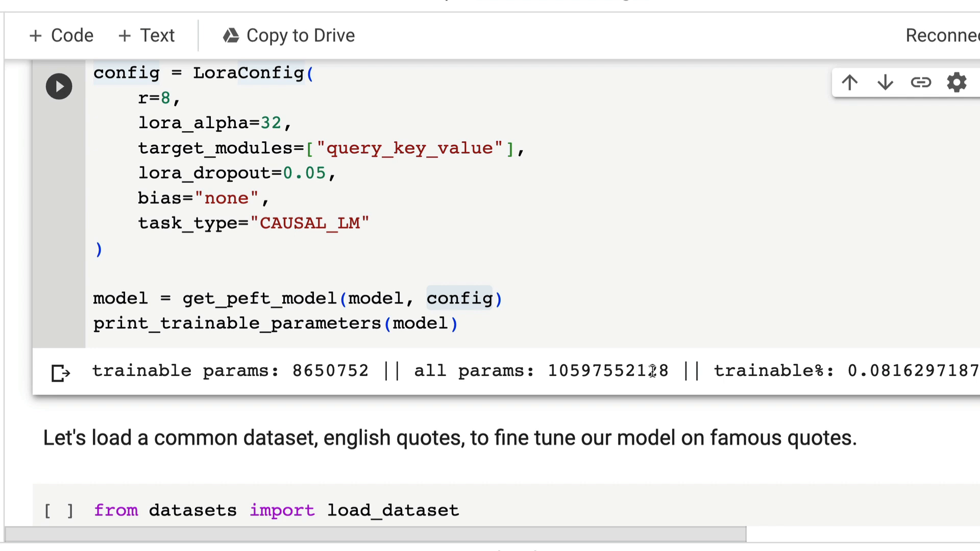
pyautogui.doubleClick(607, 370)
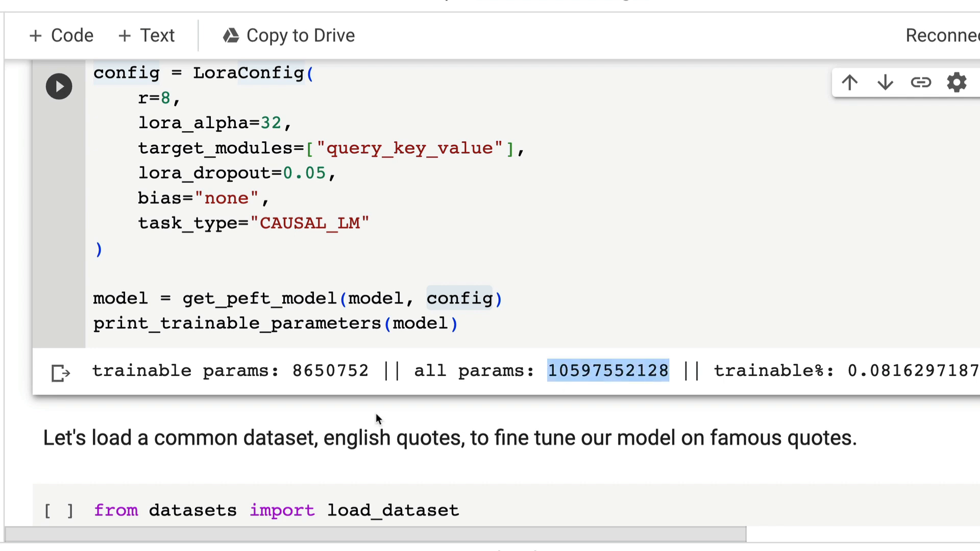
pyautogui.doubleClick(330, 371)
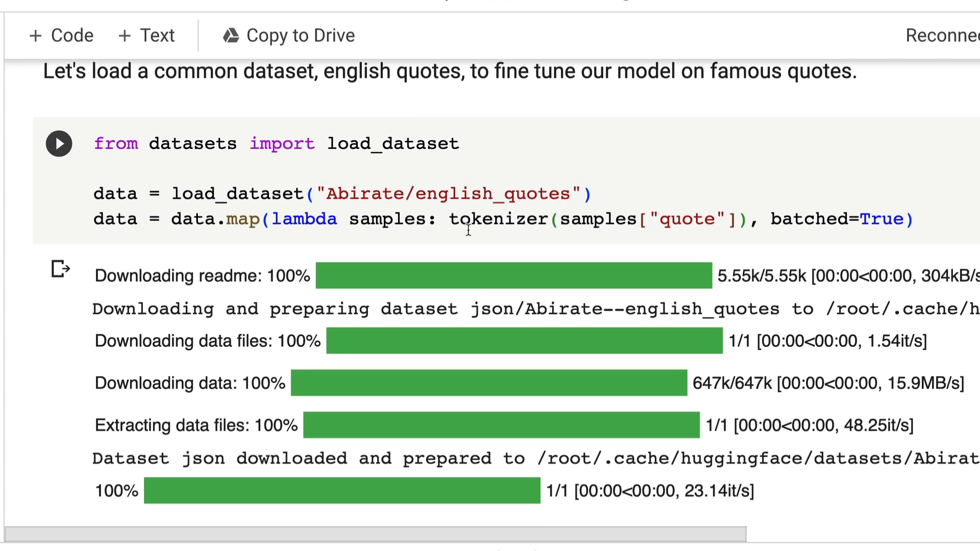
pyautogui.moveTo(441, 224)
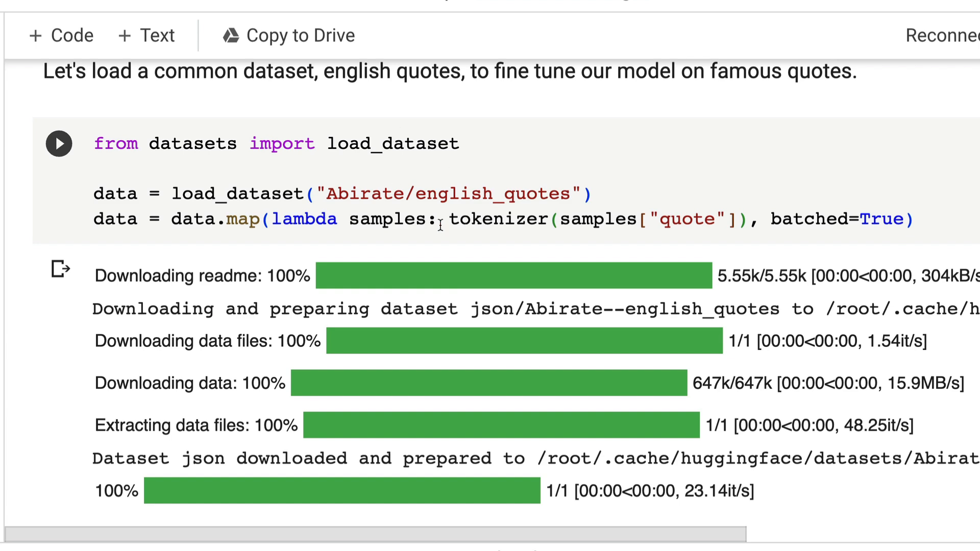
pyautogui.scroll(-3)
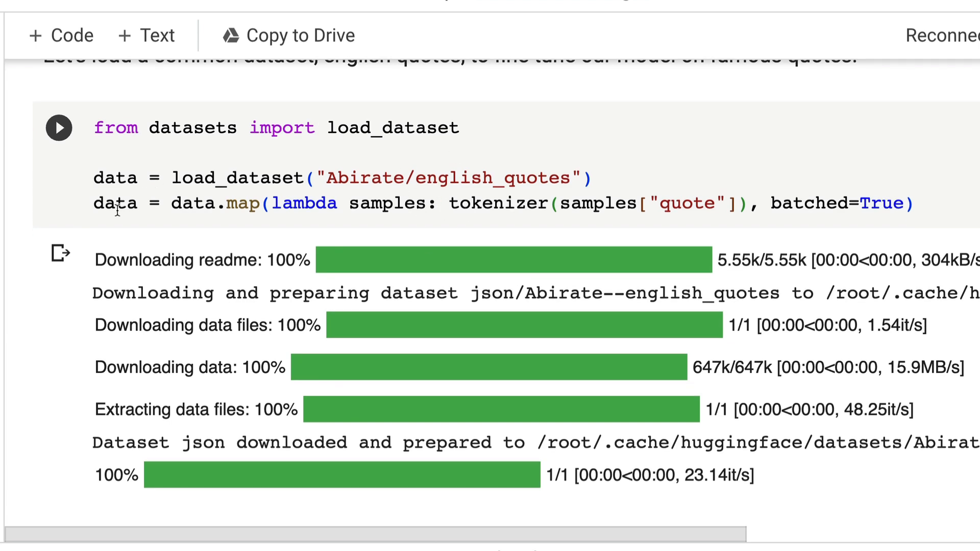
pyautogui.scroll(-3)
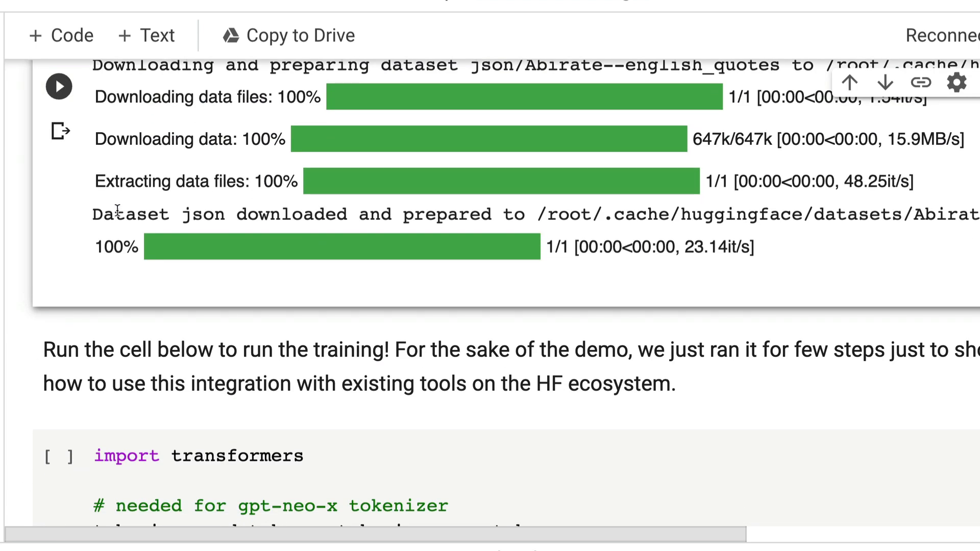
pyautogui.scroll(-3)
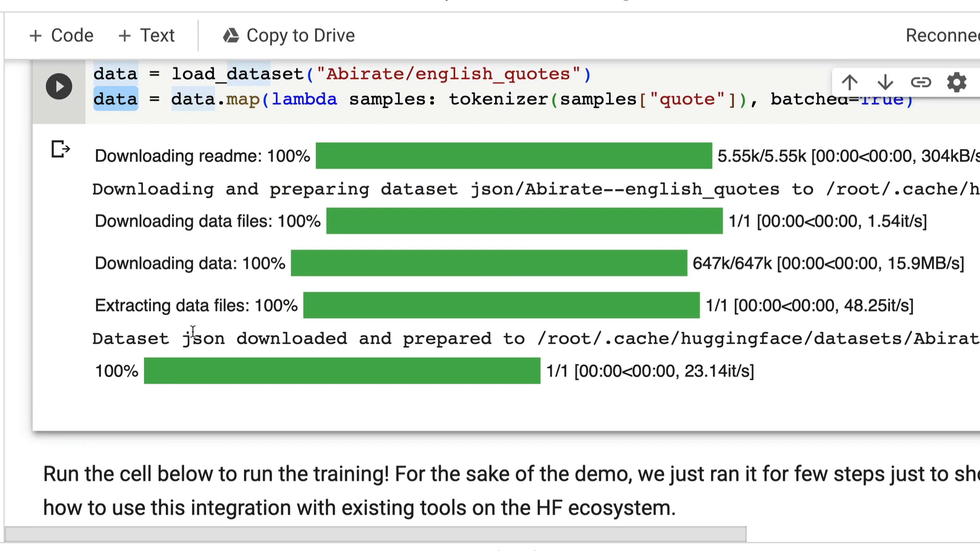
pyautogui.scroll(-3)
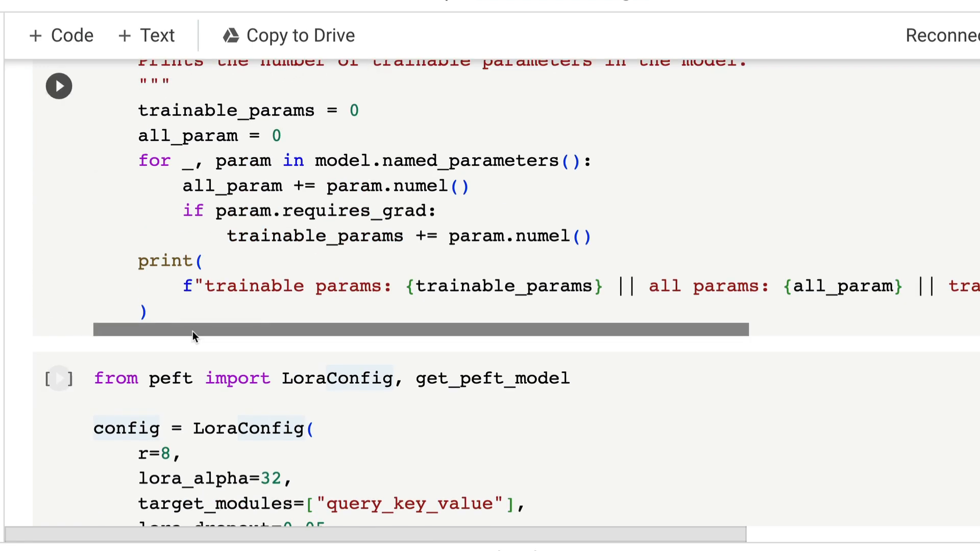
pyautogui.scroll(-3)
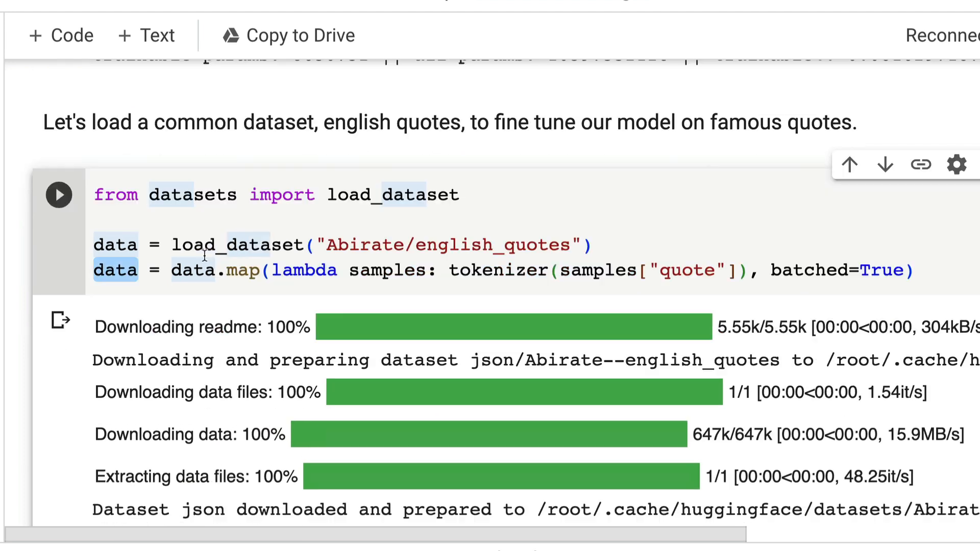
pyautogui.scroll(-3)
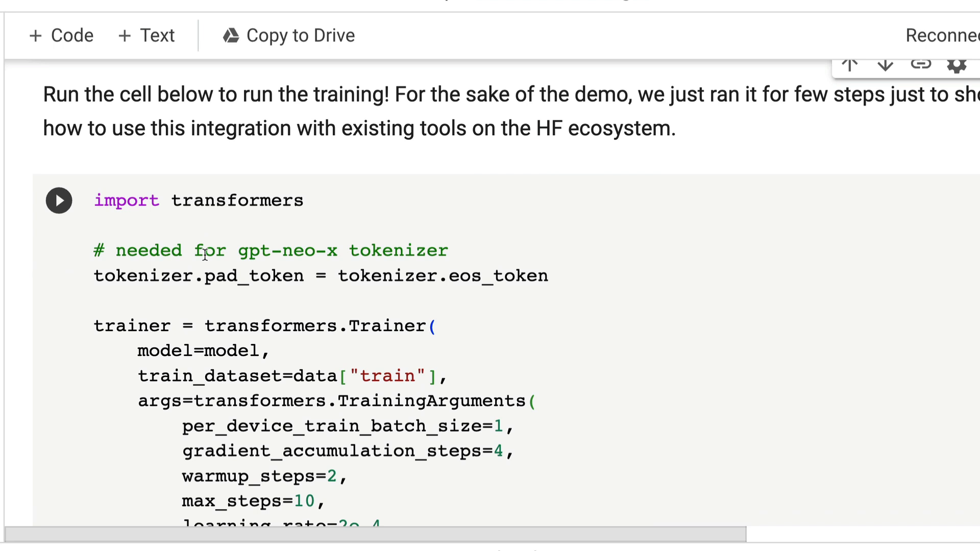
pyautogui.scroll(-3)
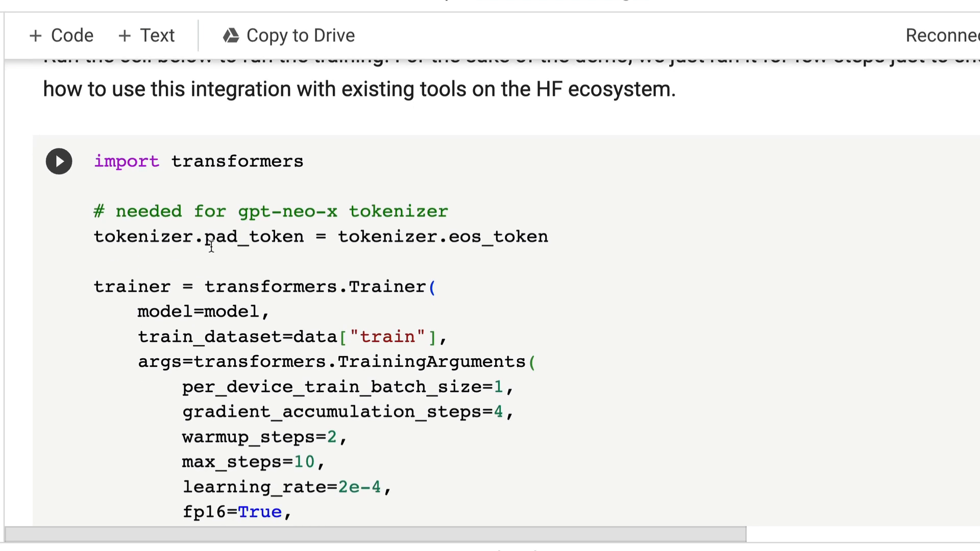
pyautogui.doubleClick(237, 162)
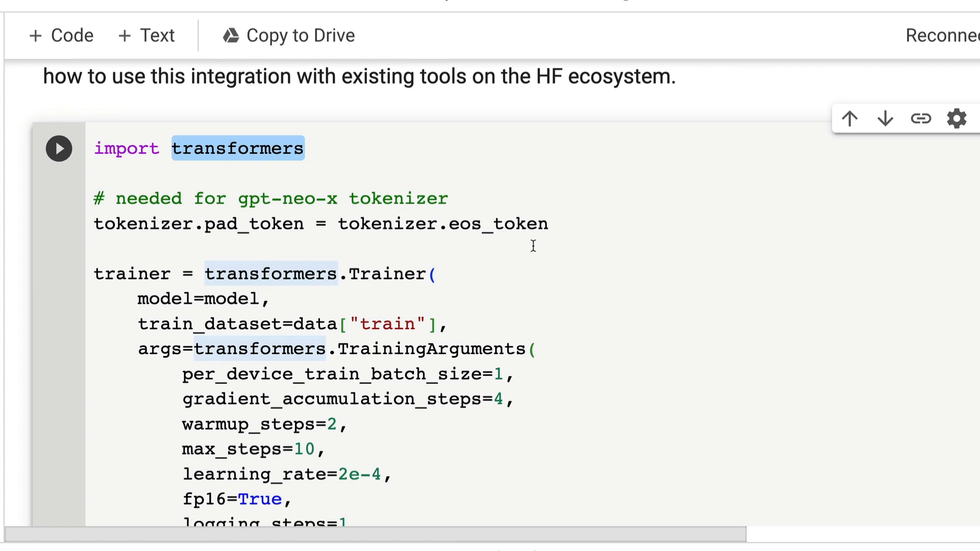
pyautogui.scroll(-3)
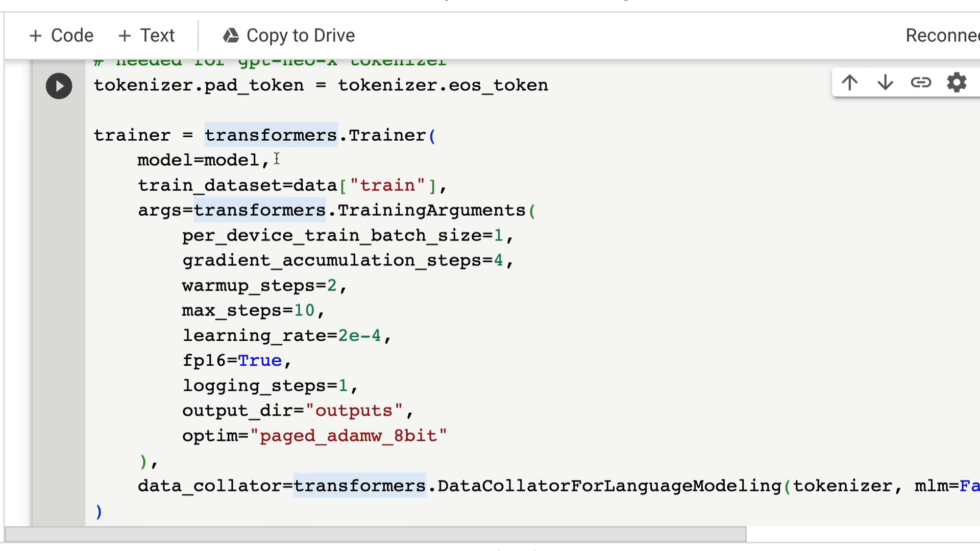
pyautogui.moveTo(231, 160)
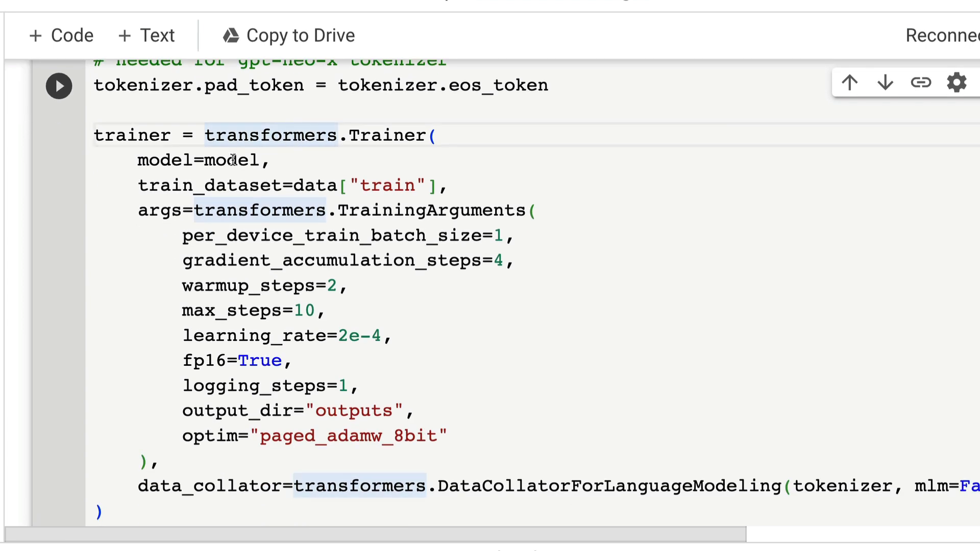
pyautogui.doubleClick(232, 160)
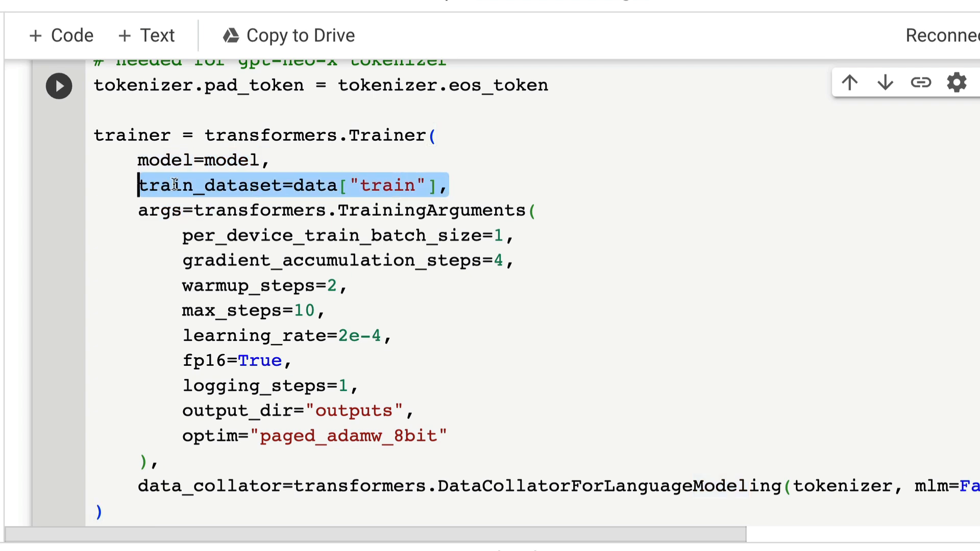
pyautogui.moveTo(291, 185)
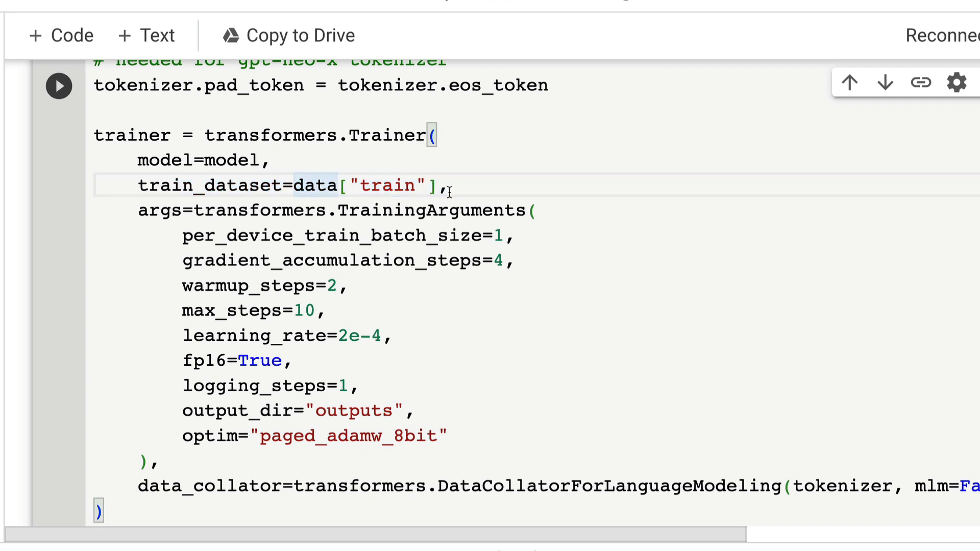
pyautogui.moveTo(192, 205)
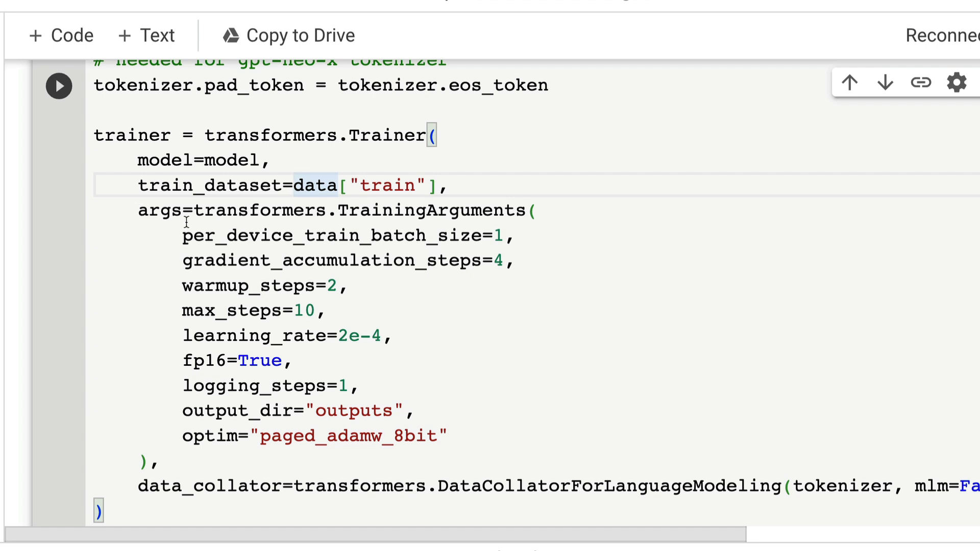
pyautogui.moveTo(328, 364)
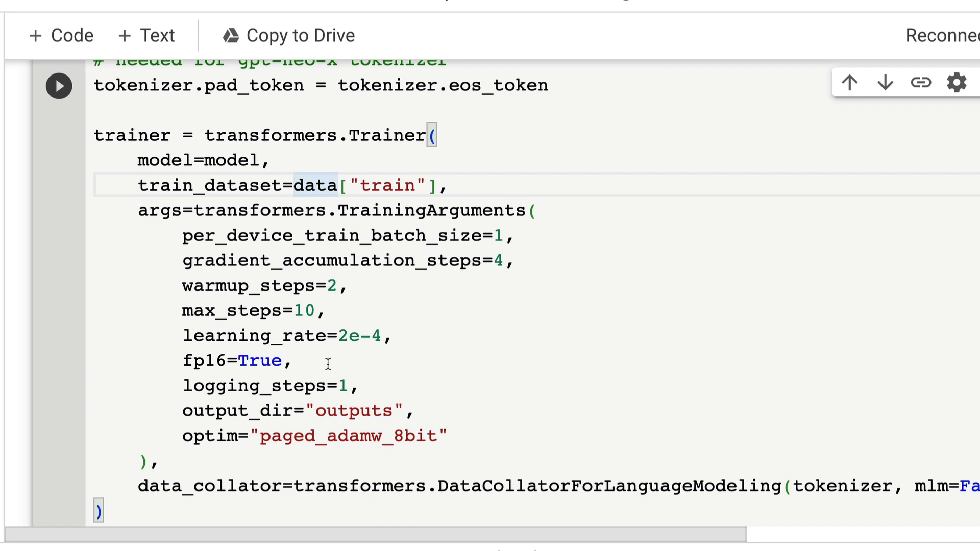
pyautogui.scroll(-3)
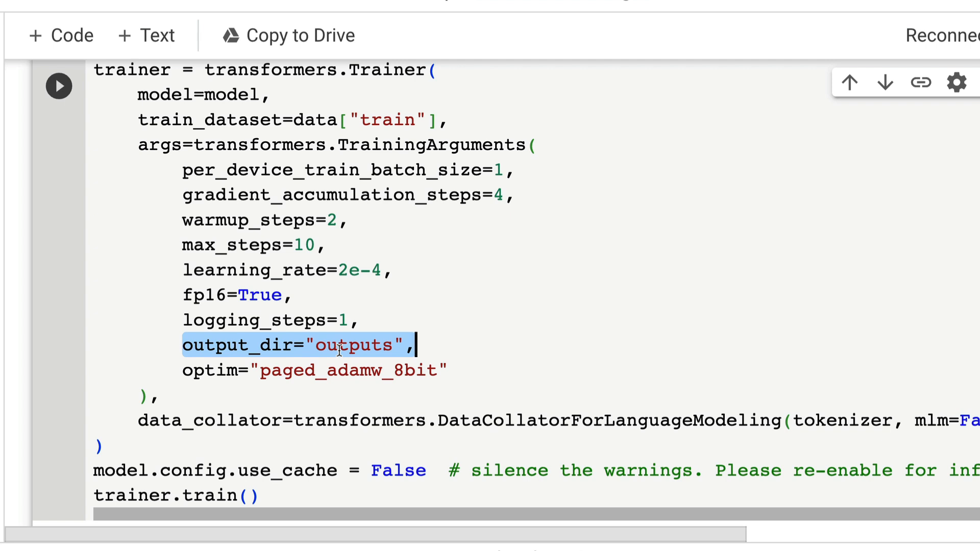
# Step: Scroll through the 10-step training loss table and the TrainOutput summary with final loss about 2.43
pyautogui.scroll(-3)
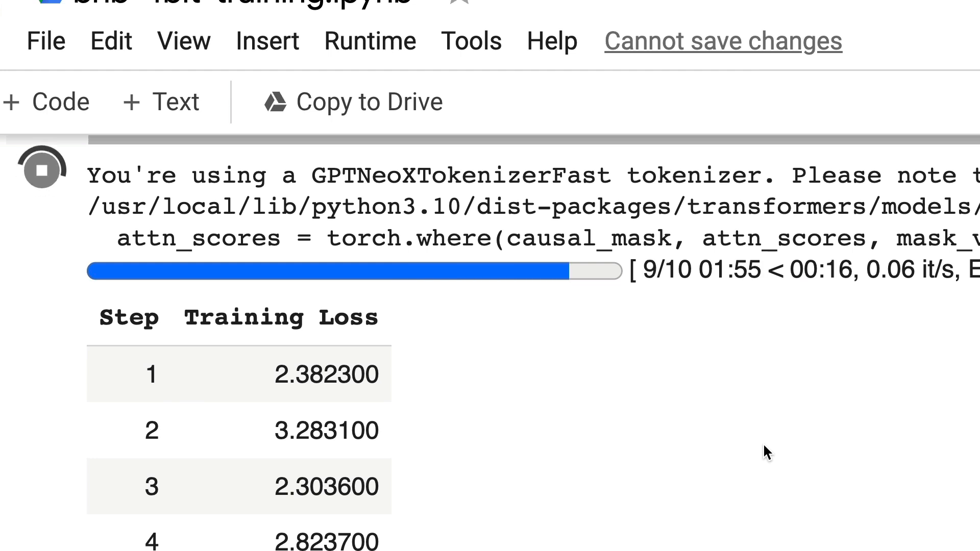
pyautogui.scroll(-3)
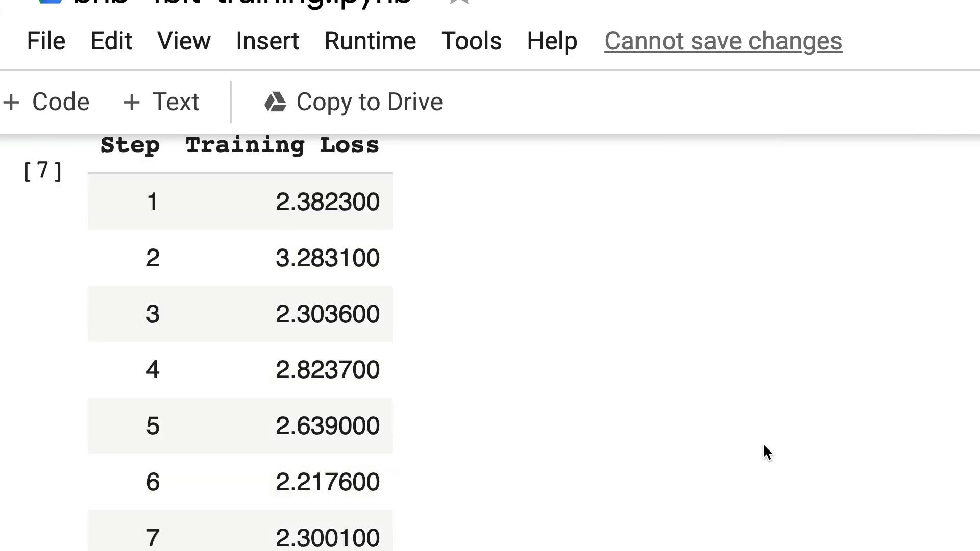
pyautogui.scroll(-3)
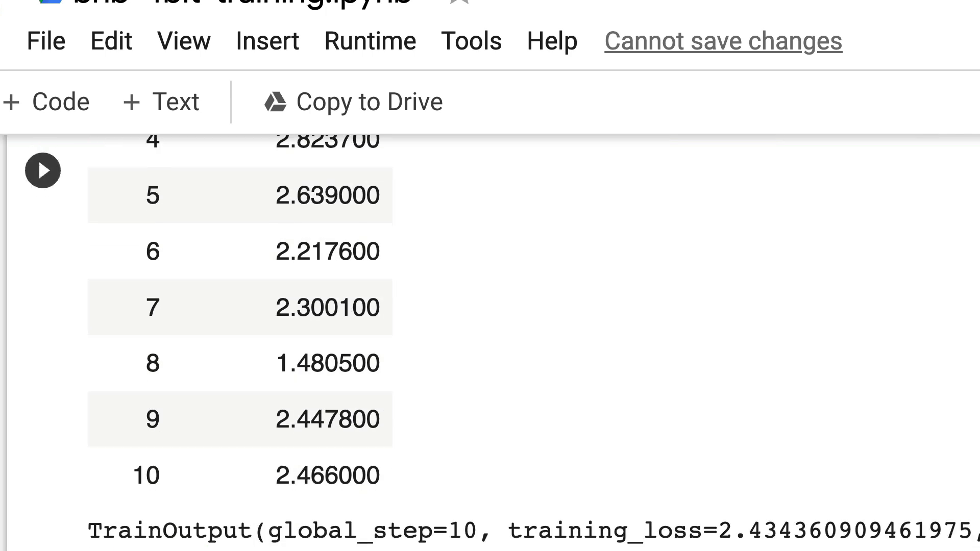
pyautogui.scroll(-3)
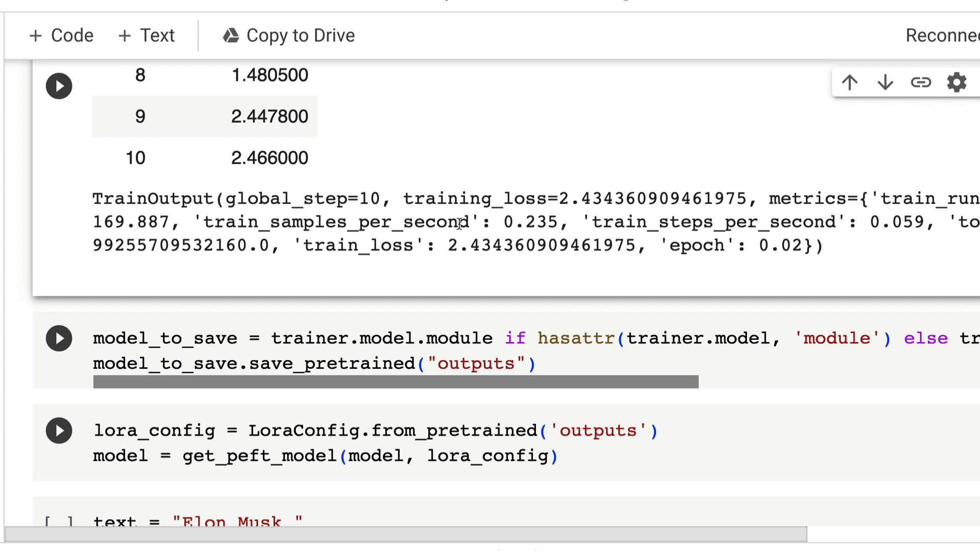
pyautogui.moveTo(118, 251)
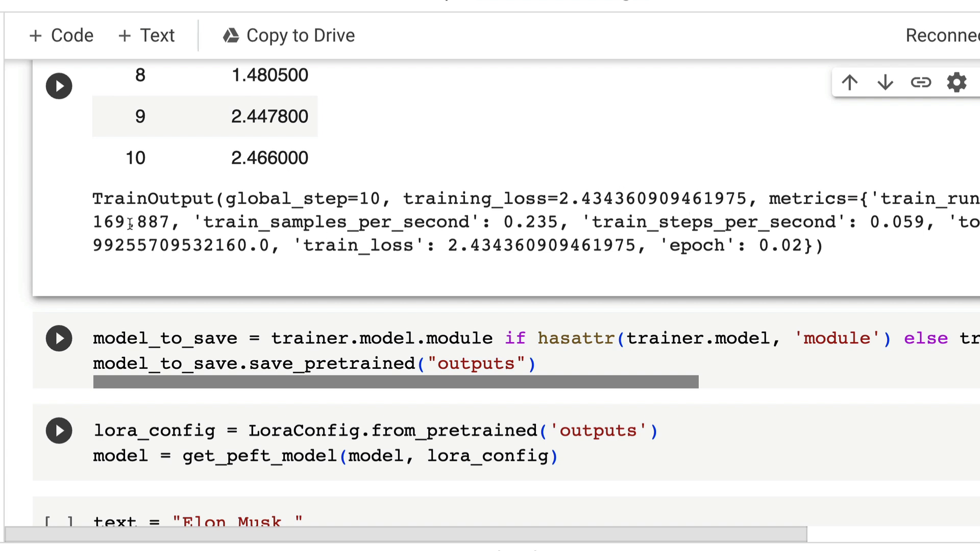
pyautogui.moveTo(566, 261)
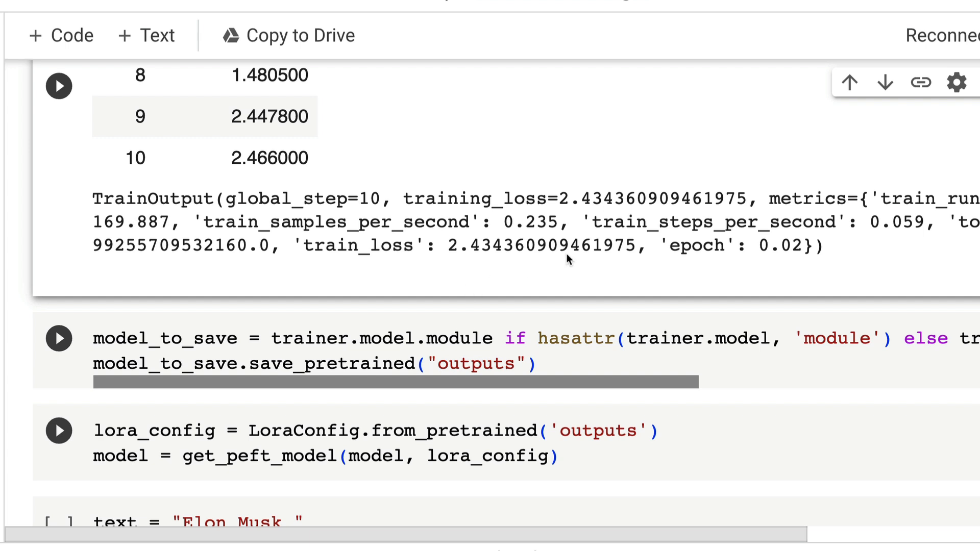
pyautogui.moveTo(573, 241)
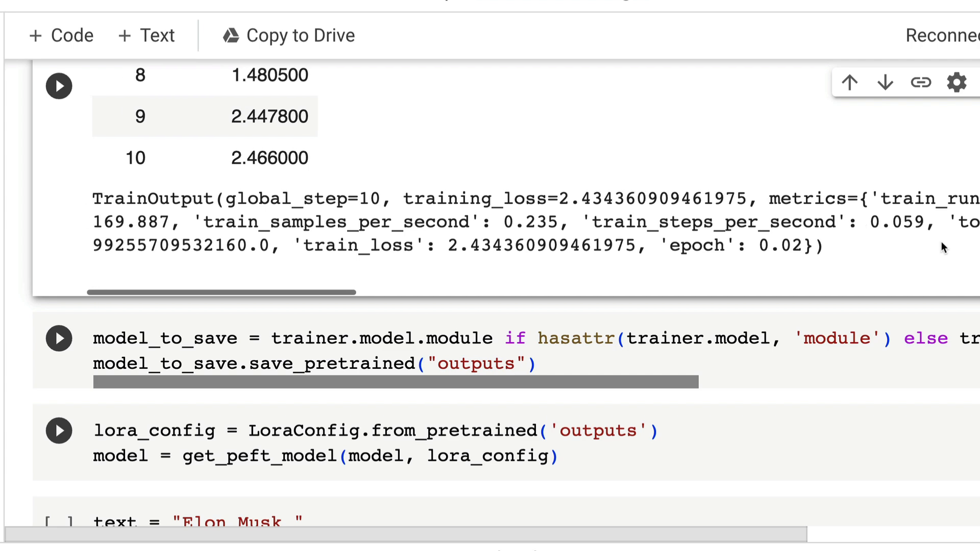
pyautogui.scroll(3)
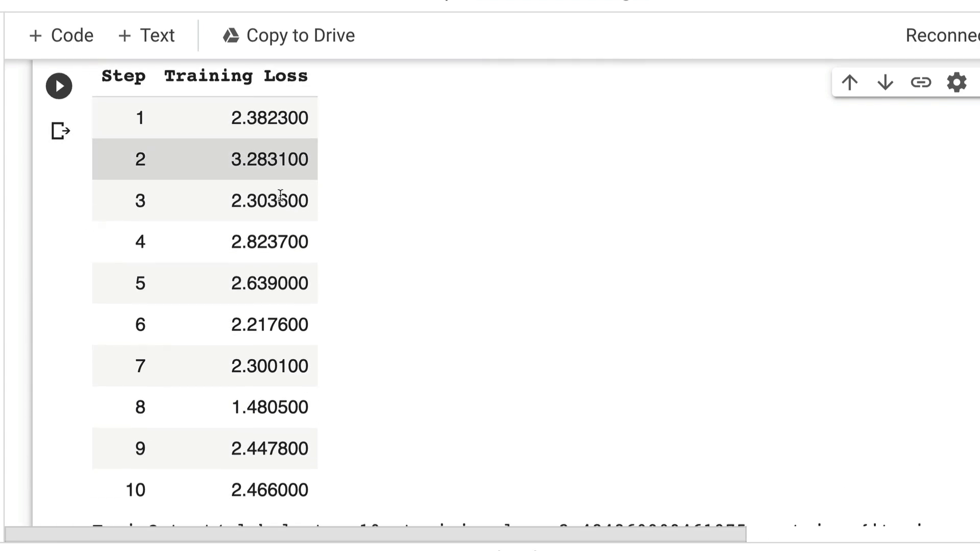
pyautogui.scroll(-3)
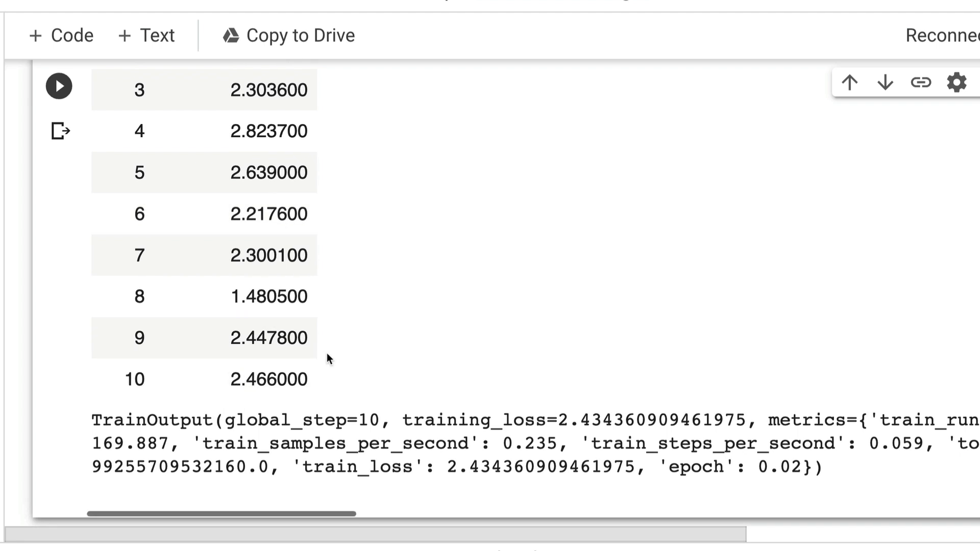
pyautogui.scroll(3)
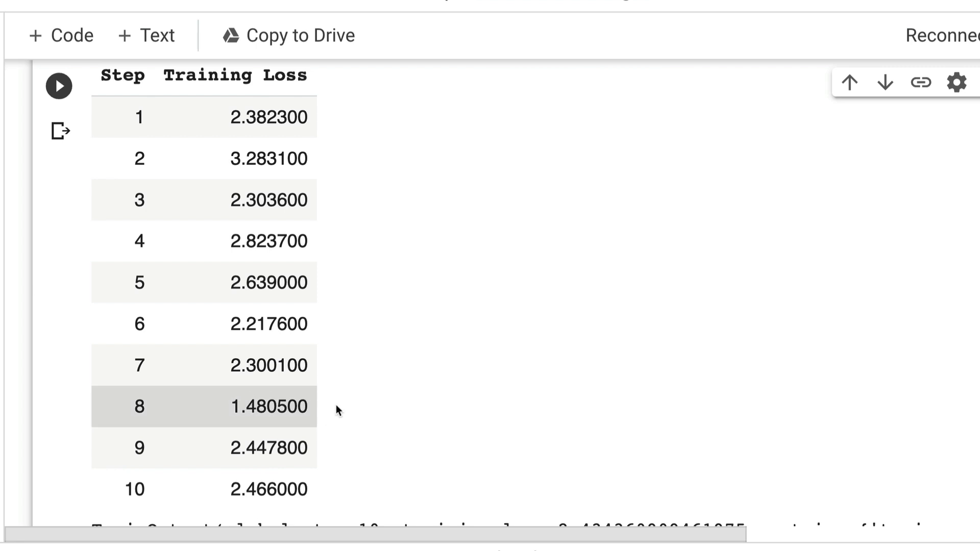
pyautogui.scroll(-3)
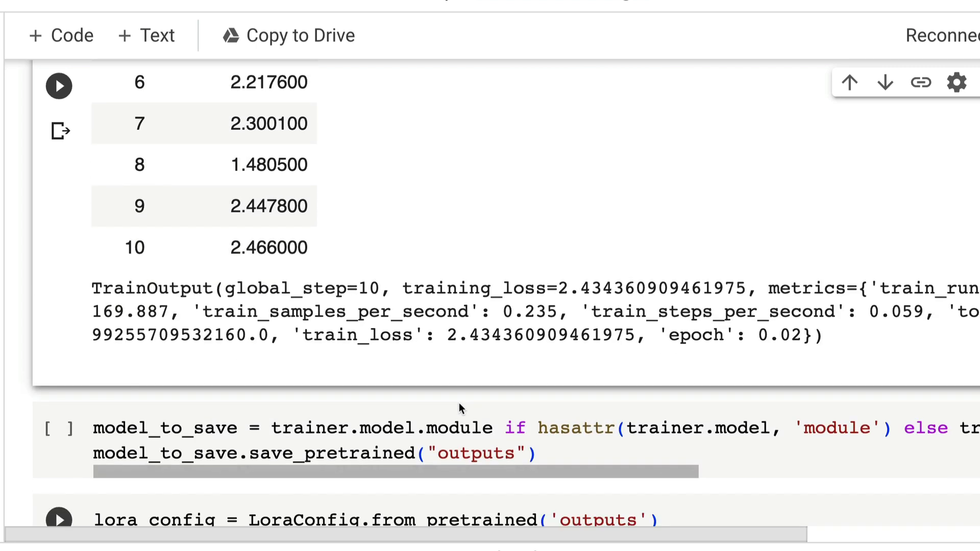
pyautogui.moveTo(553, 229)
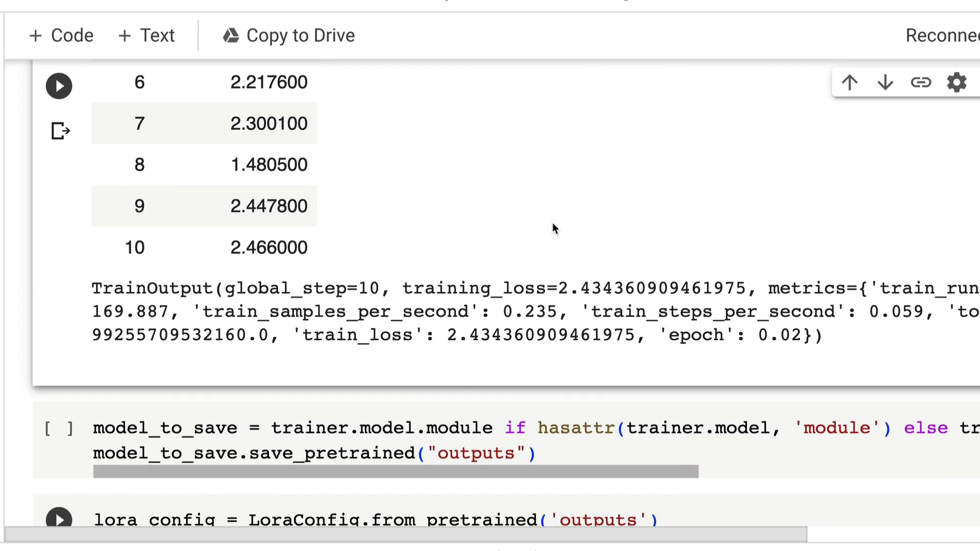
pyautogui.scroll(3)
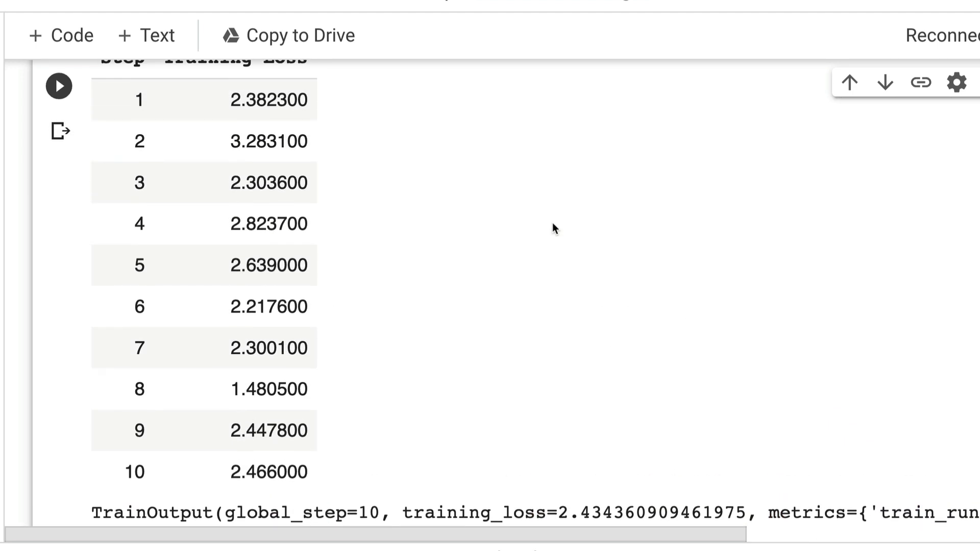
pyautogui.scroll(3)
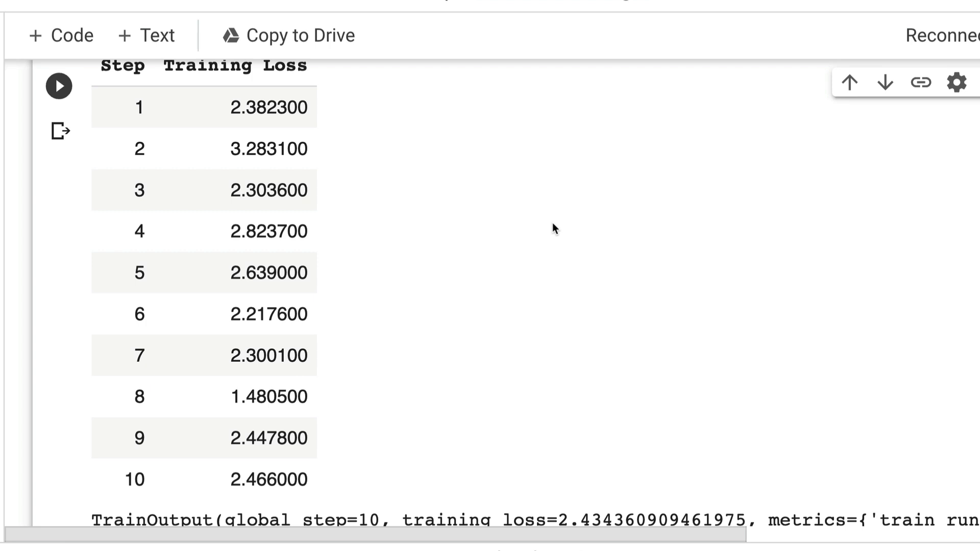
pyautogui.scroll(-3)
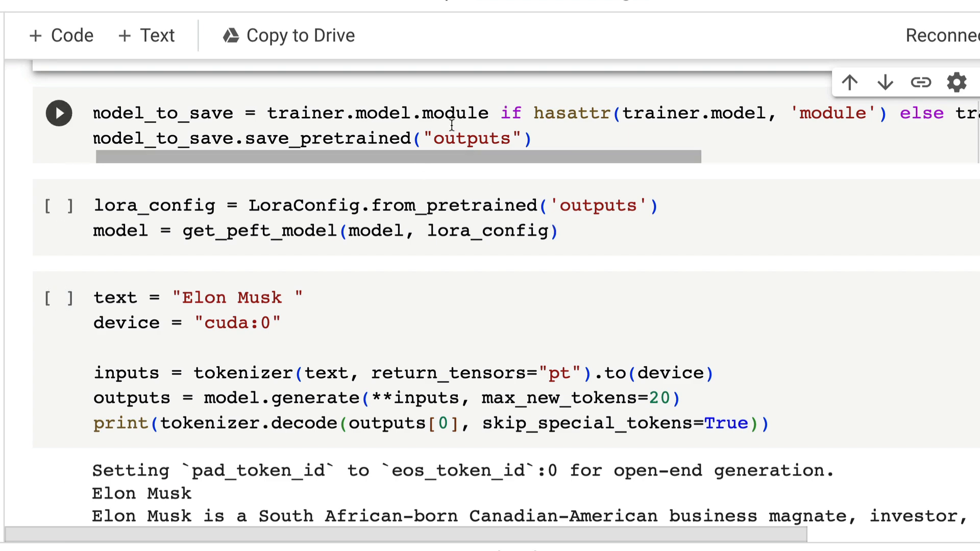
pyautogui.scroll(3)
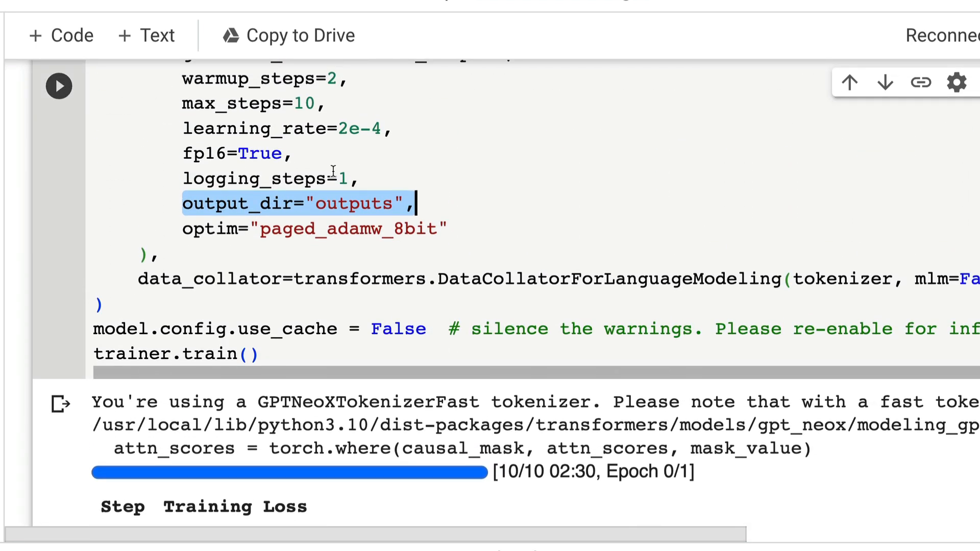
pyautogui.scroll(-3)
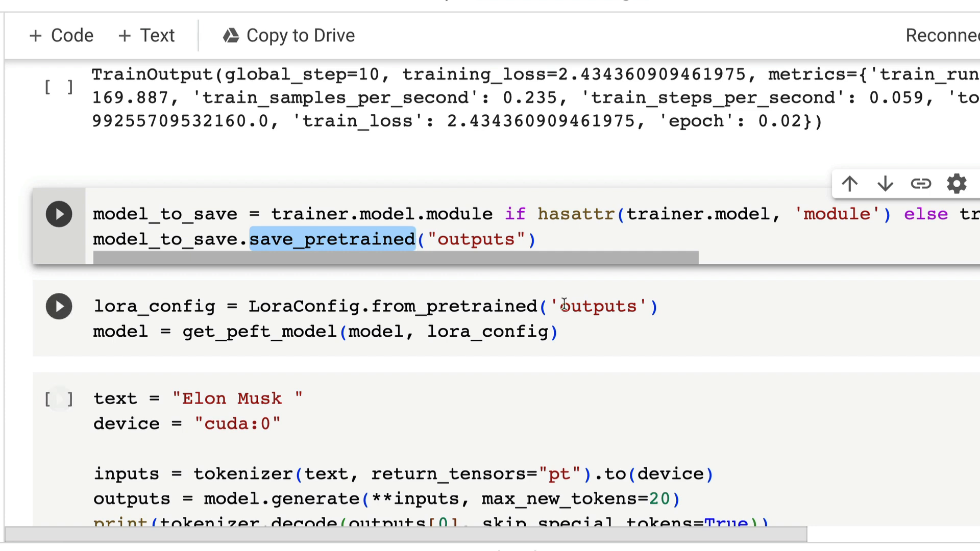
pyautogui.moveTo(780, 257)
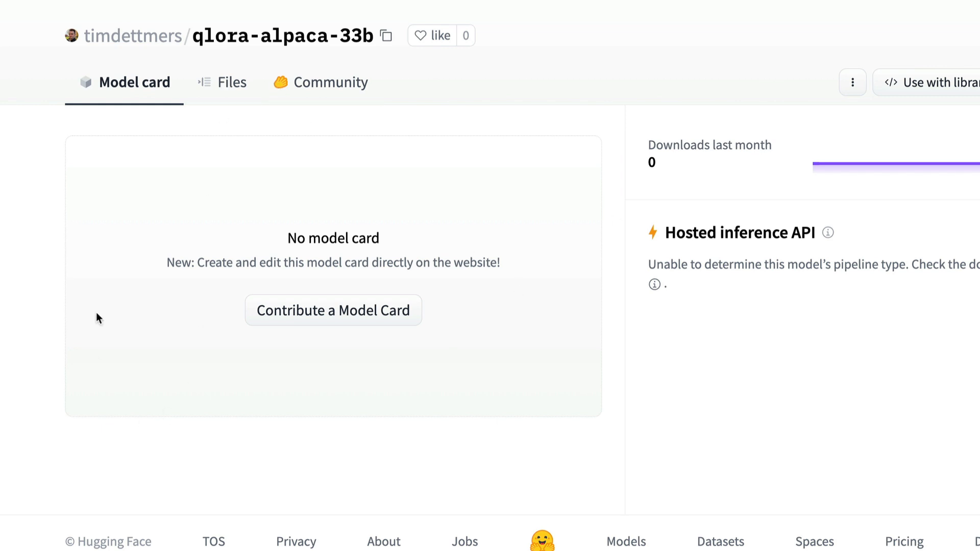
# Step: Show the qlora-alpaca-33b repository files, listing adapter_config.json and adapter_model.bin
pyautogui.click(231, 82)
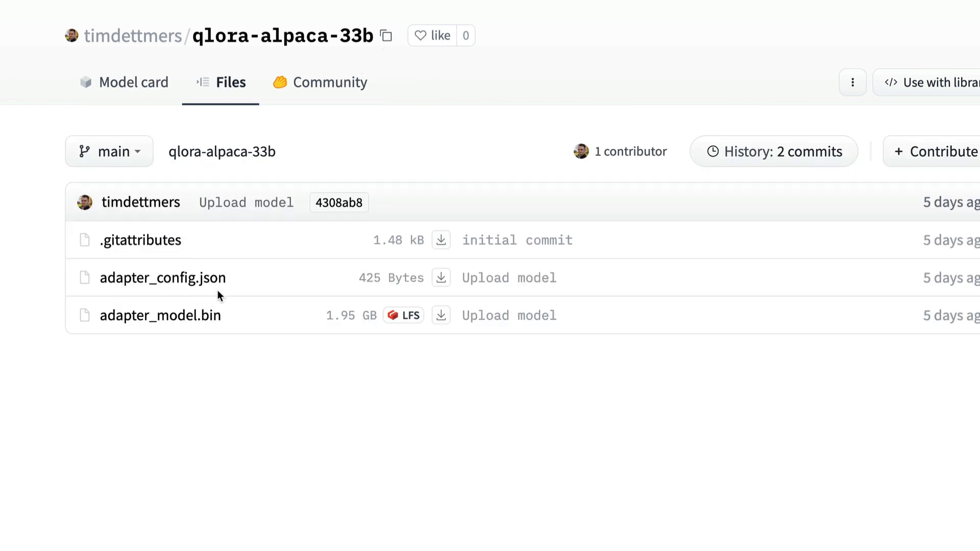
pyautogui.moveTo(237, 297)
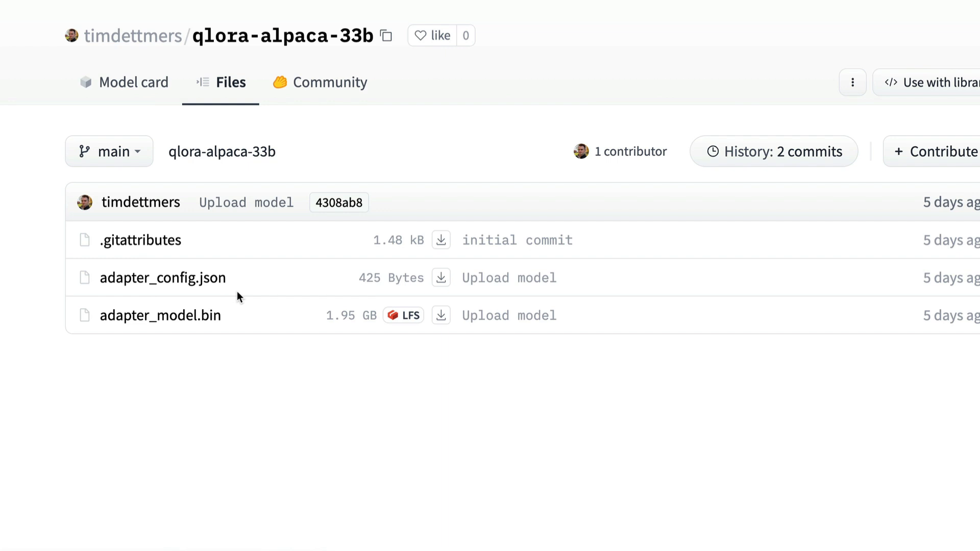
pyautogui.moveTo(205, 335)
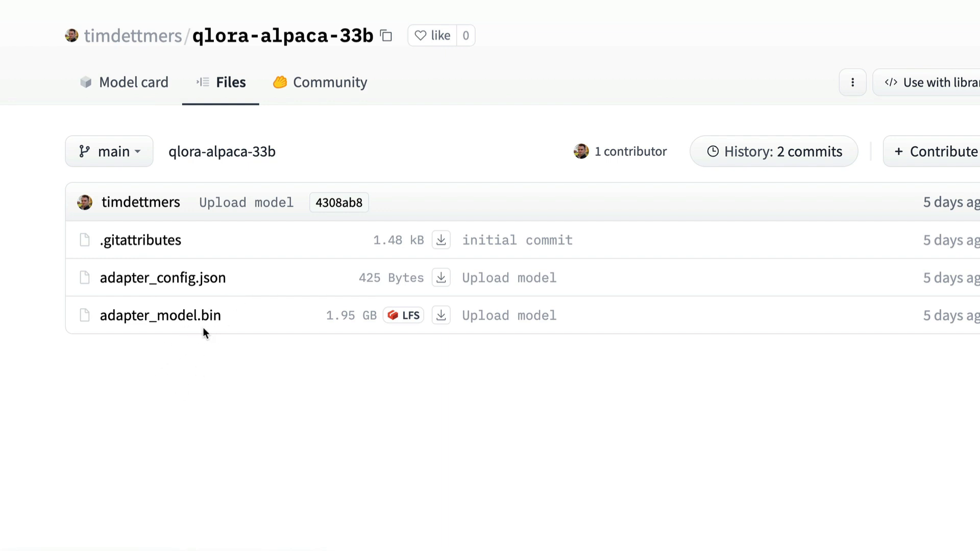
pyautogui.moveTo(278, 368)
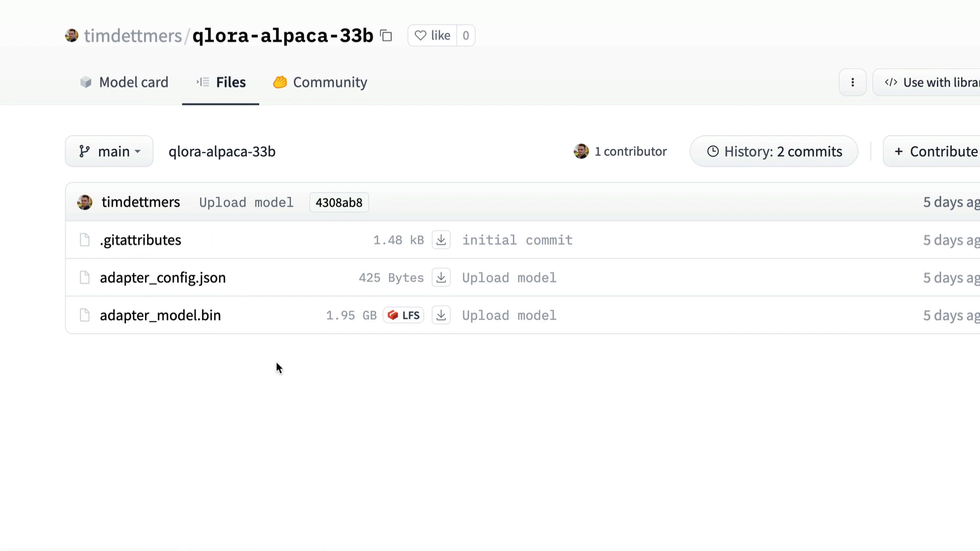
pyautogui.moveTo(887, 71)
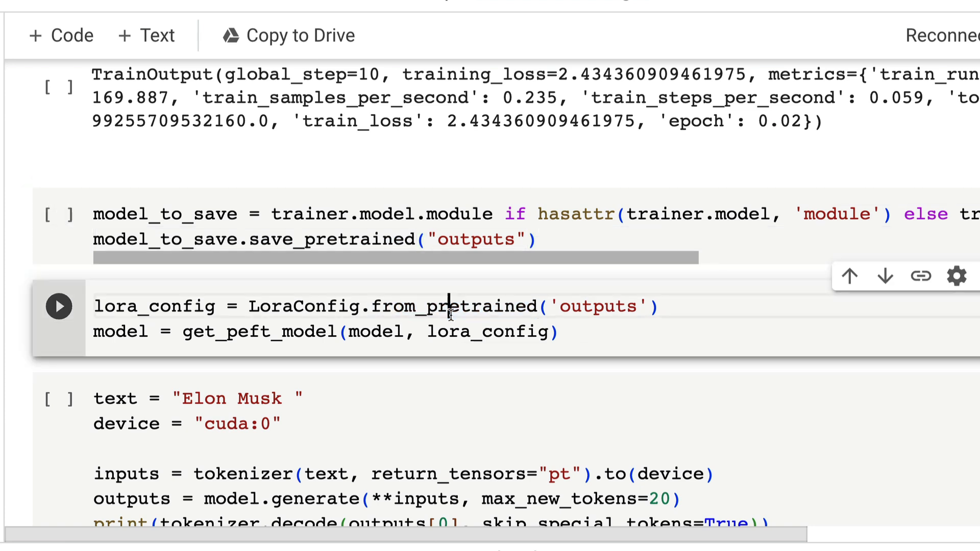
pyautogui.doubleClick(154, 307)
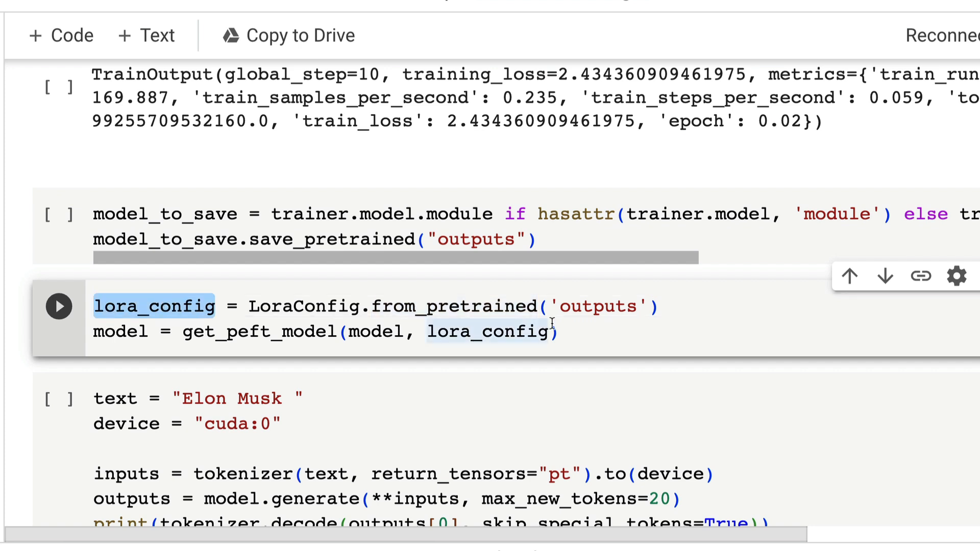
pyautogui.moveTo(609, 306)
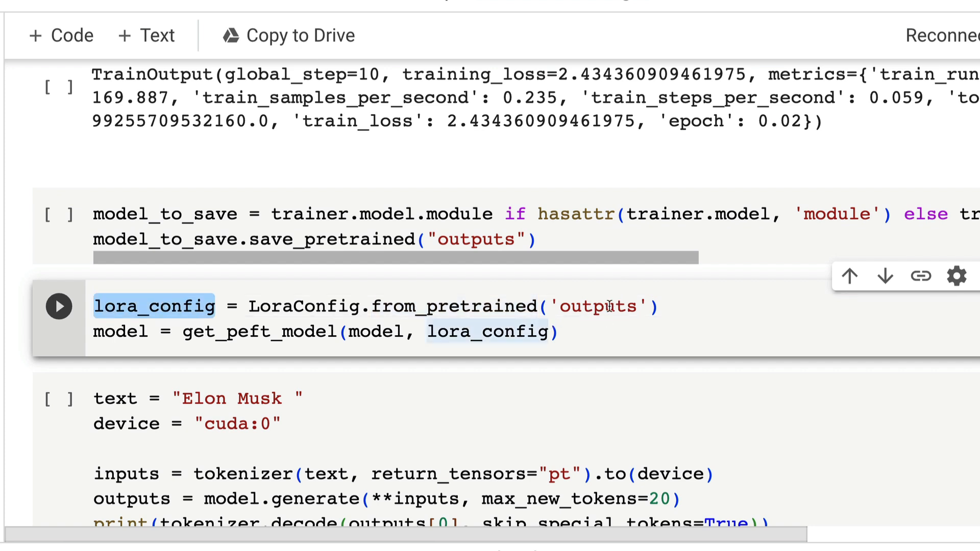
pyautogui.click(365, 331)
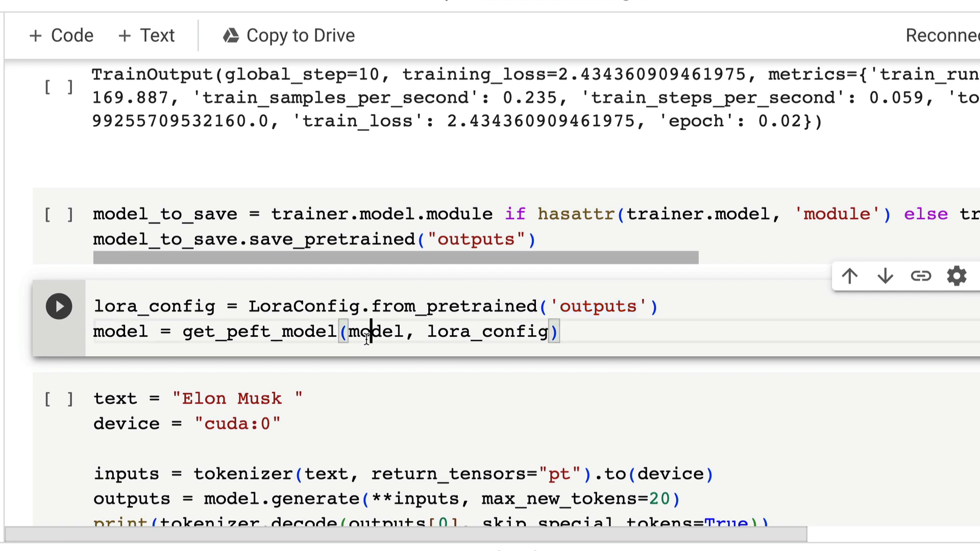
pyautogui.doubleClick(374, 330)
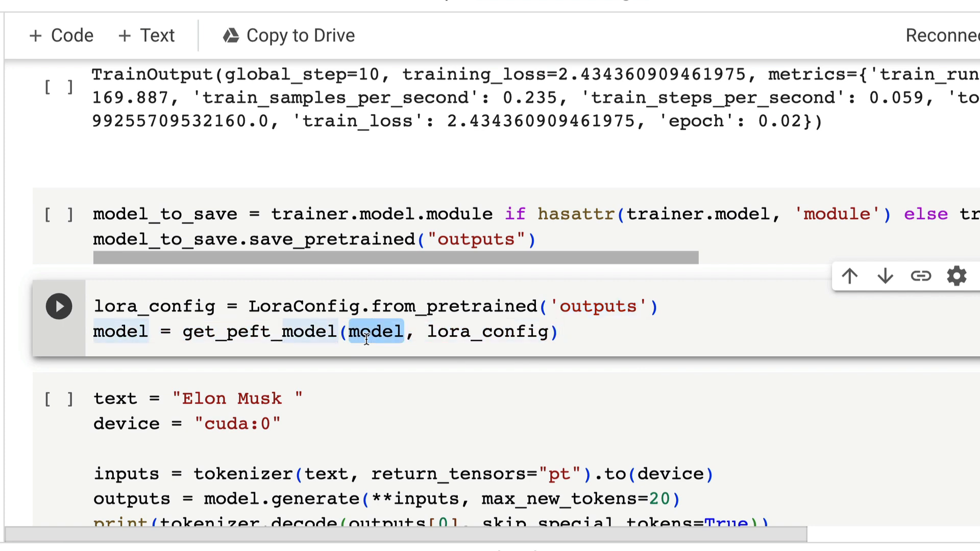
pyautogui.doubleClick(491, 331)
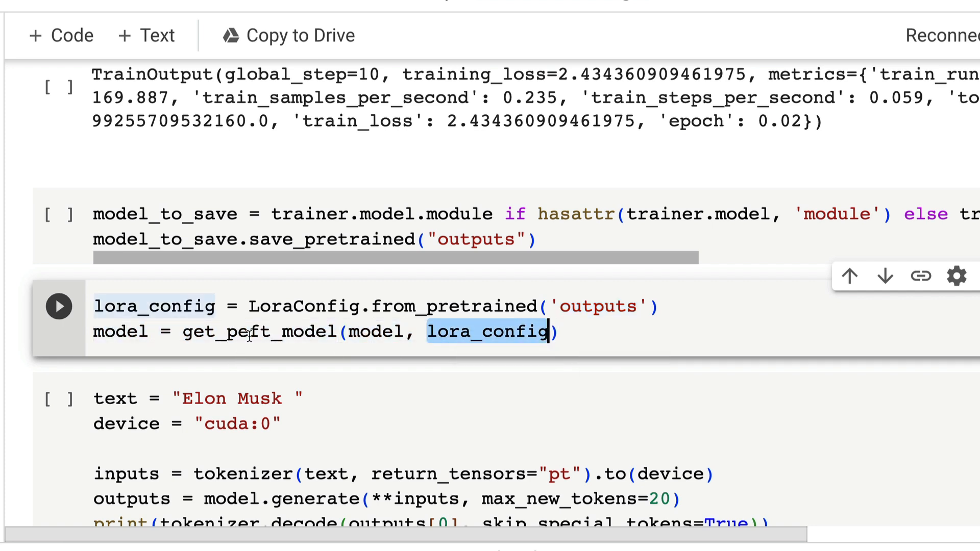
pyautogui.doubleClick(259, 331)
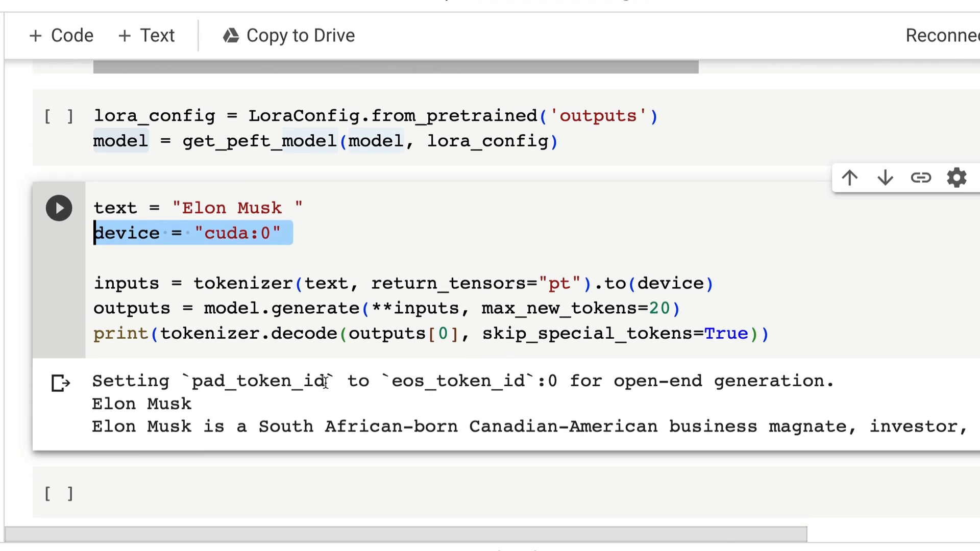
pyautogui.doubleClick(326, 283)
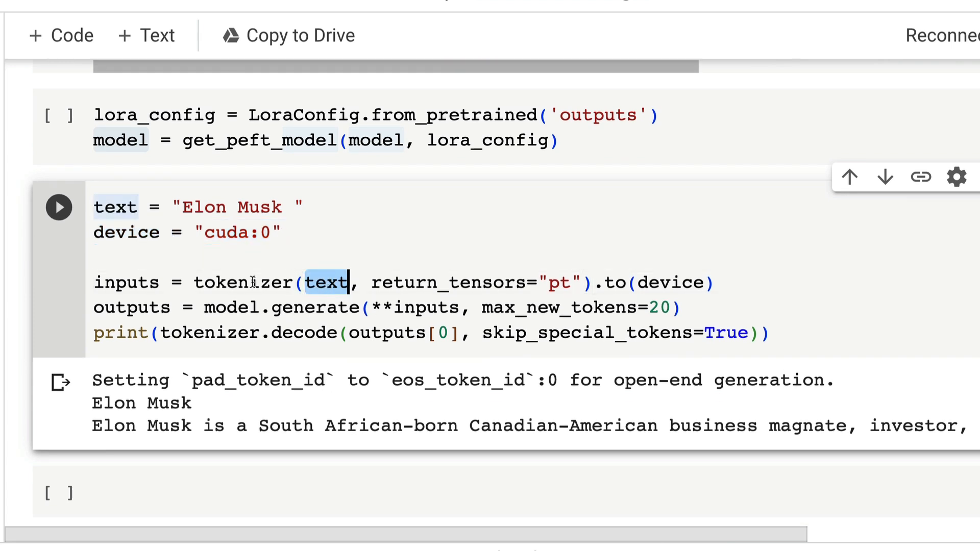
pyautogui.doubleClick(670, 283)
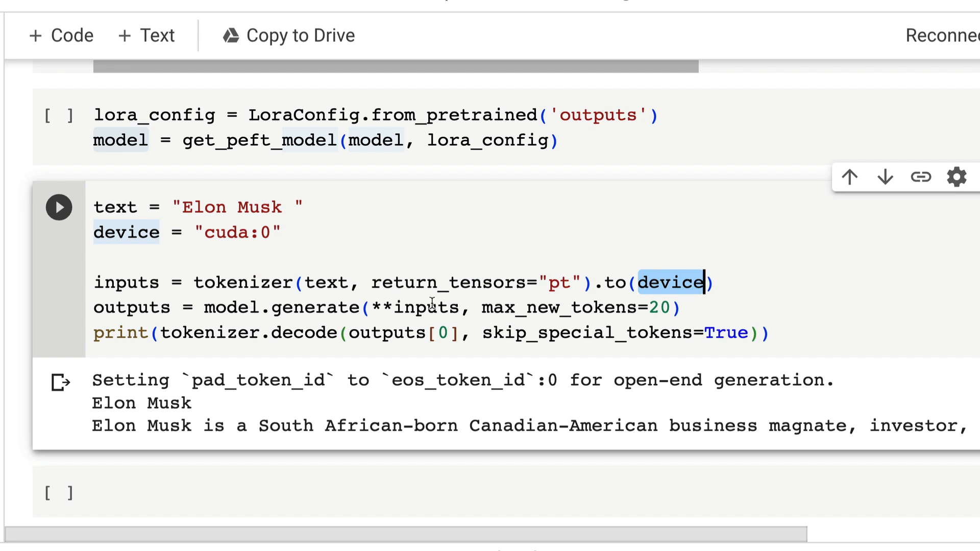
pyautogui.moveTo(338, 282)
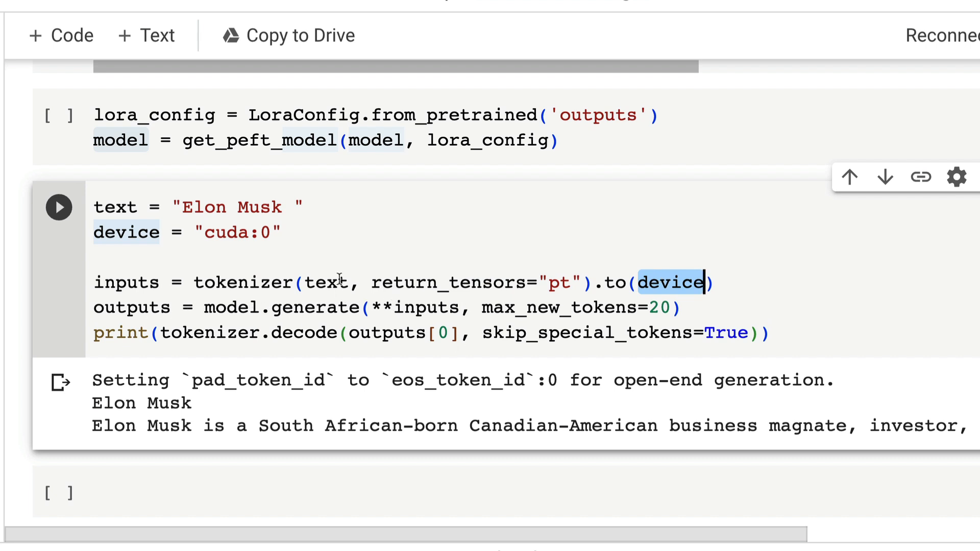
pyautogui.scroll(3)
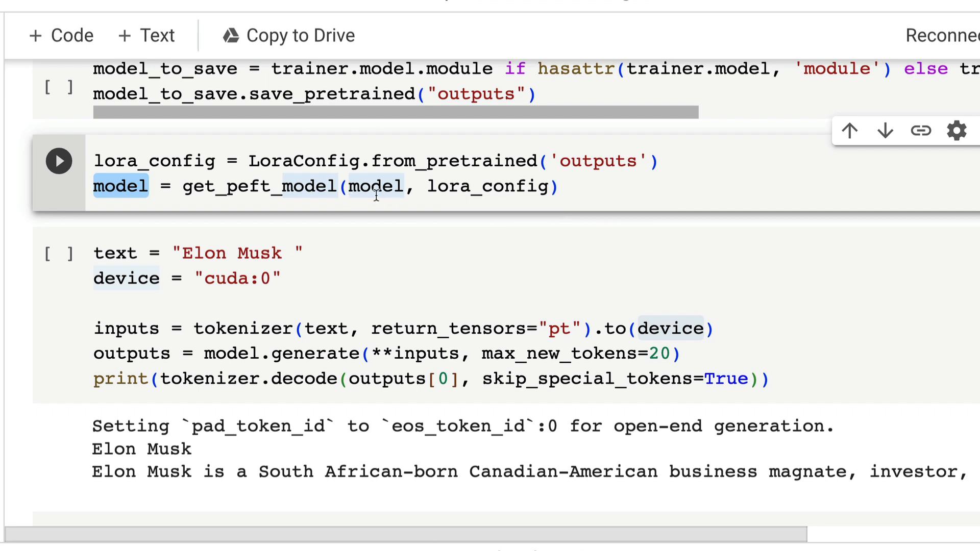
pyautogui.moveTo(475, 225)
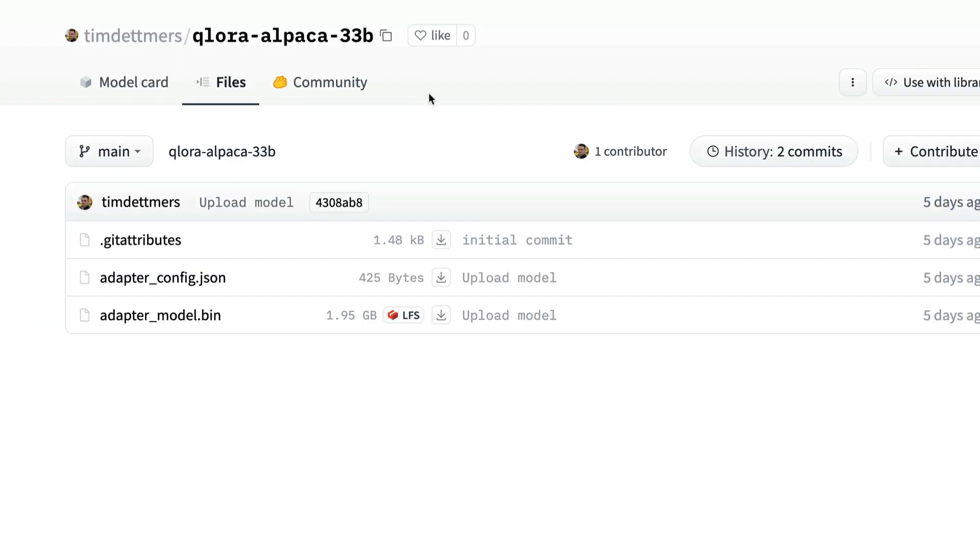
pyautogui.moveTo(232, 36)
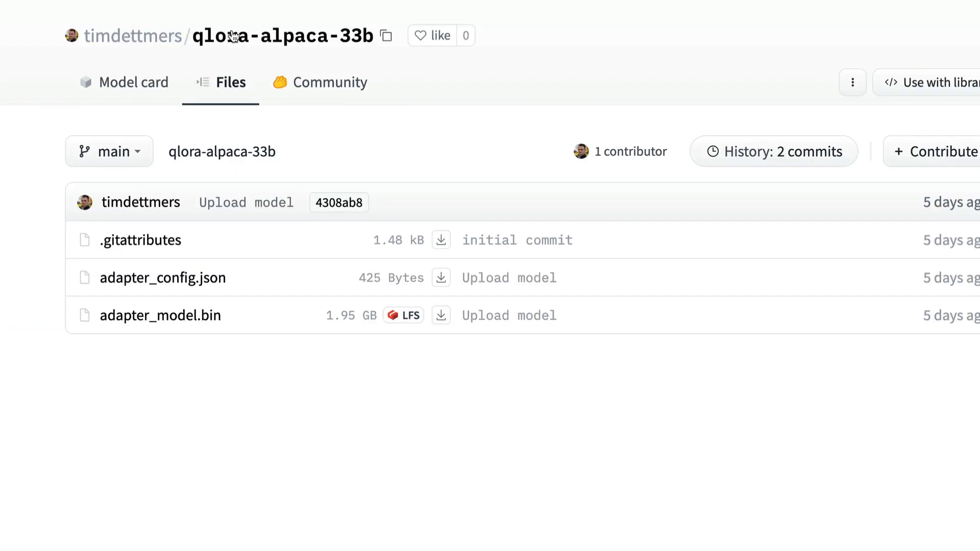
pyautogui.moveTo(447, 181)
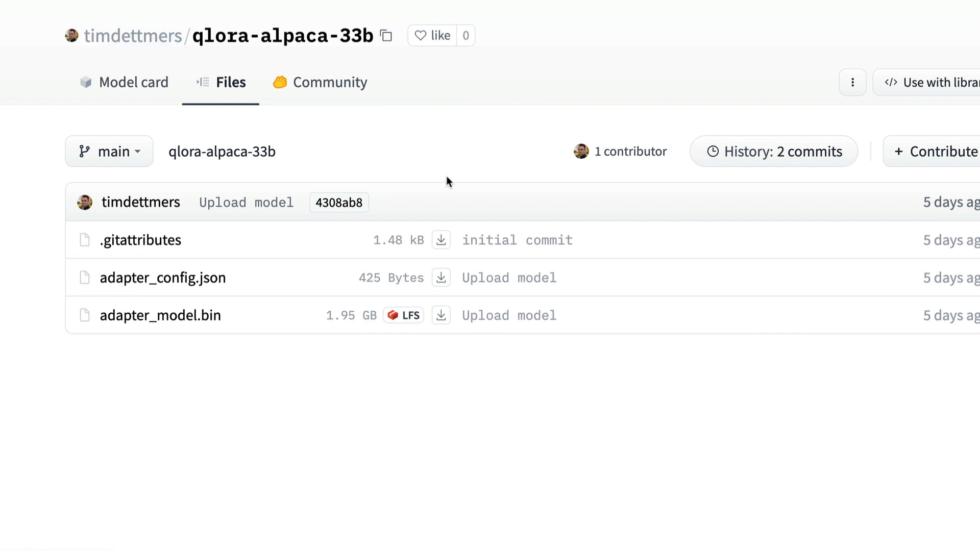
pyautogui.moveTo(324, 82)
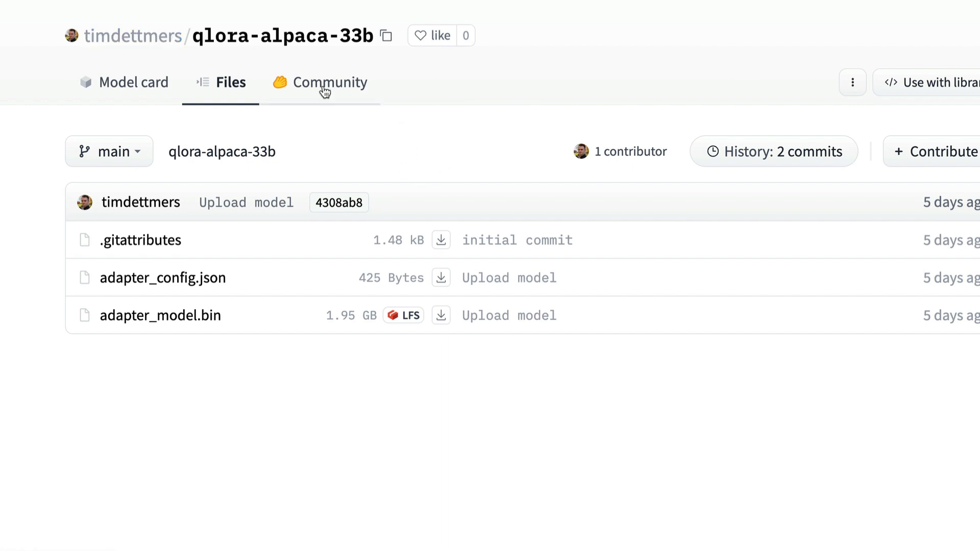
# Step: View the author's profile with the QLoRA paper and scroll through its list of 34 adapter models
pyautogui.click(131, 36)
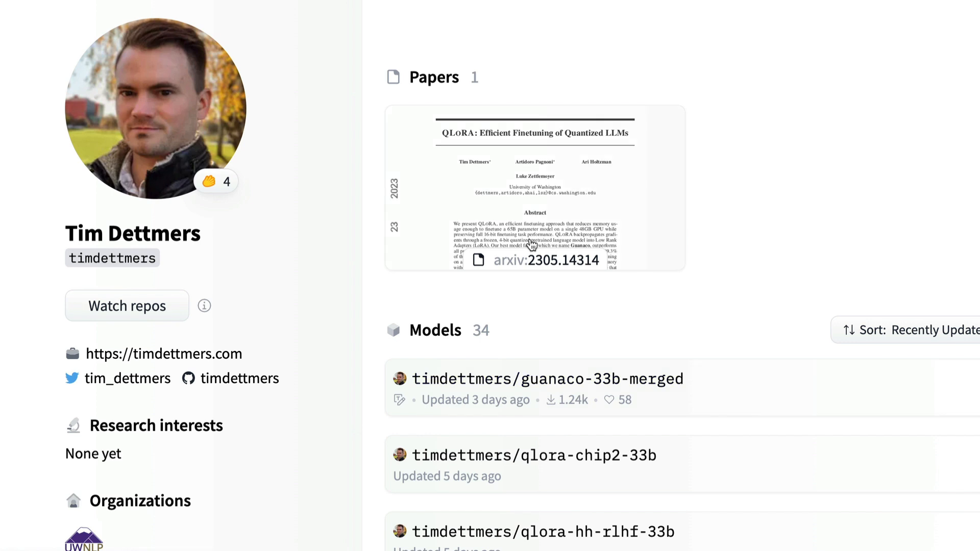
pyautogui.scroll(-3)
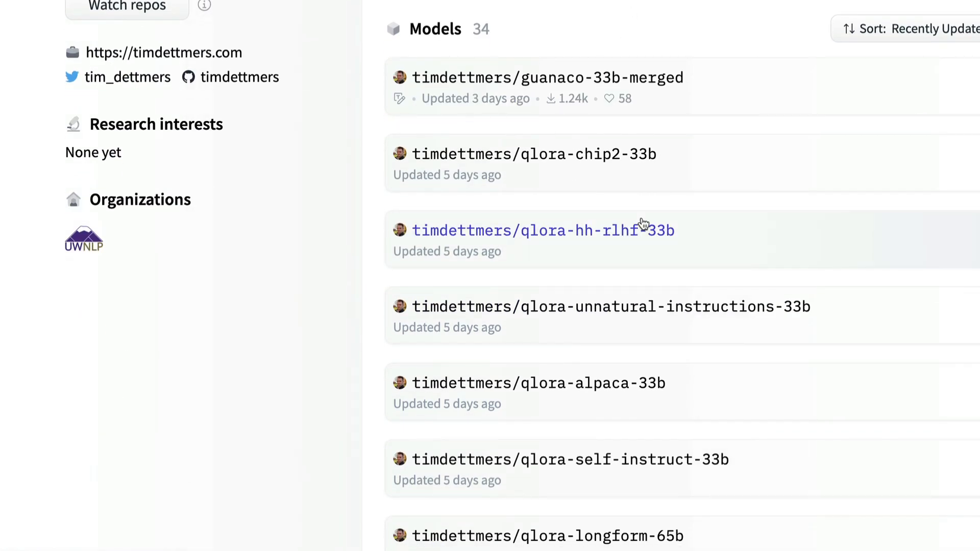
pyautogui.moveTo(646, 379)
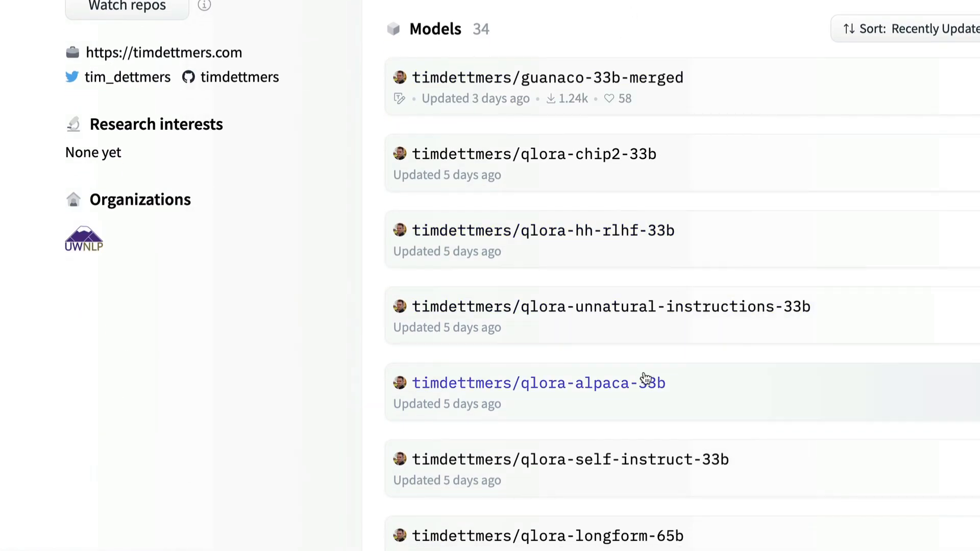
pyautogui.scroll(-3)
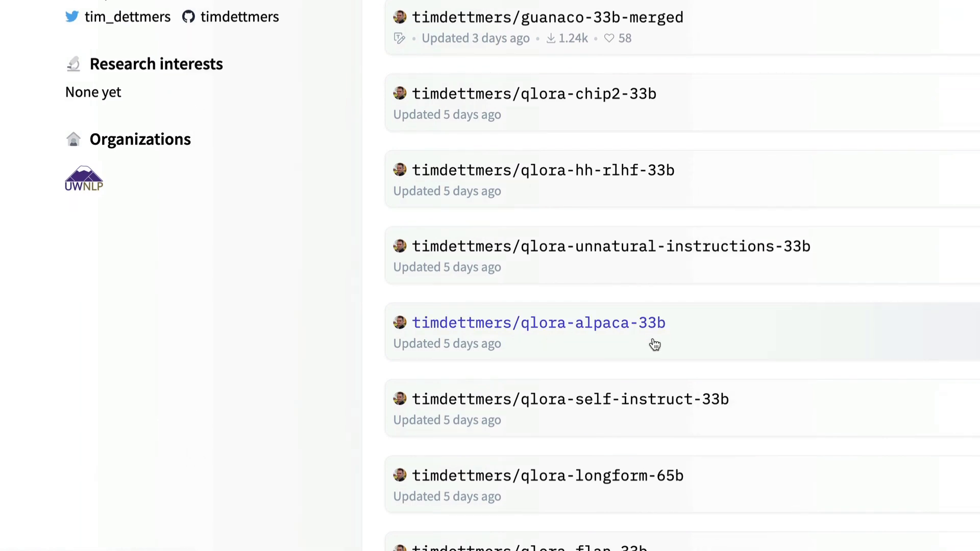
pyautogui.scroll(-3)
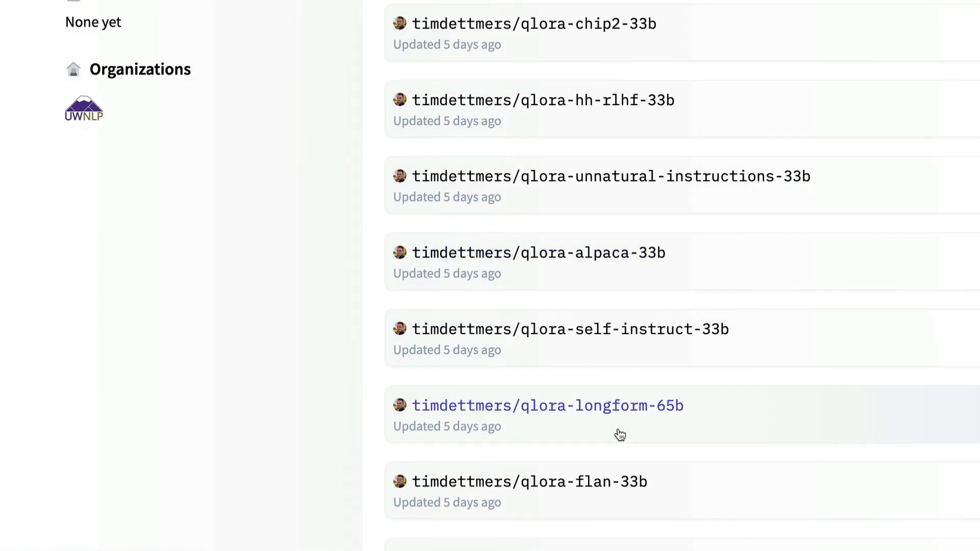
pyautogui.scroll(-3)
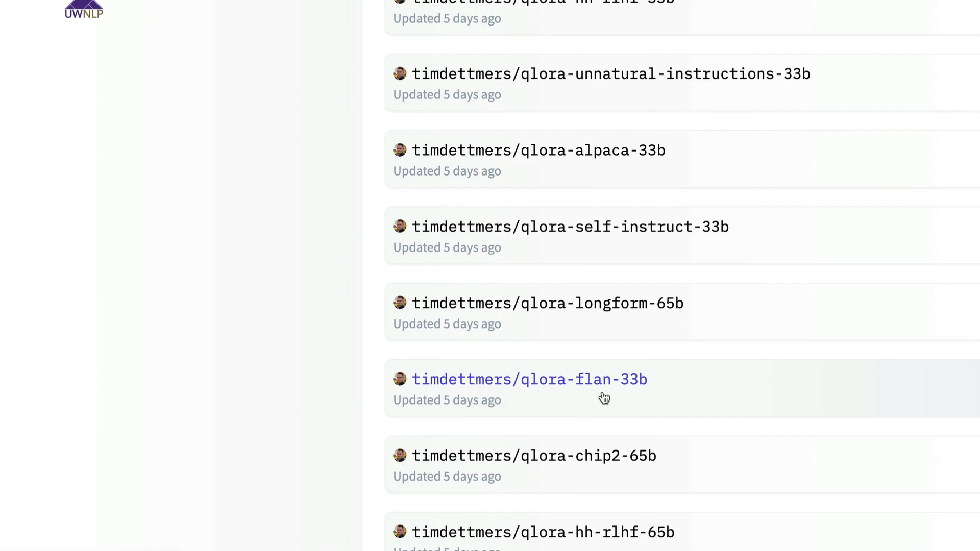
pyautogui.scroll(3)
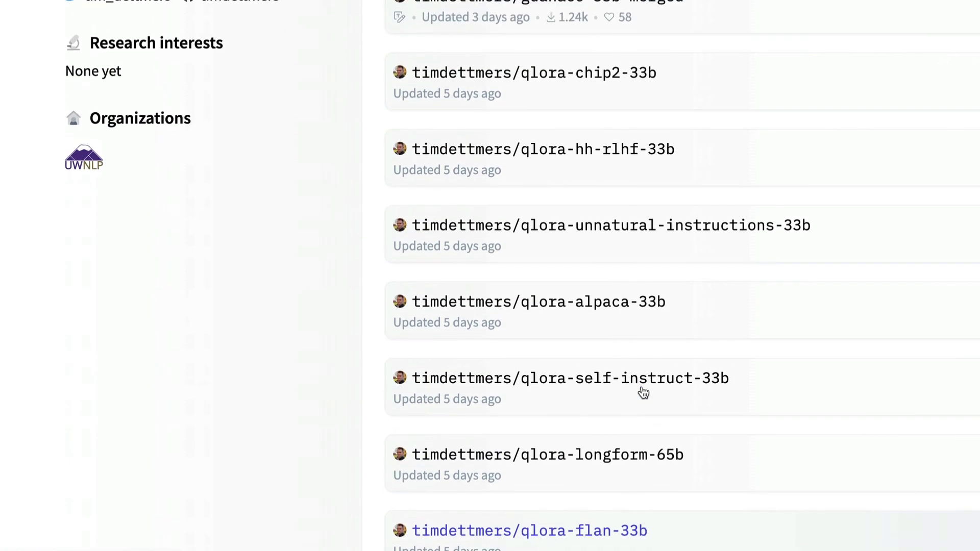
pyautogui.scroll(3)
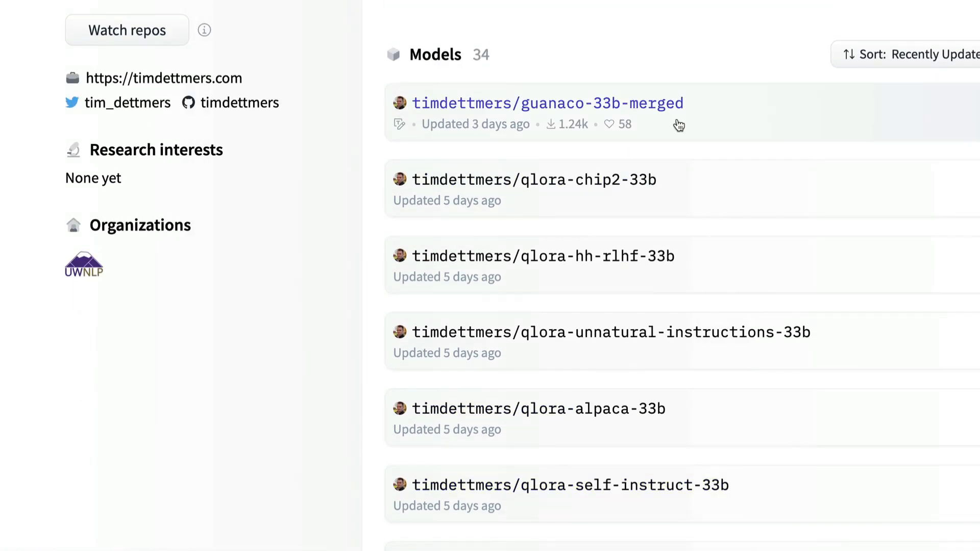
pyautogui.scroll(3)
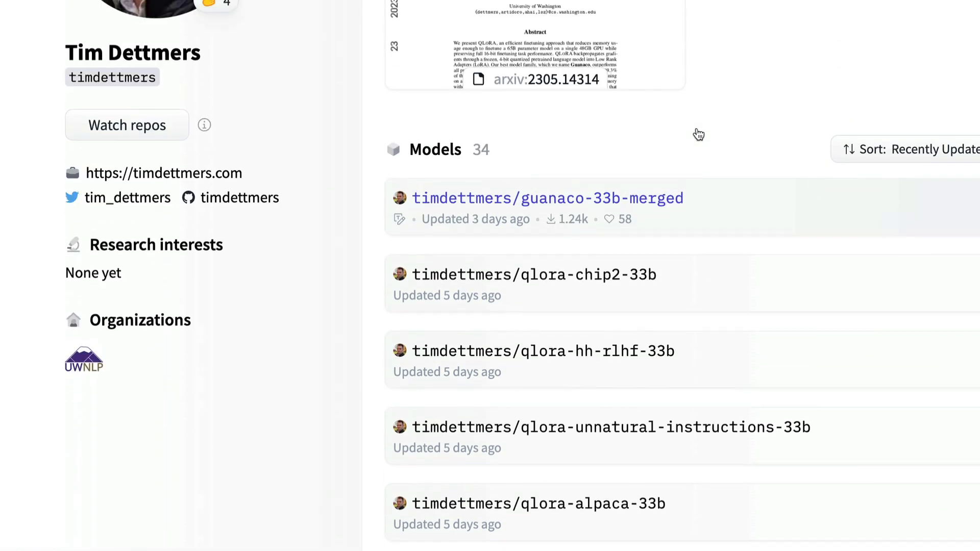
pyautogui.scroll(3)
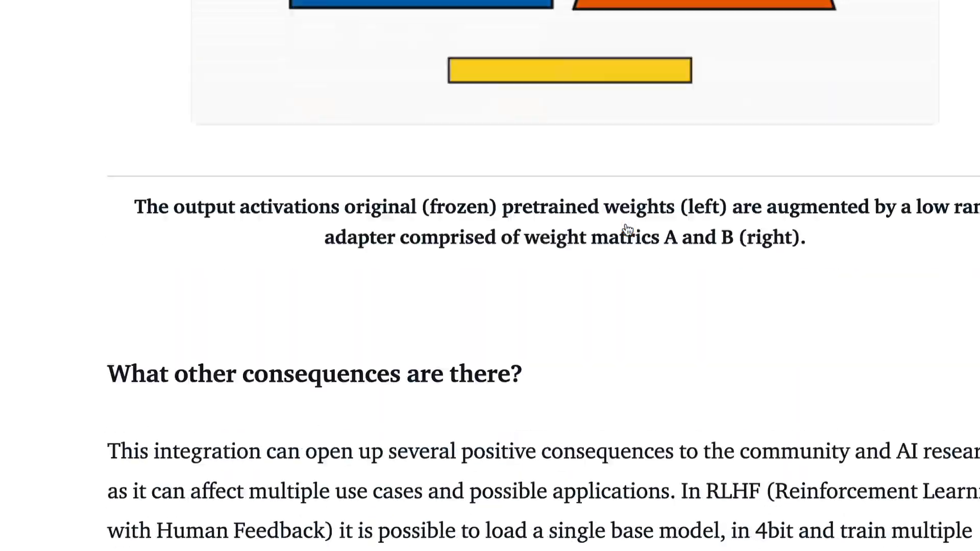
pyautogui.scroll(3)
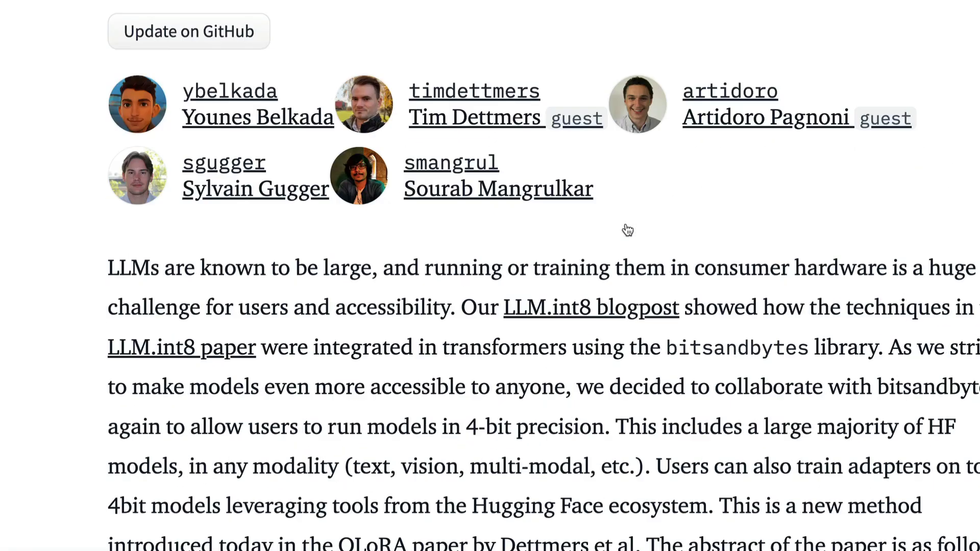
pyautogui.scroll(3)
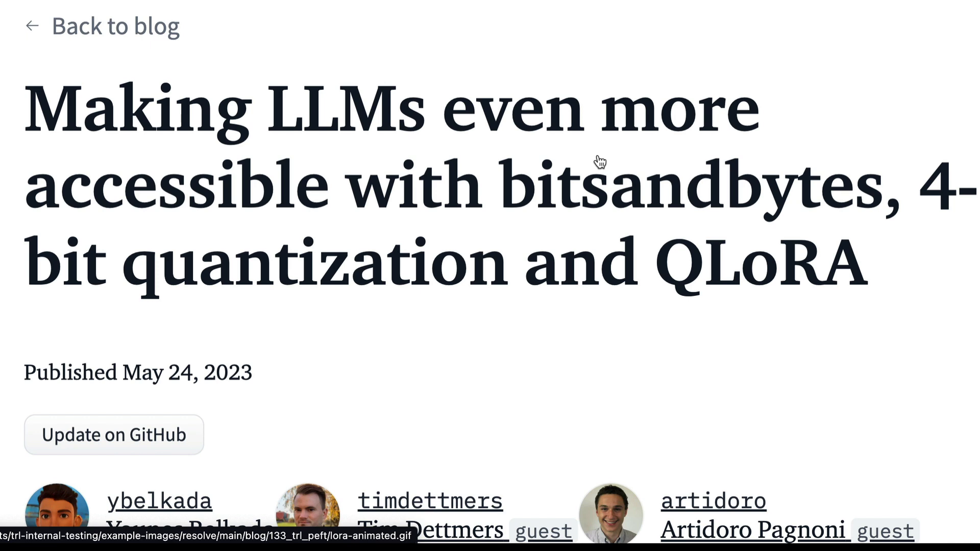
pyautogui.moveTo(775, 92)
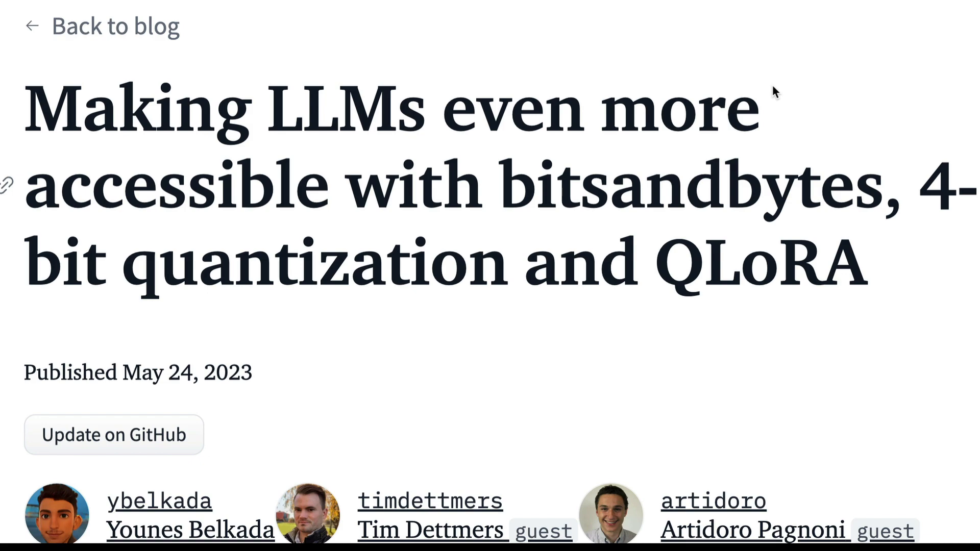
pyautogui.moveTo(718, 175)
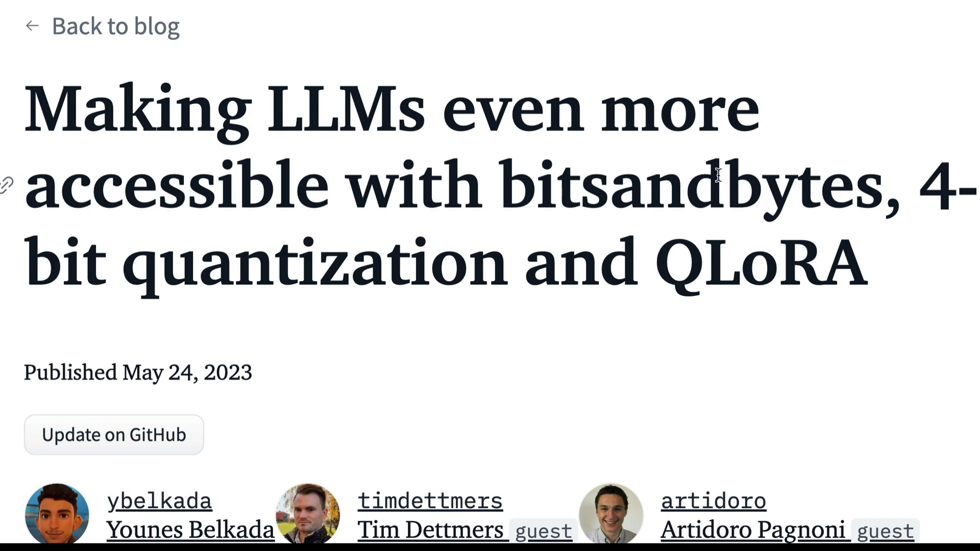
pyautogui.scroll(-3)
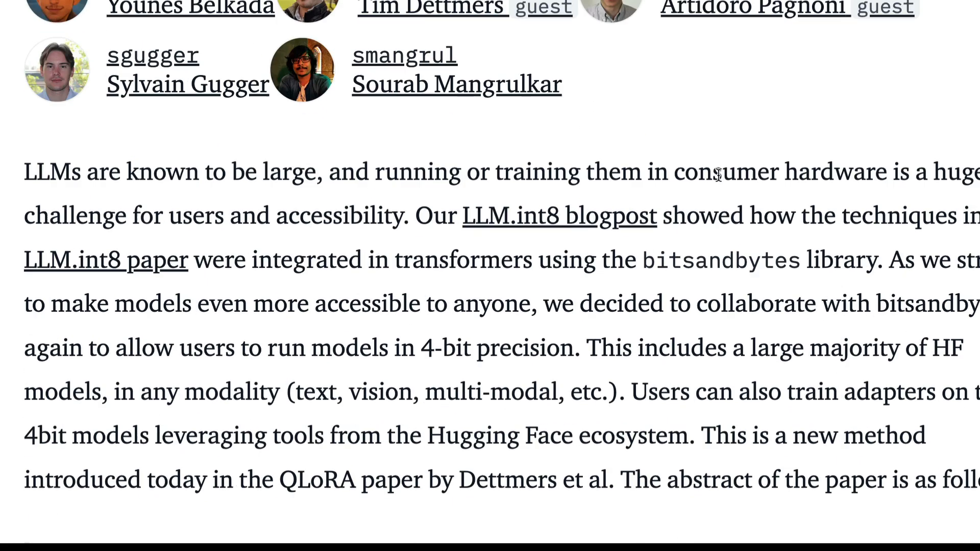
pyautogui.scroll(-3)
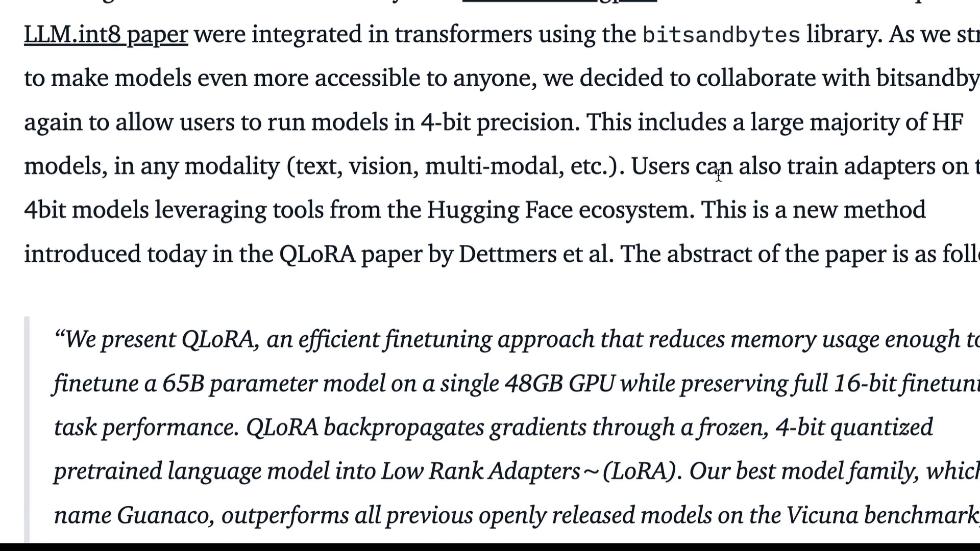
pyautogui.scroll(3)
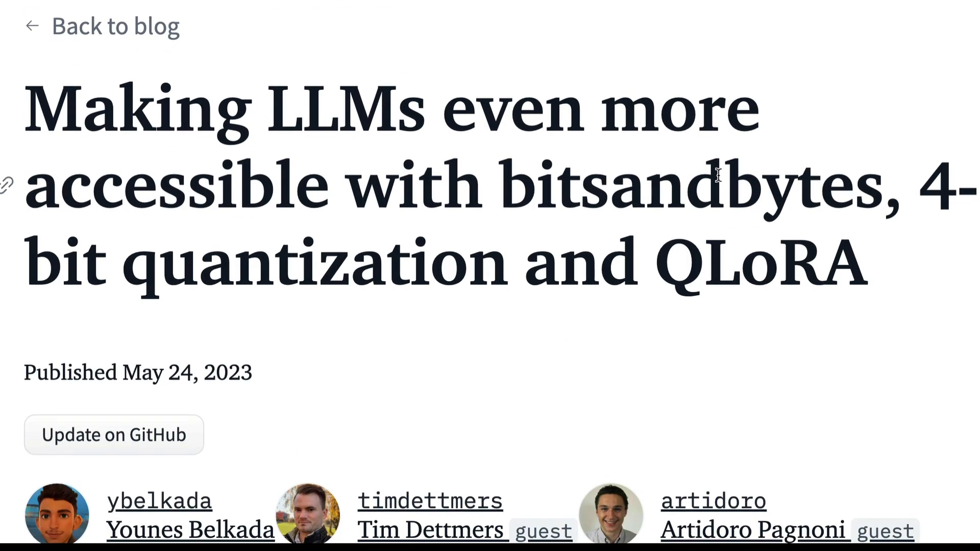